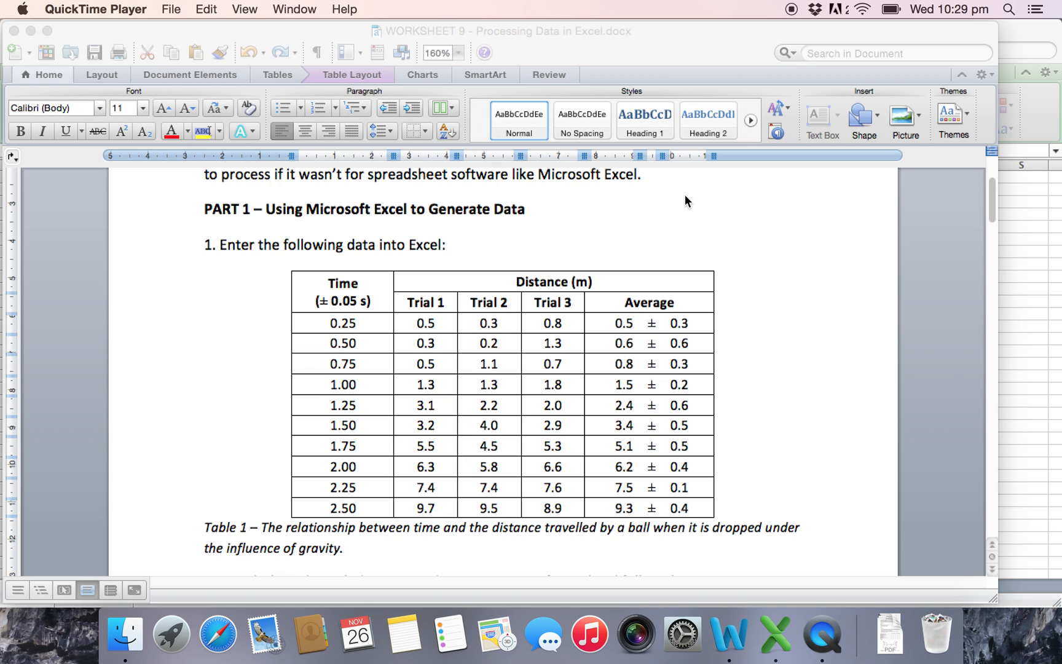
mouse_move(530, 214)
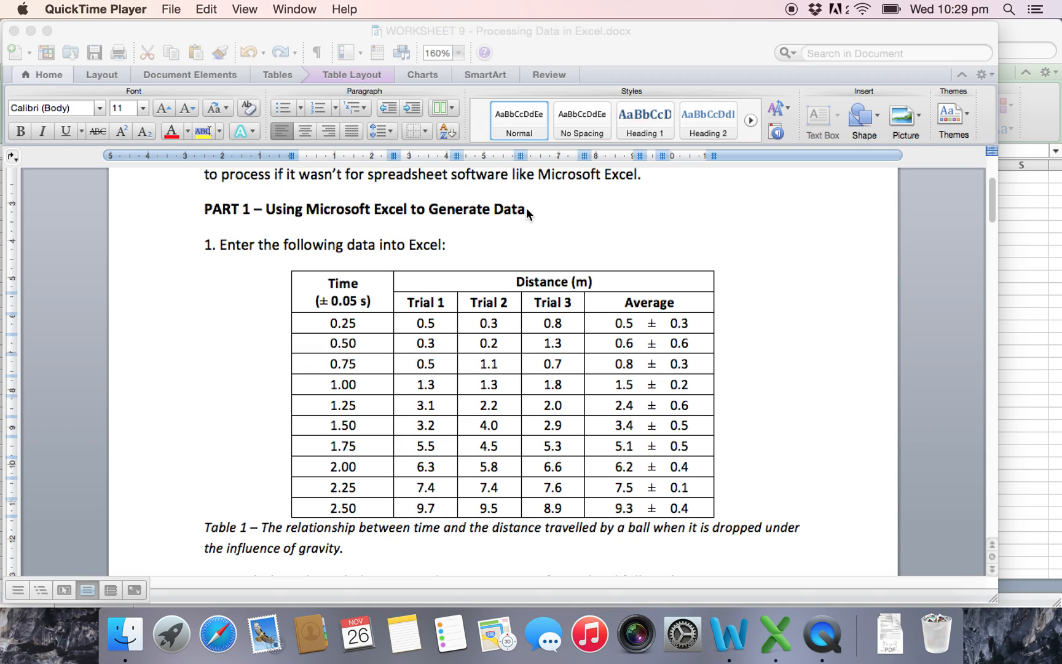
mouse_move(685, 269)
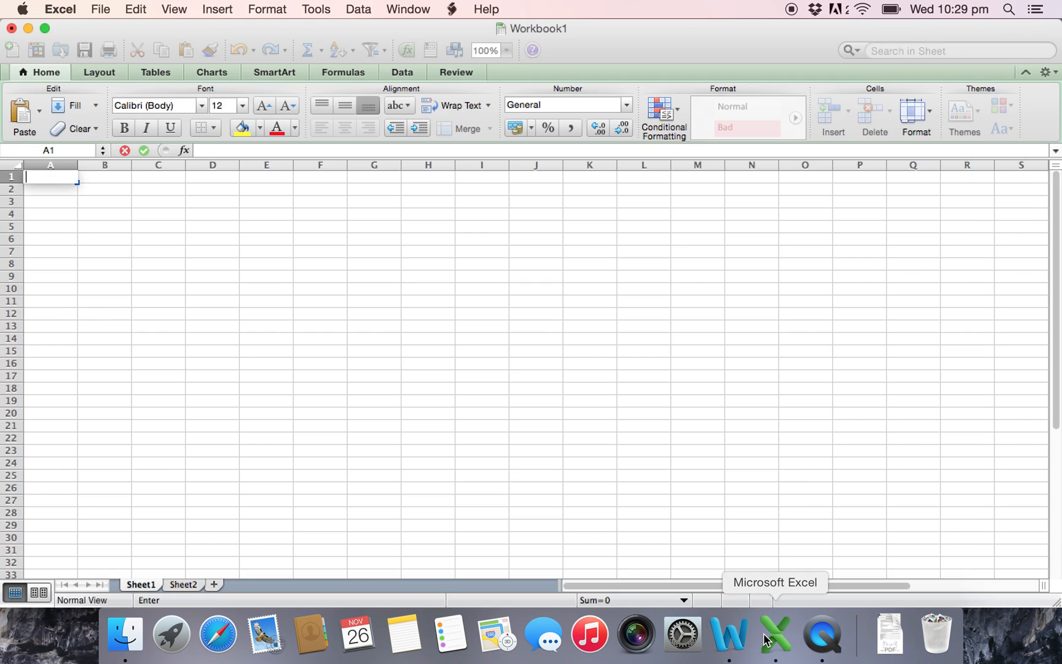
Step: Enter headers Time (s), Distance (m), Trial 1–3 and Average in rows 1–2
type("Times")
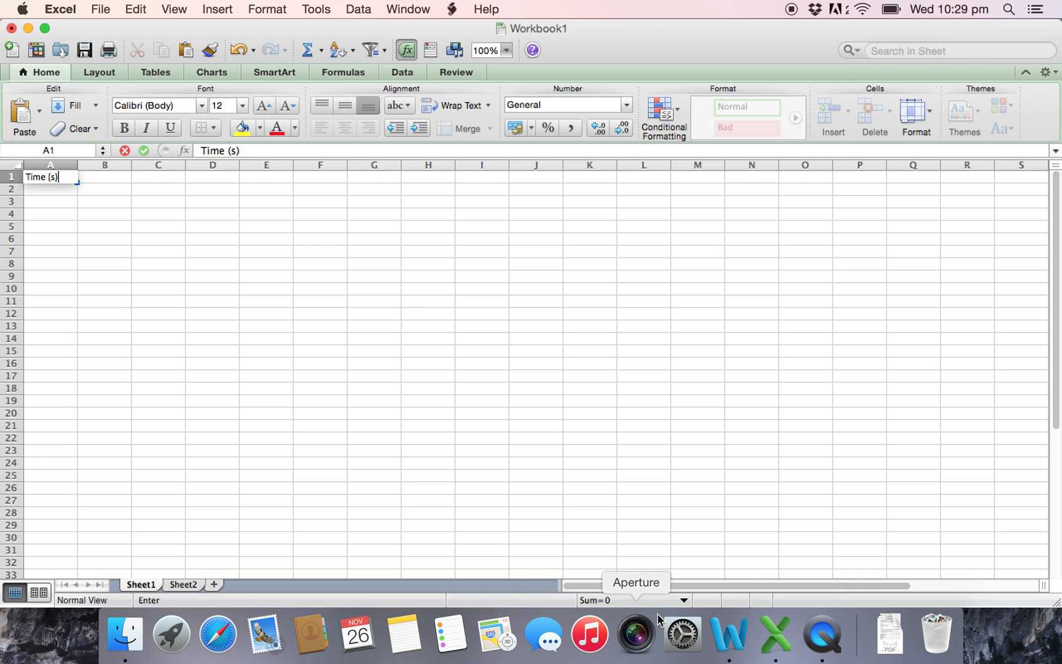
type("Dis")
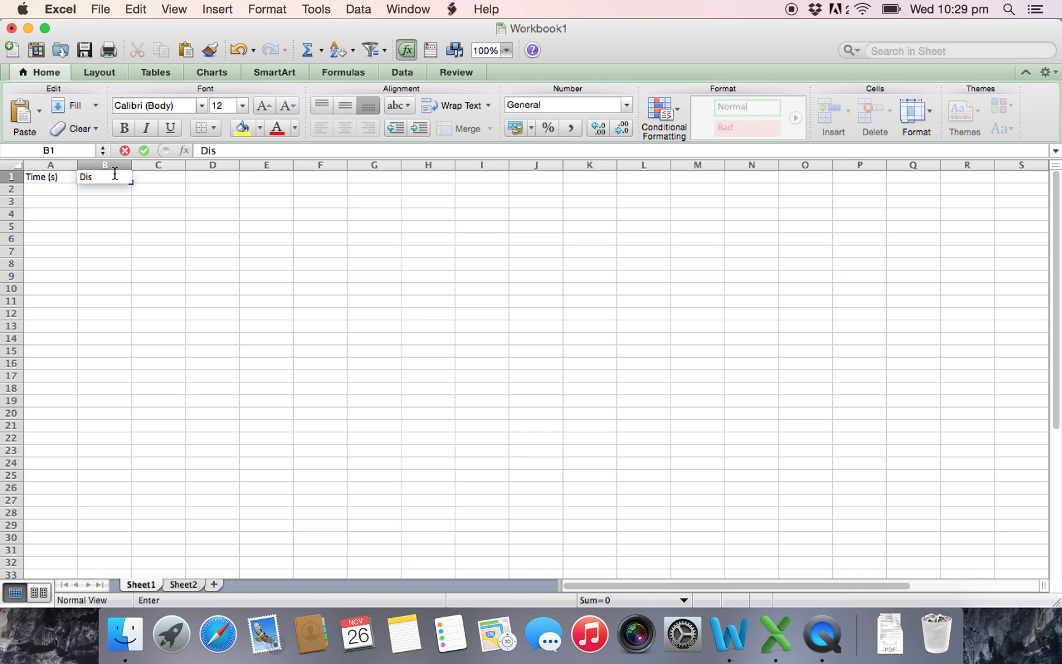
type("tance (m")
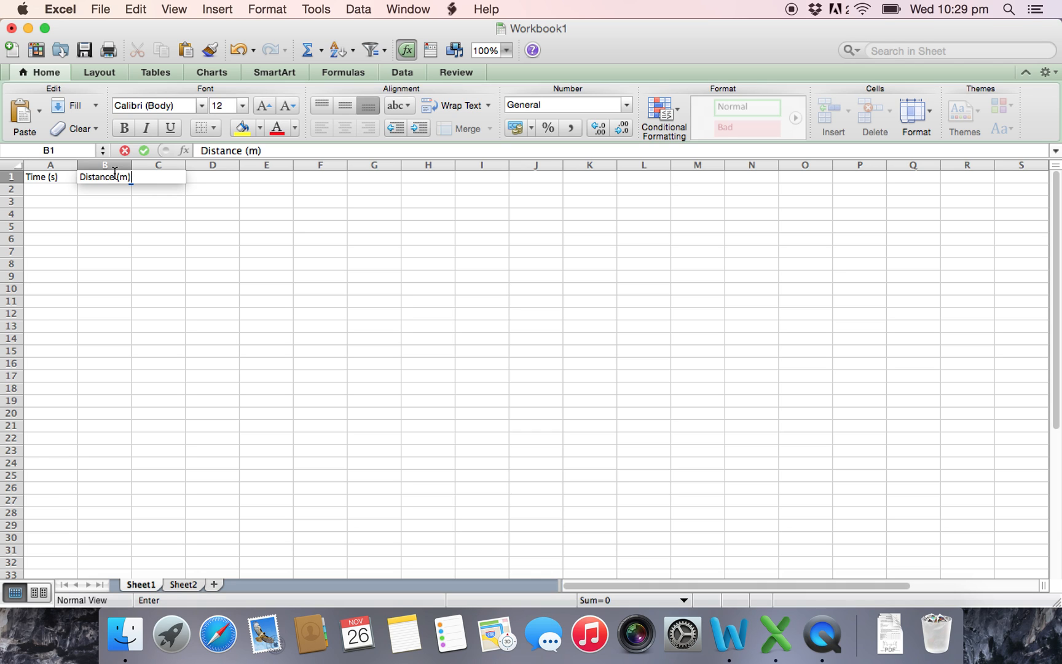
type("Trial 1")
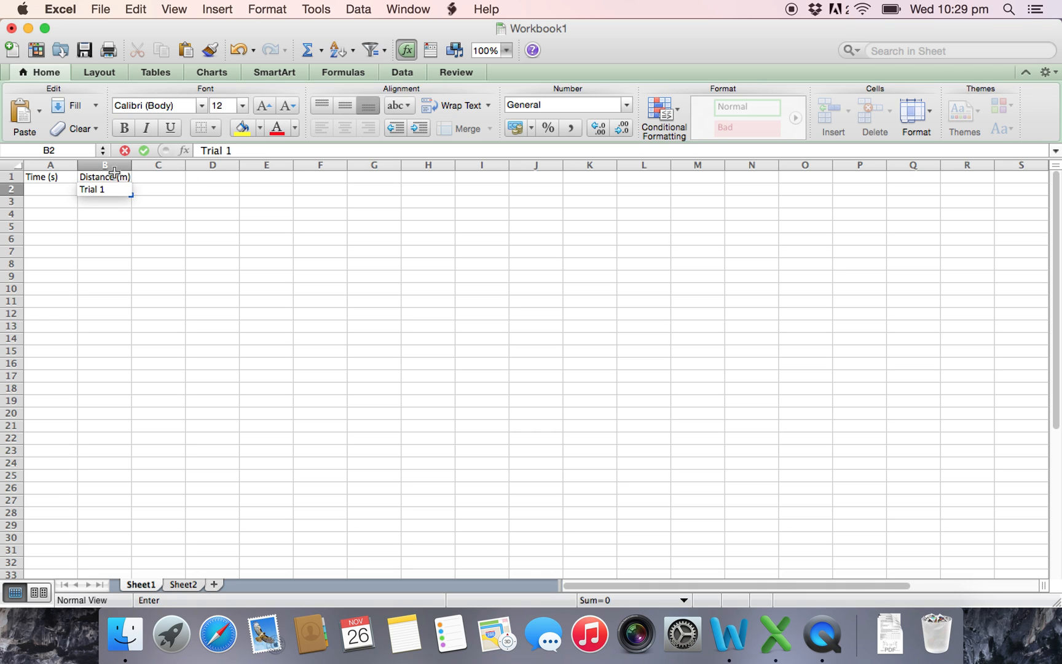
type("Trail 2")
left_click(211, 188)
type("Trail 3")
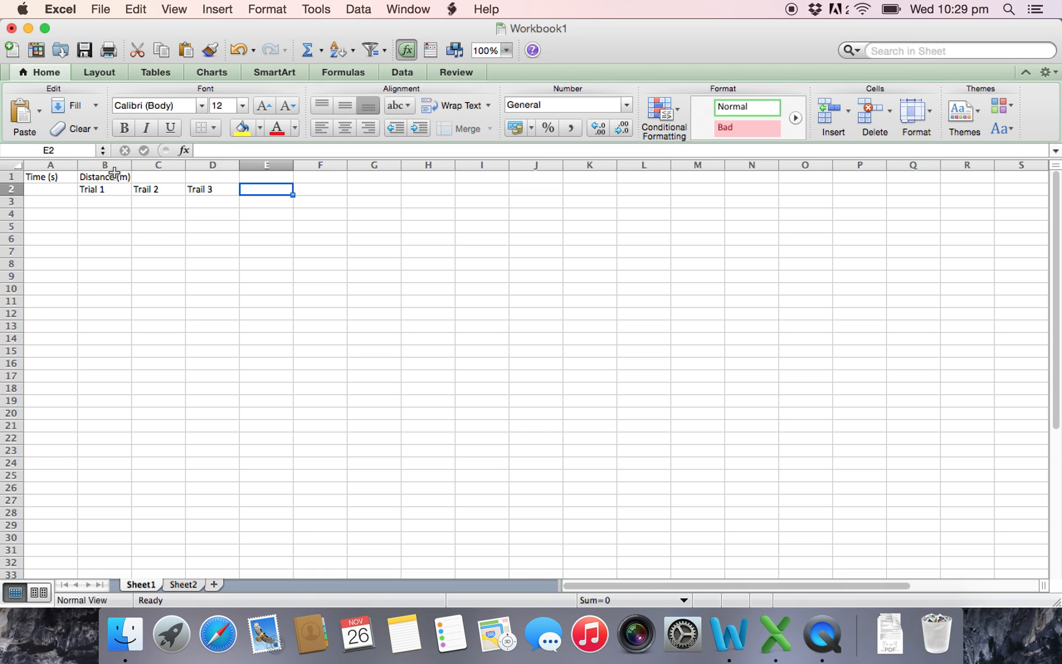
type("Average")
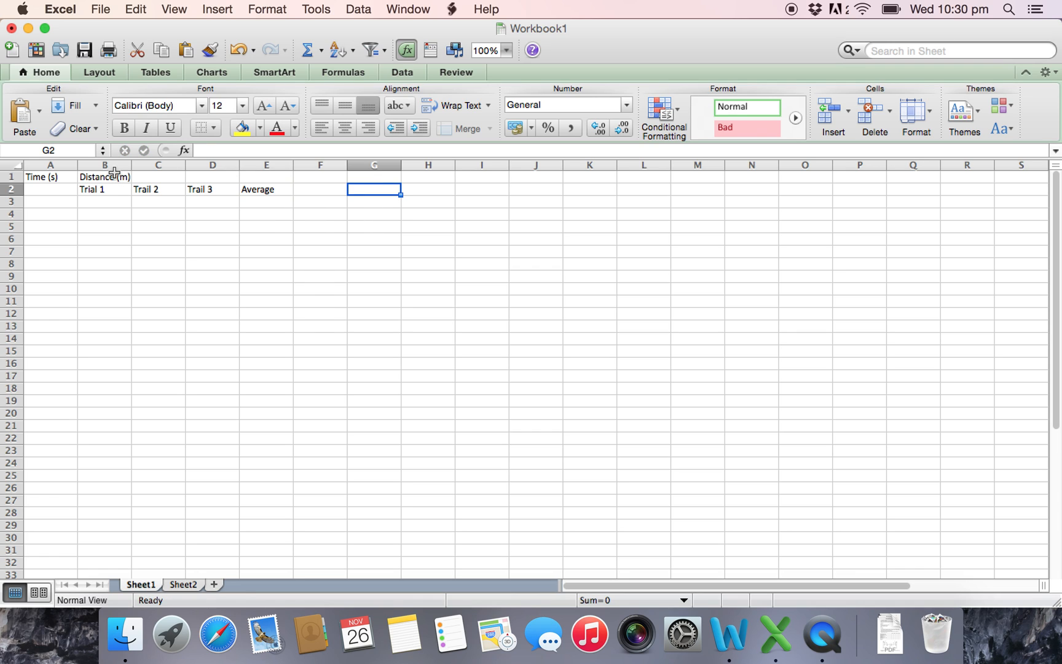
Step: Finish the Uncertainty header in G2 and return to the Word data table
type("Un")
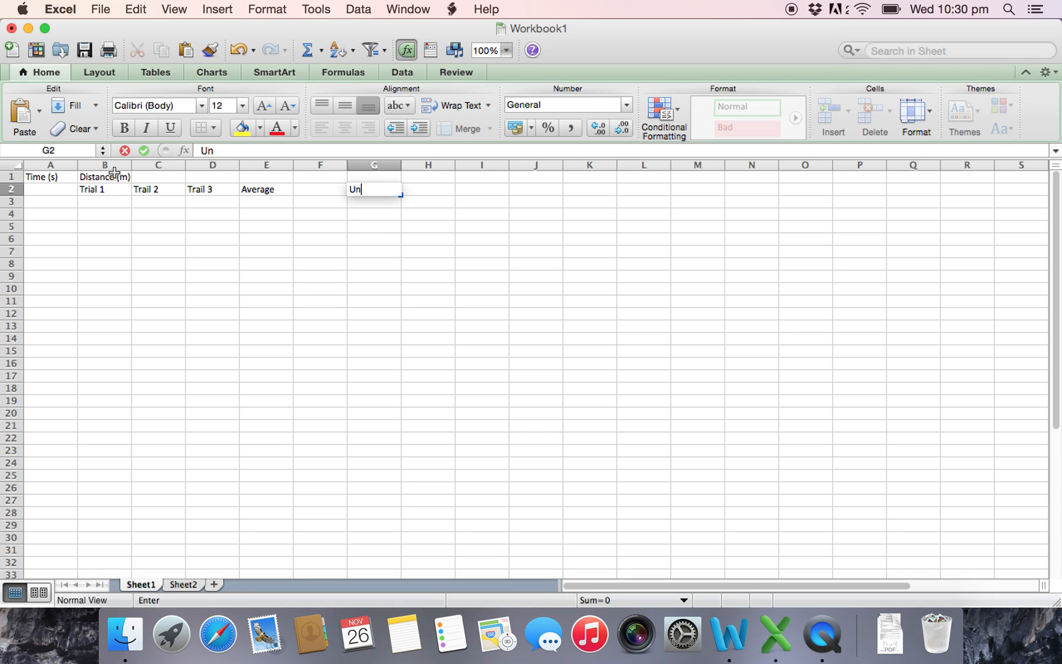
type("vertainty")
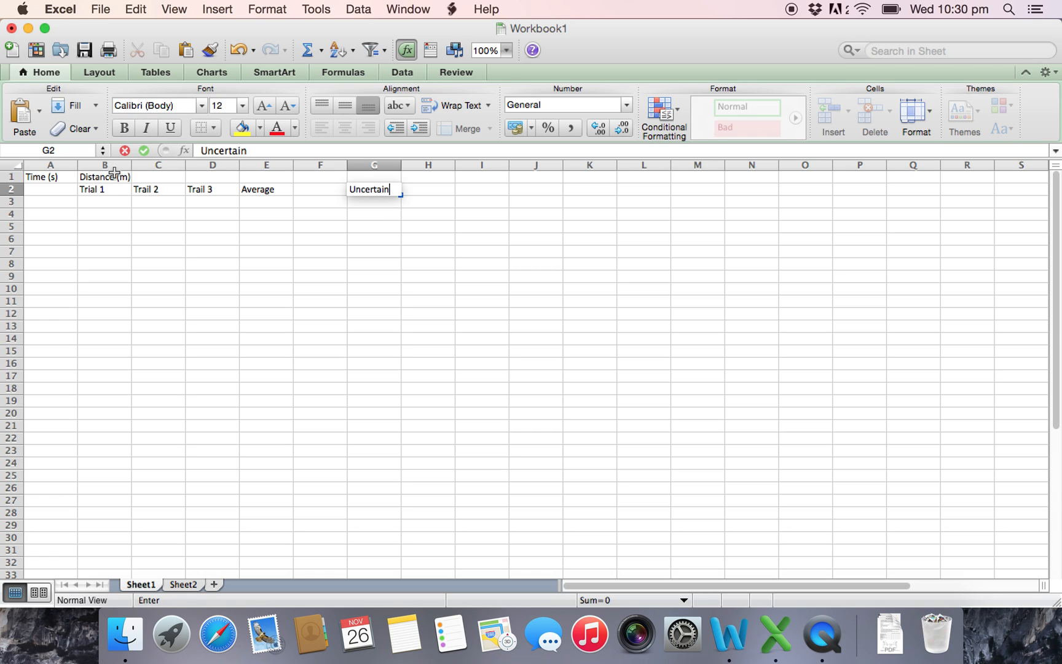
type("ty")
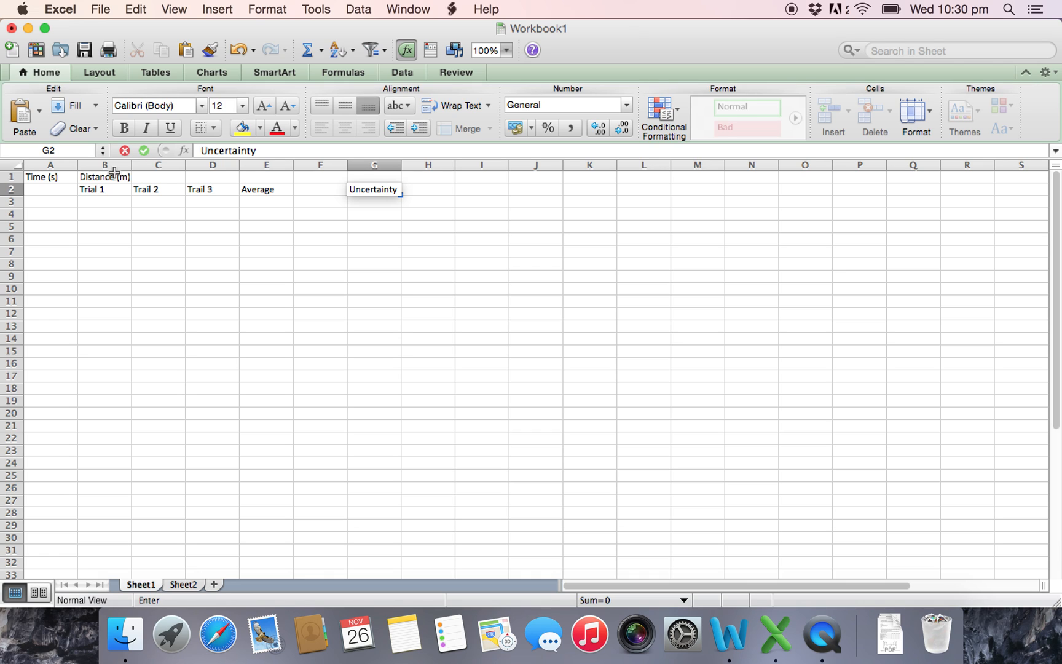
left_click(264, 189)
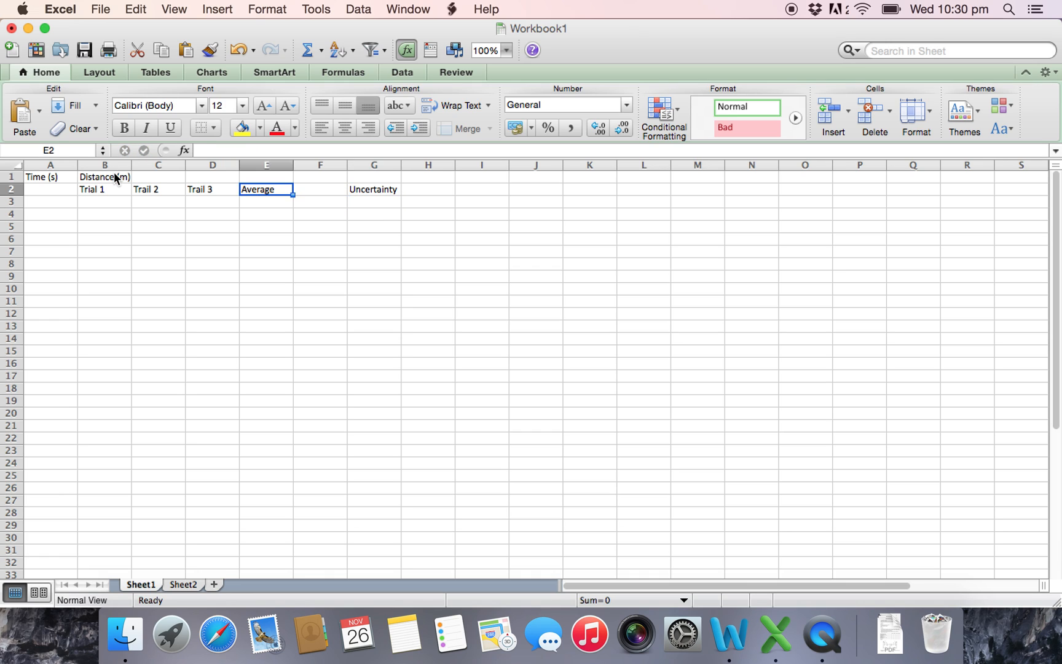
left_click(267, 189)
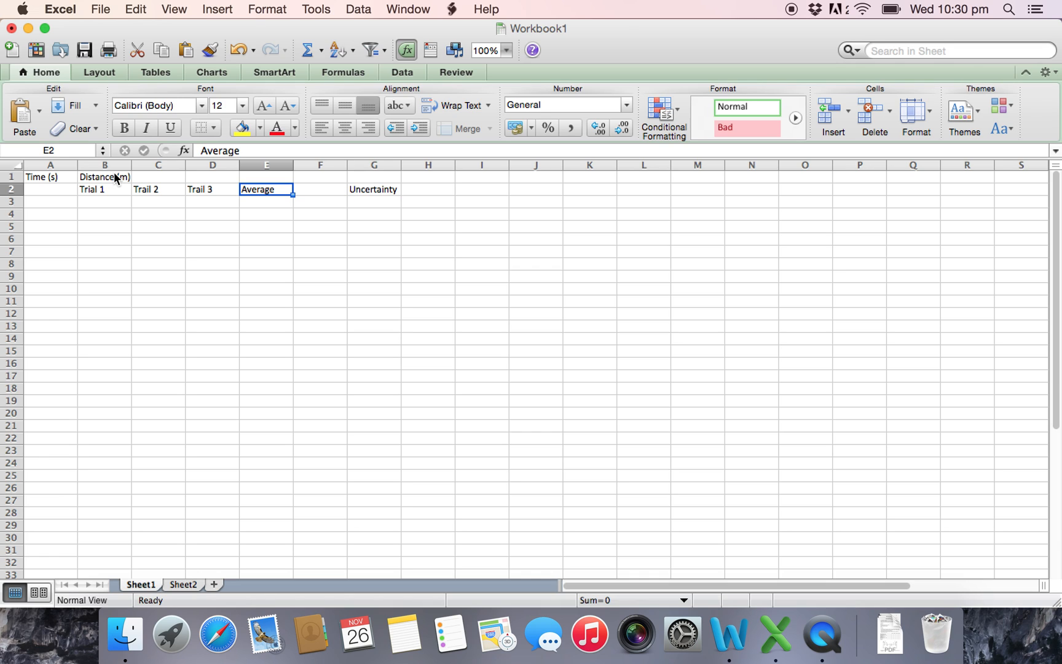
left_click(49, 189)
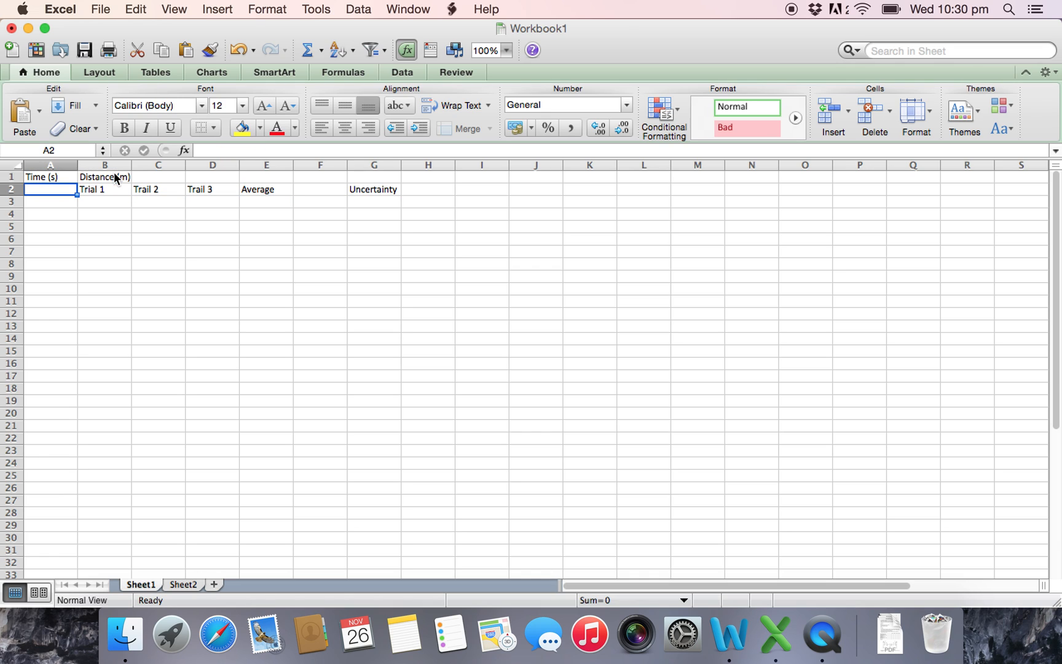
left_click(105, 189)
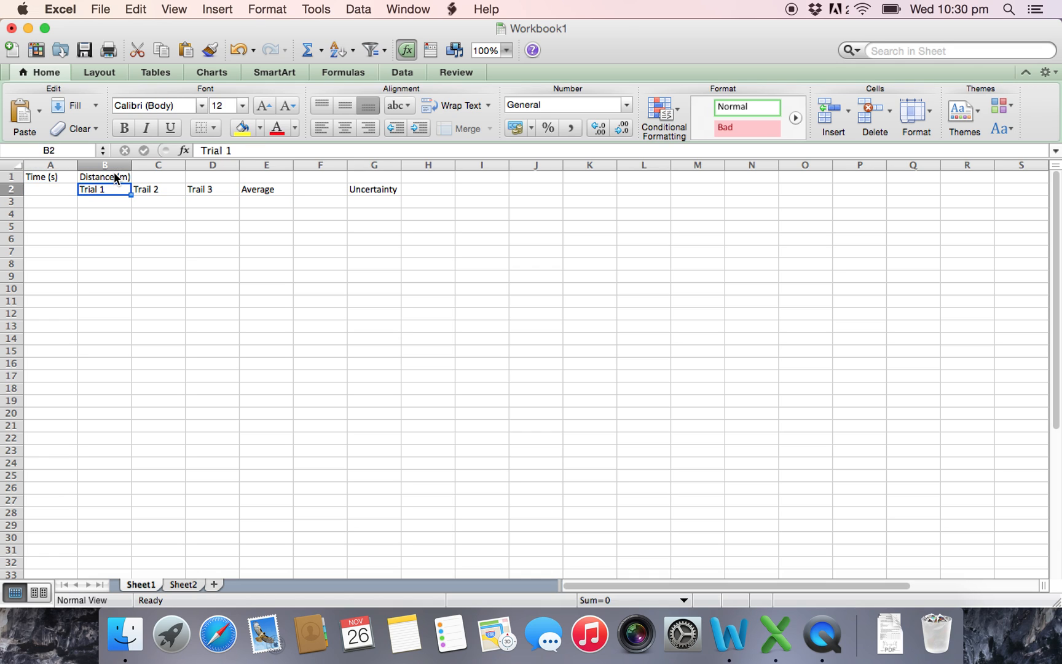
left_click(49, 202)
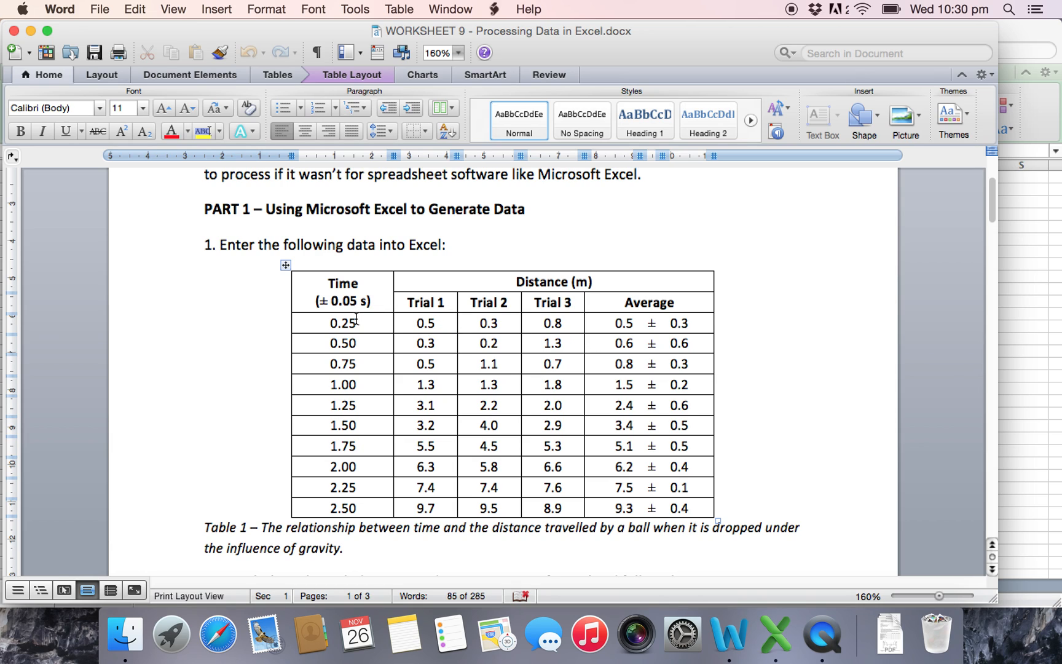
mouse_move(779, 633)
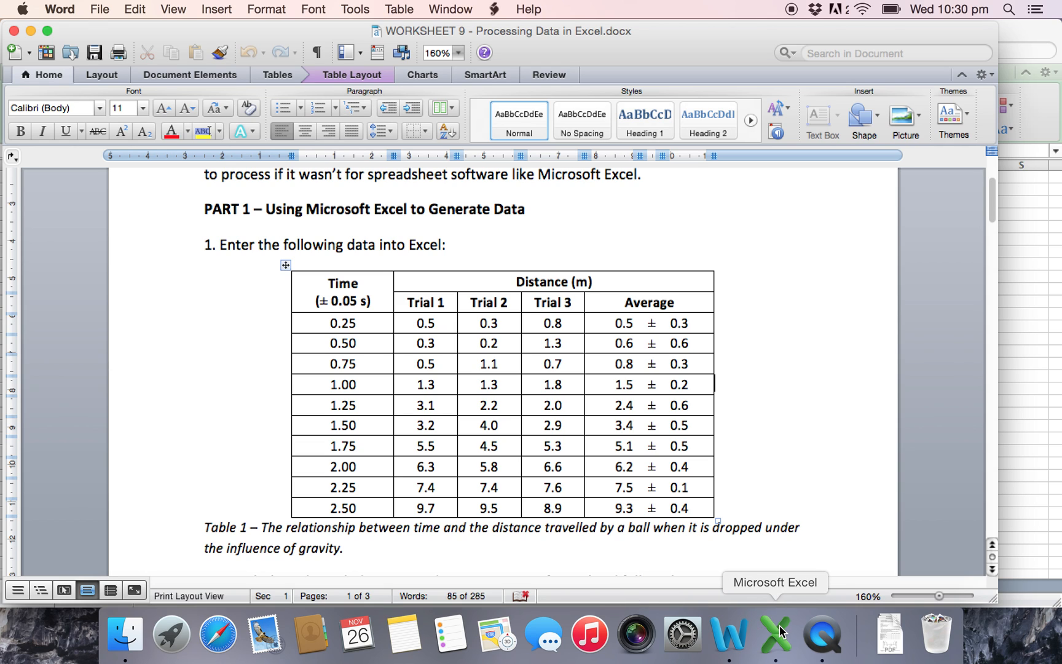
Step: Enter 0.25 and 0.5 in A3:A4 and fill the series down to 2.5 in A12
left_click(774, 634)
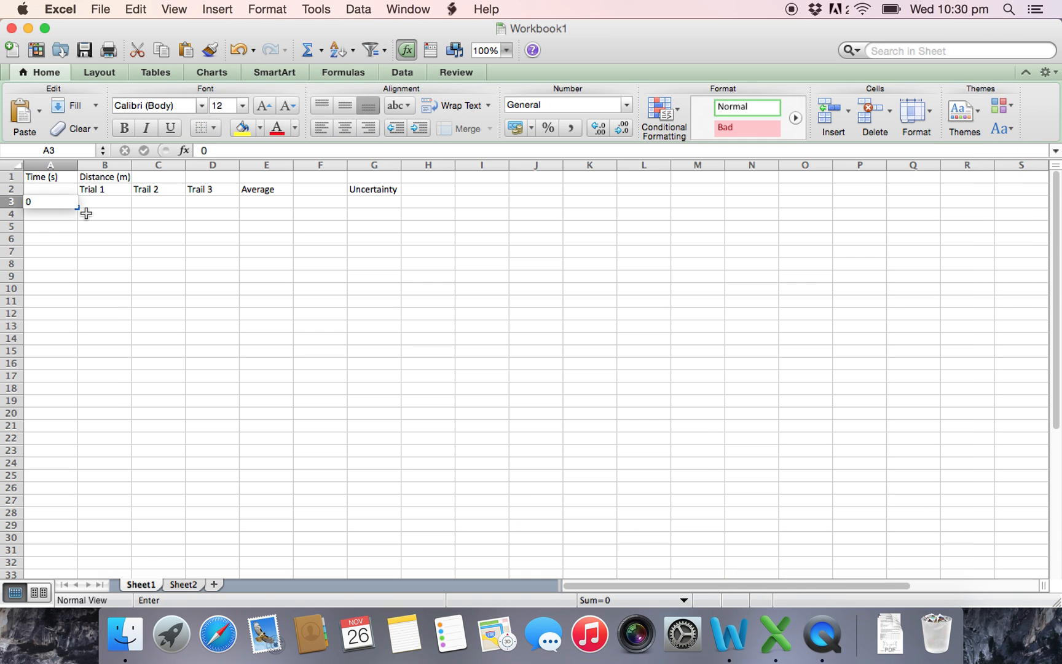
type(".25")
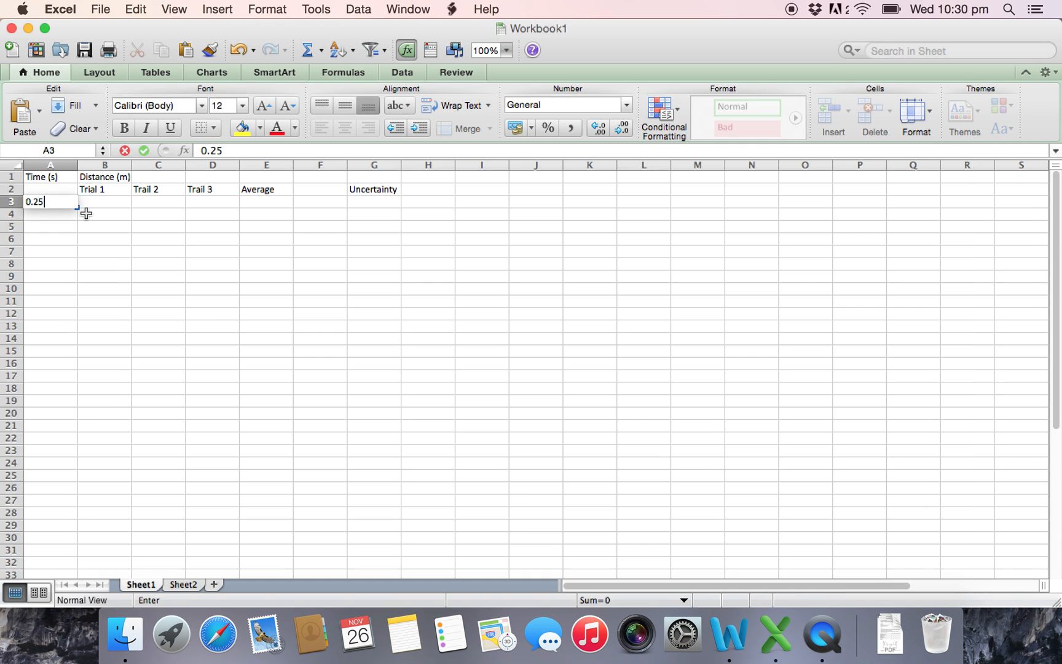
type("0.6")
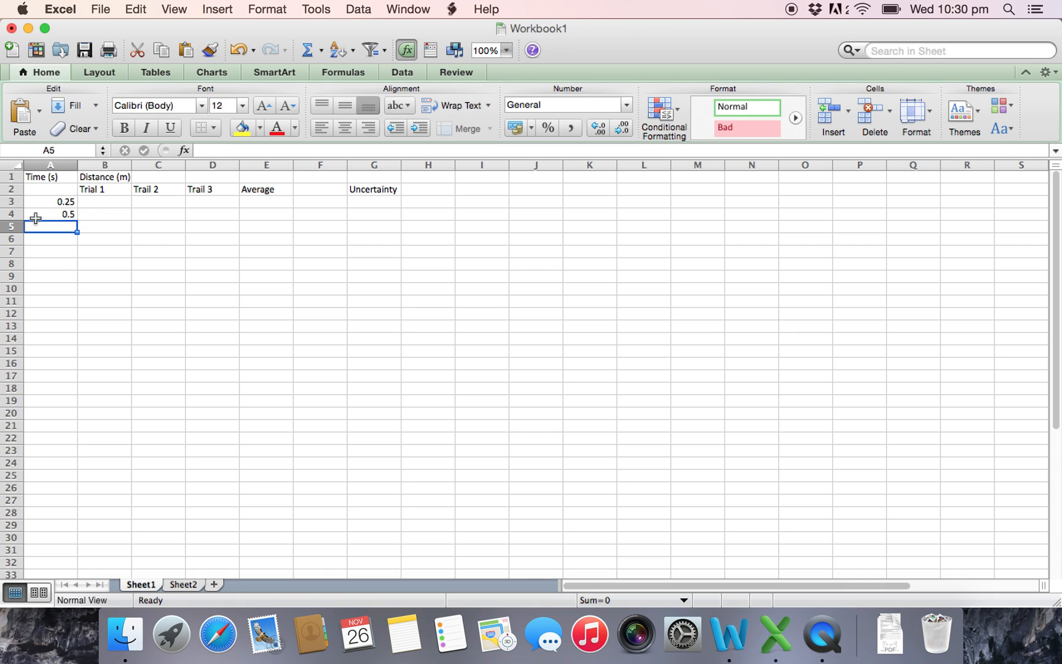
left_click_drag(50, 201, 50, 214)
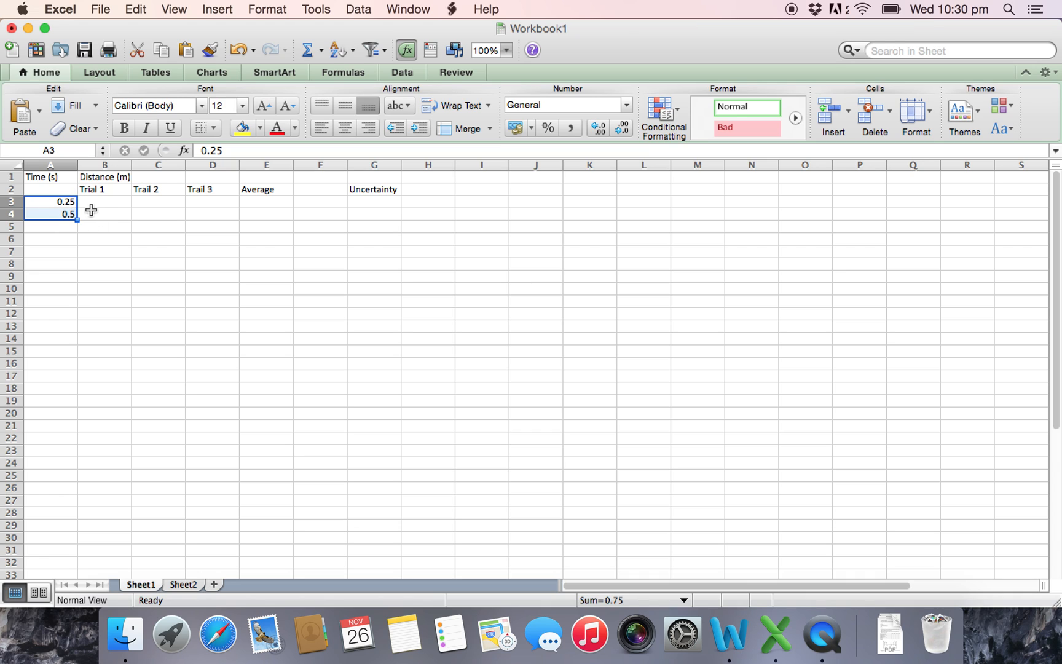
mouse_move(77, 220)
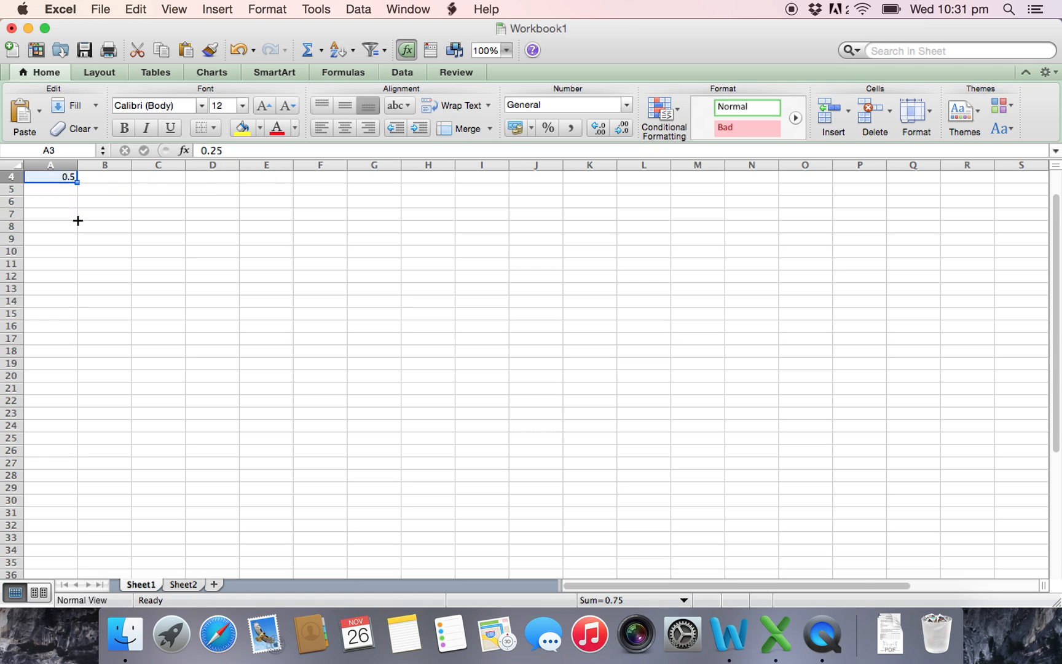
left_click_drag(67, 181, 68, 278)
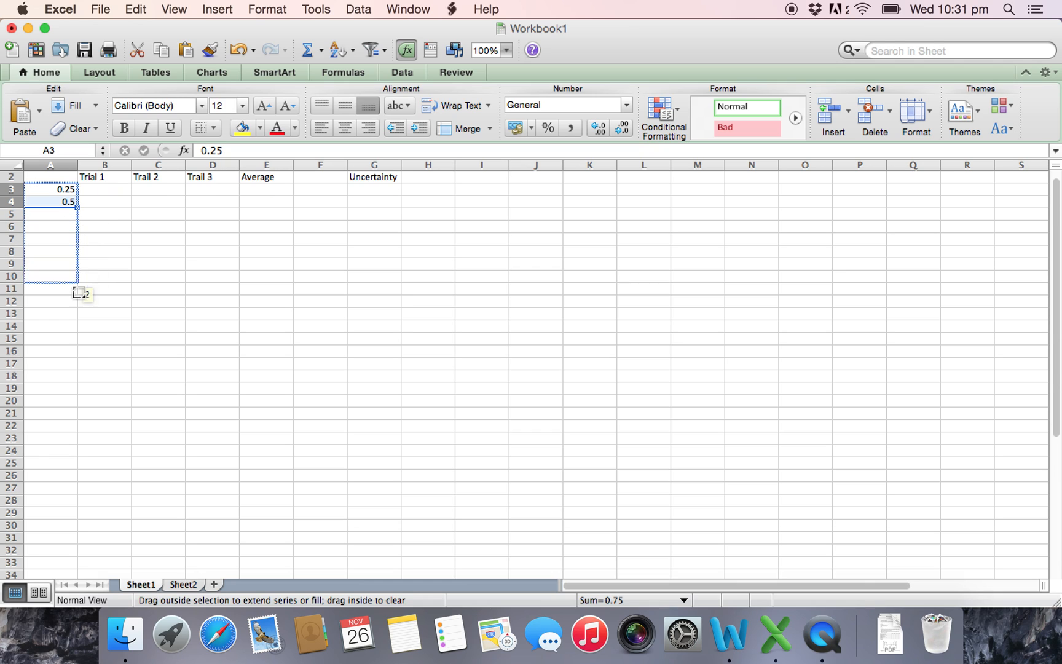
left_click_drag(77, 202, 76, 289)
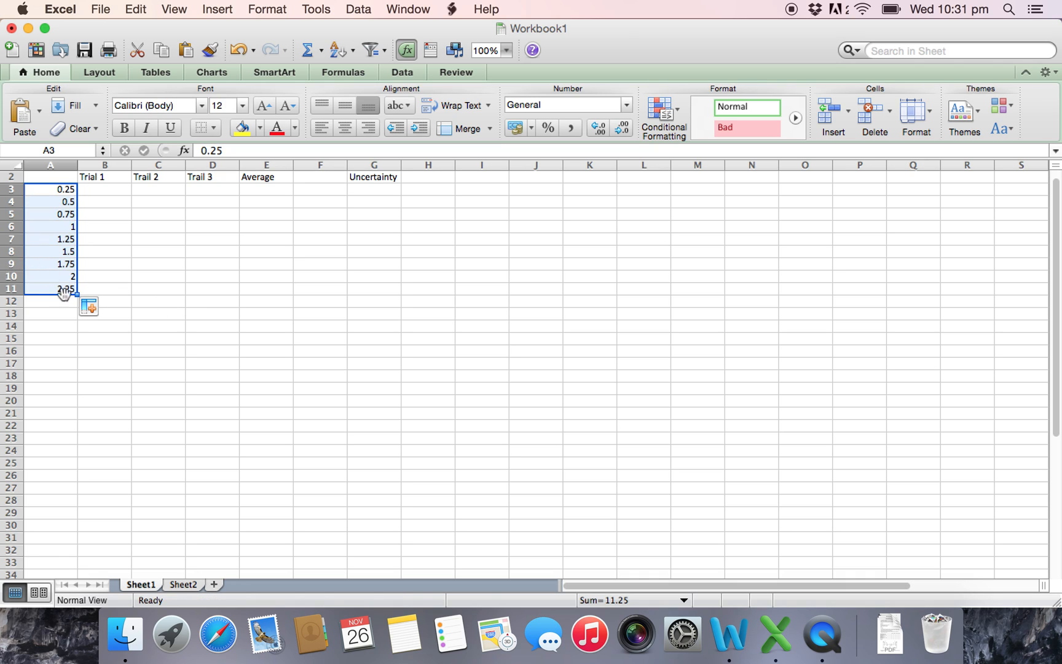
left_click_drag(64, 288, 64, 301)
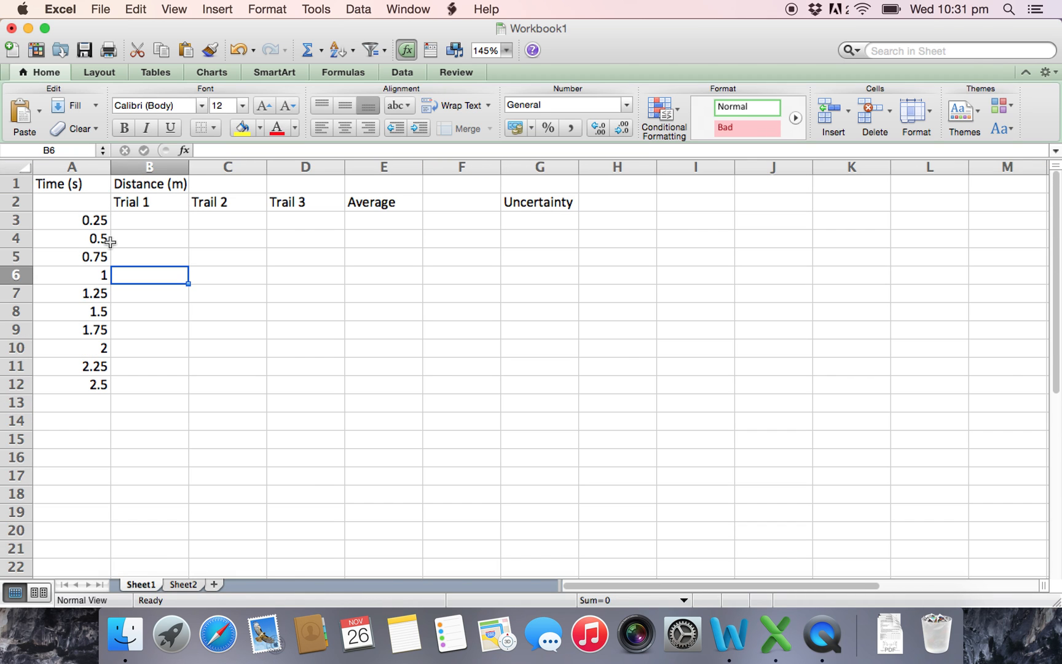
Step: Enlarge the sheet, select A3:A4 and extend the time series down to row 12
left_click(505, 50)
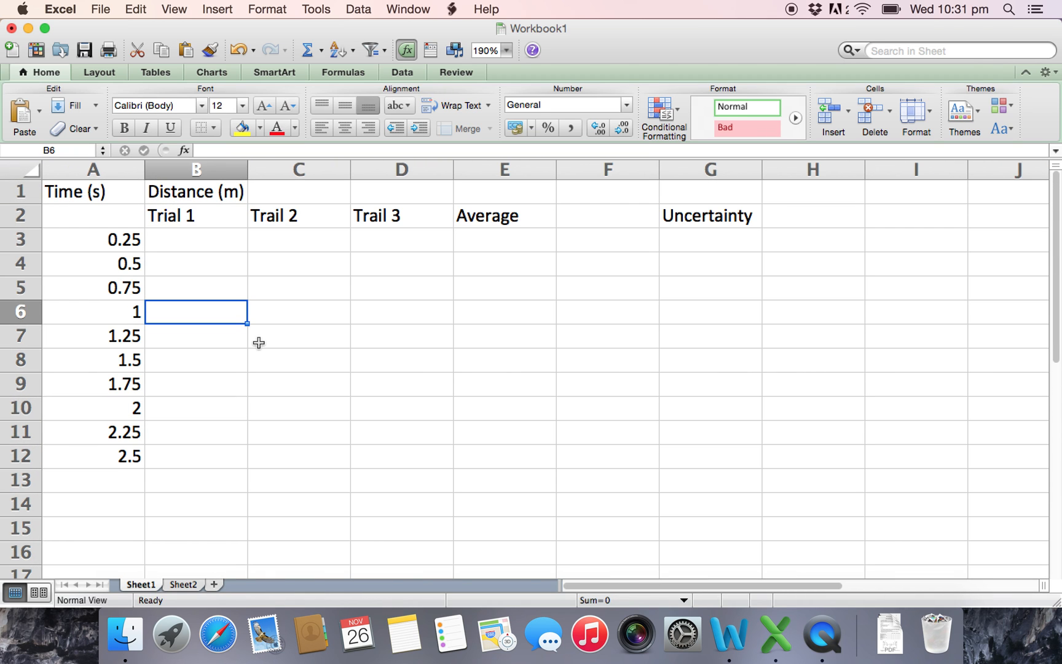
left_click(92, 288)
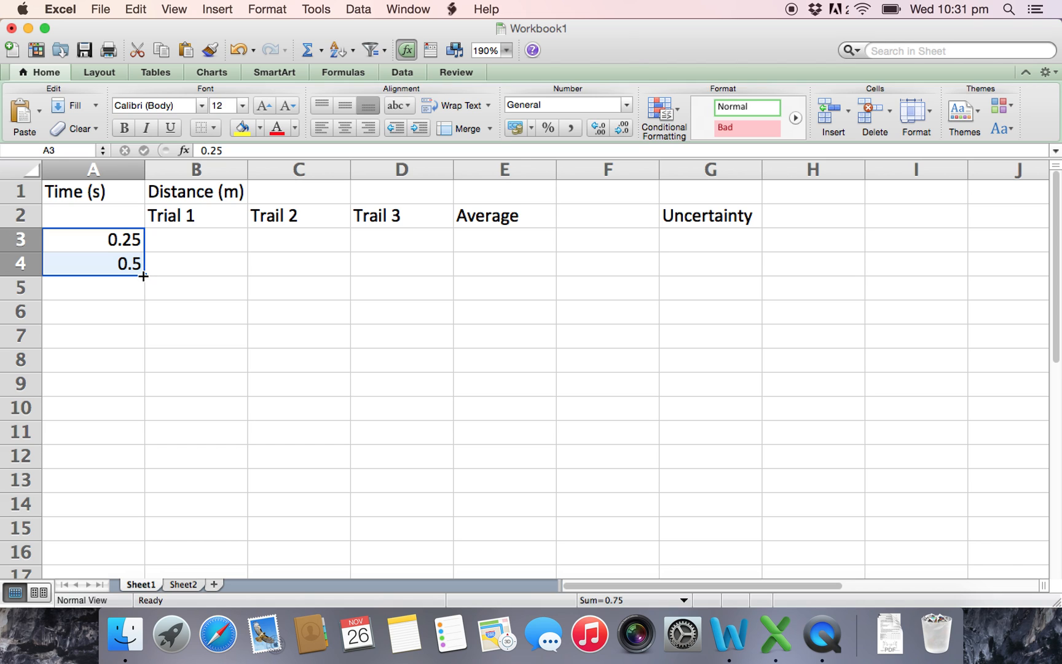
left_click_drag(143, 275, 146, 344)
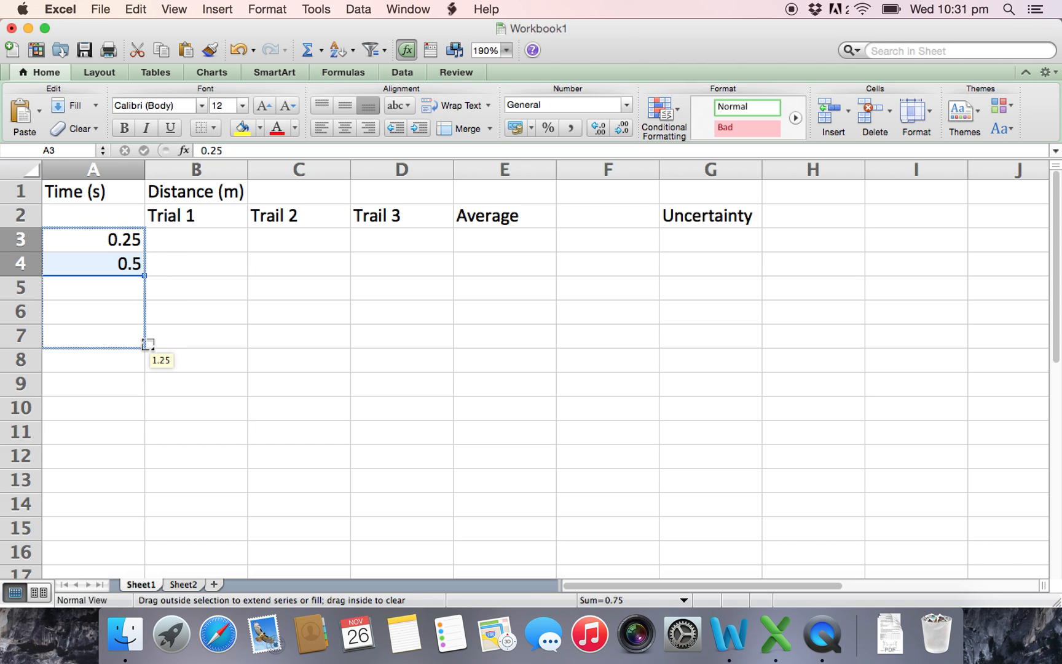
left_click_drag(148, 343, 139, 436)
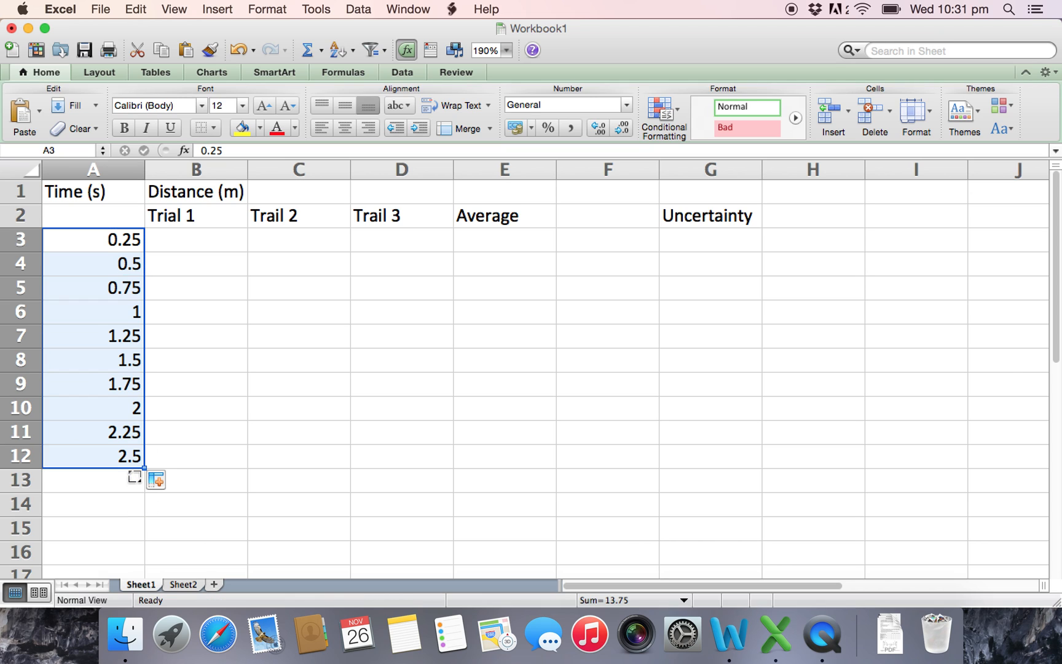
left_click(196, 240)
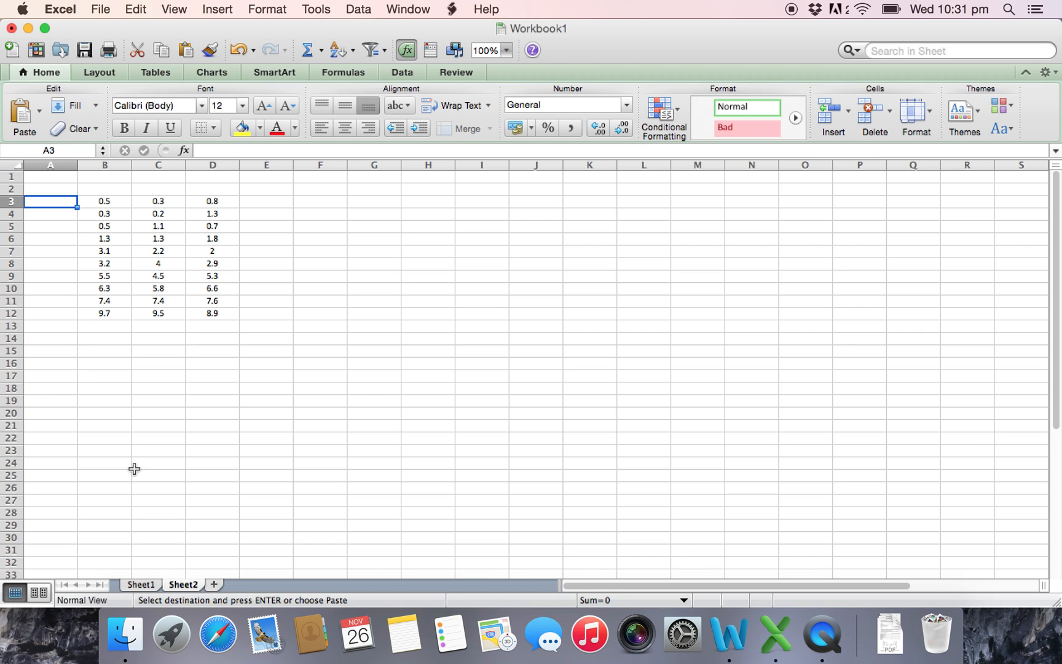
Step: Paste the header rows into A1 on Sheet2 and adjust the zoom
key("cmd+v")
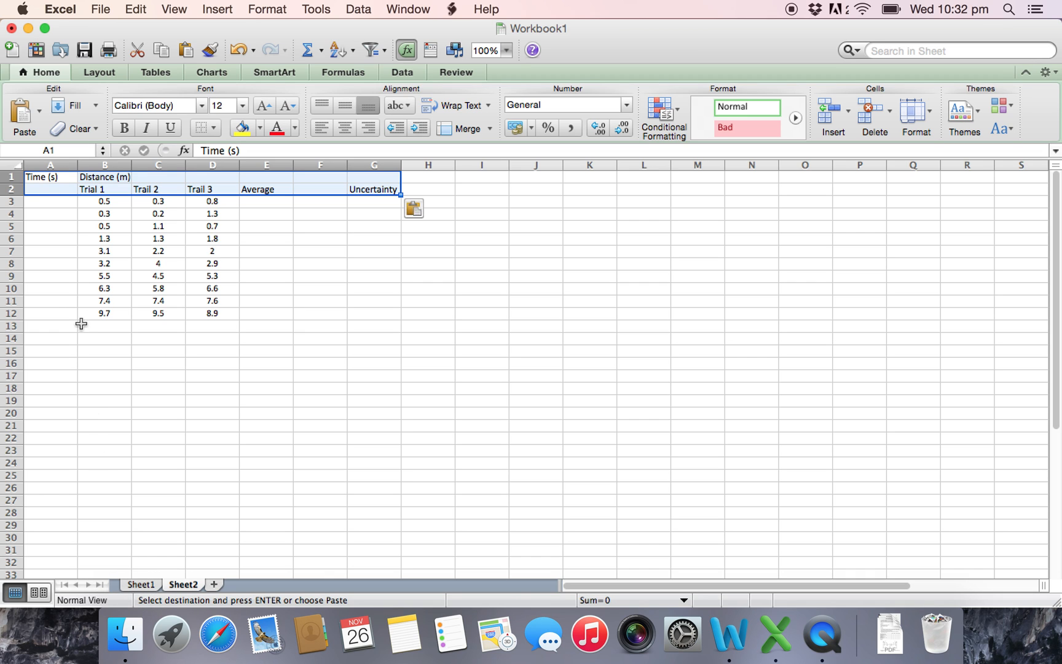
left_click(507, 50)
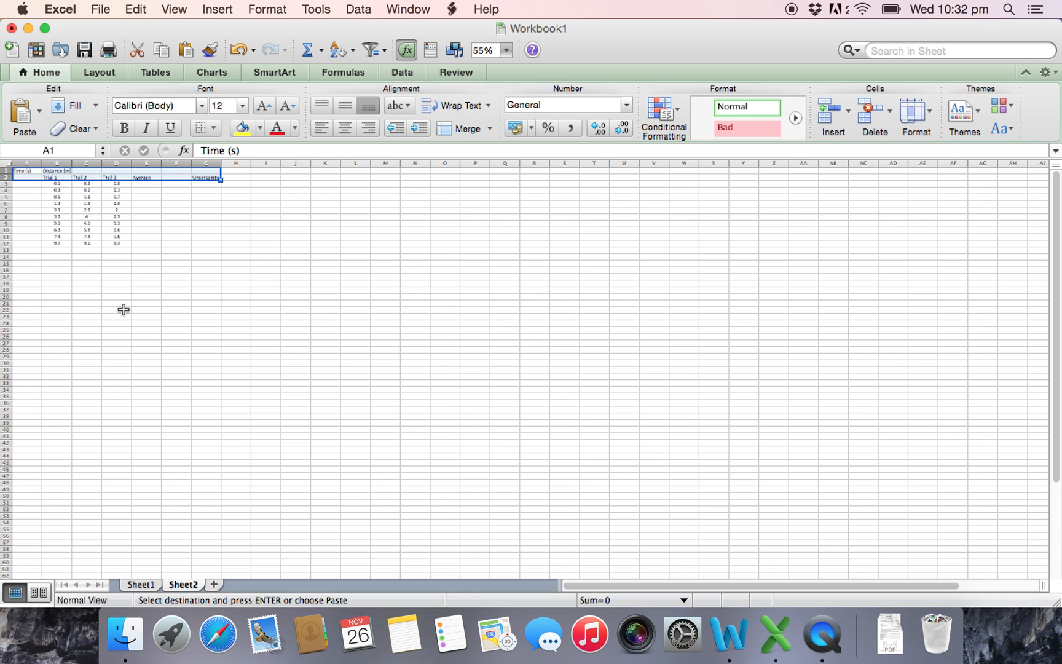
left_click(505, 49)
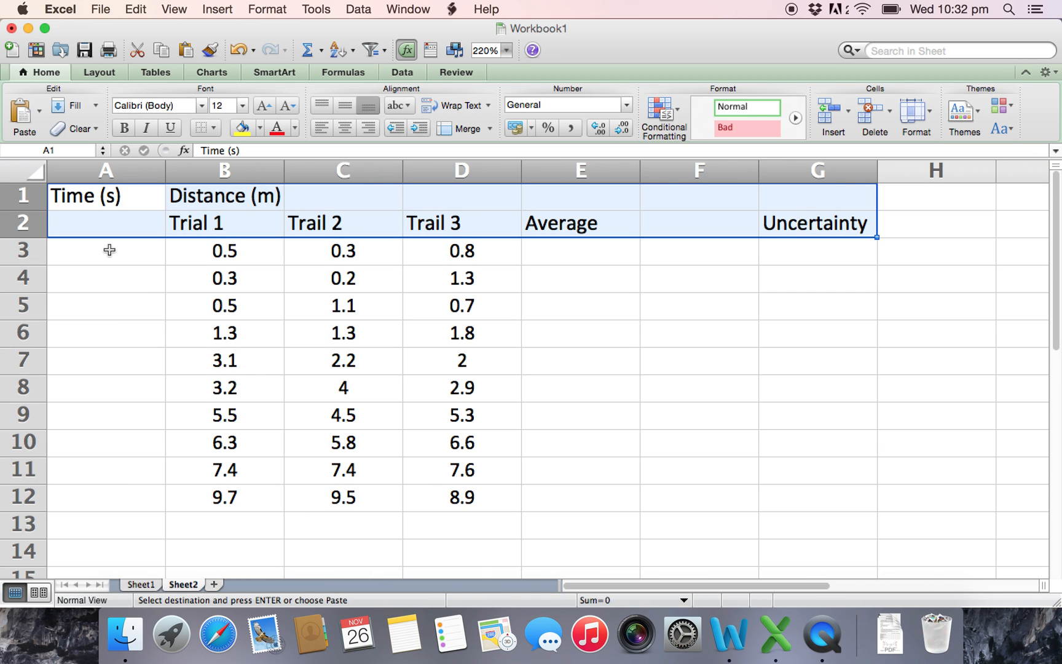
Step: Enter 0.25 and 0.5 in A3:A4 and fill the times down to 2.5 in row 12
type("0.25")
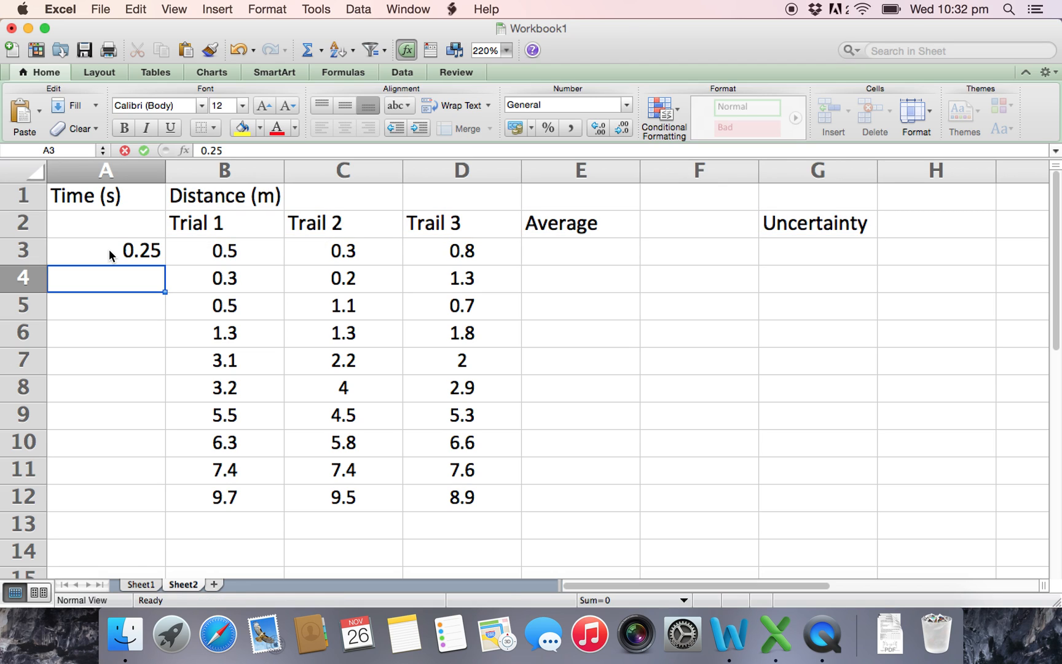
type("0.")
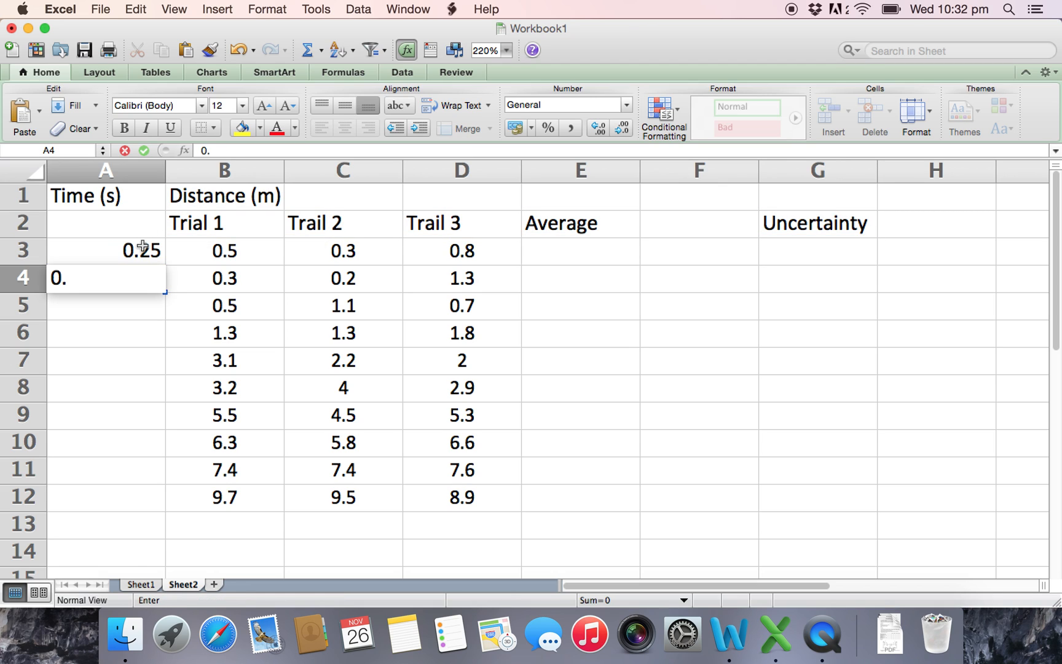
key("Return")
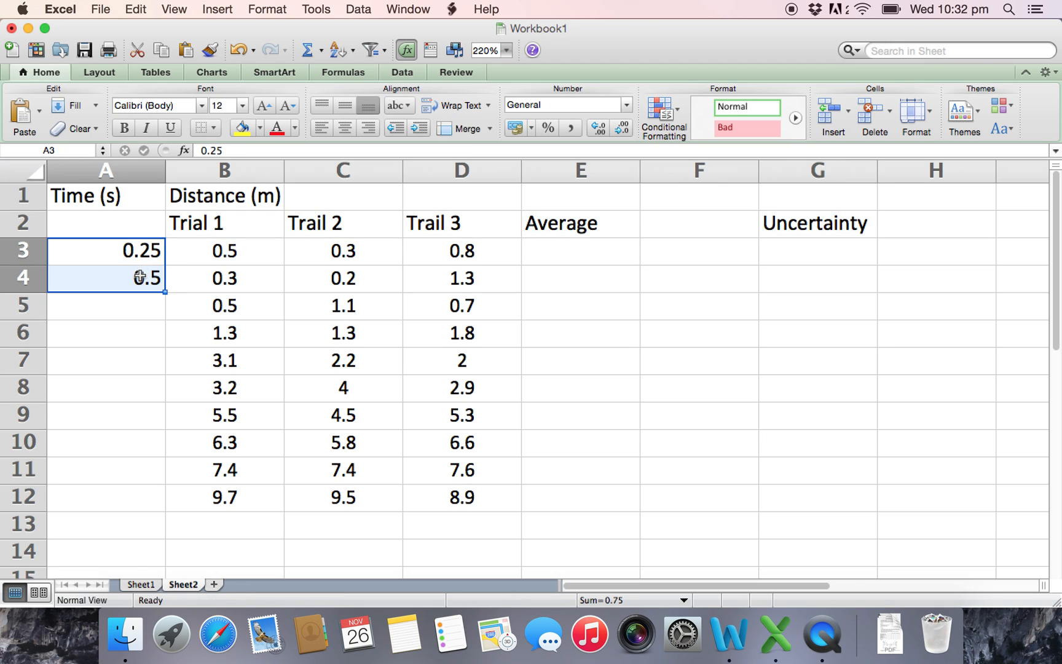
left_click_drag(161, 290, 161, 482)
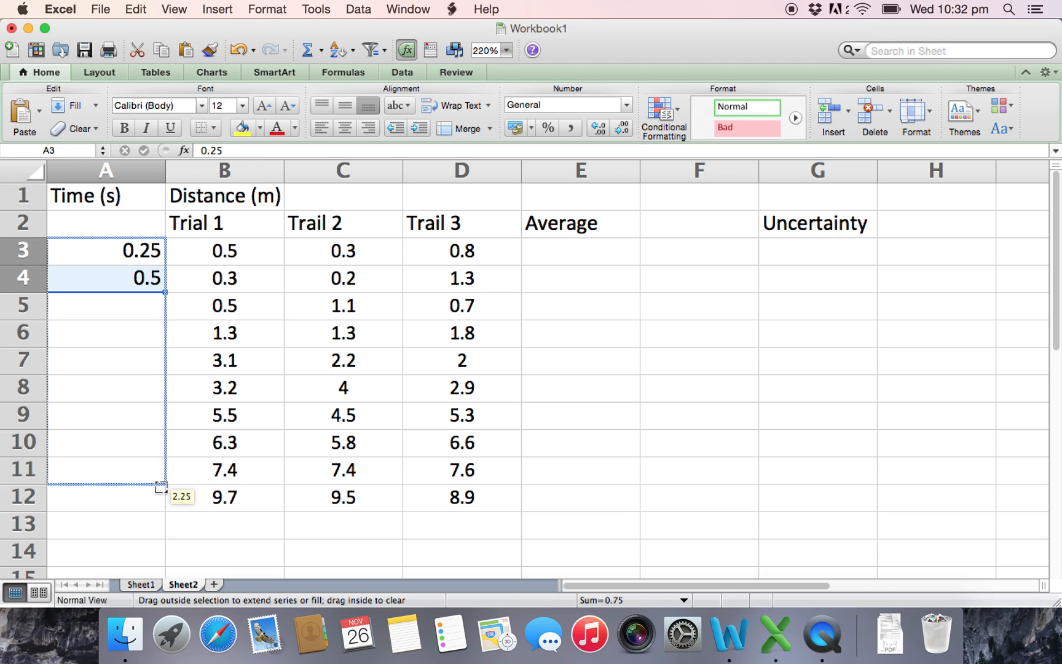
left_click_drag(162, 278, 162, 495)
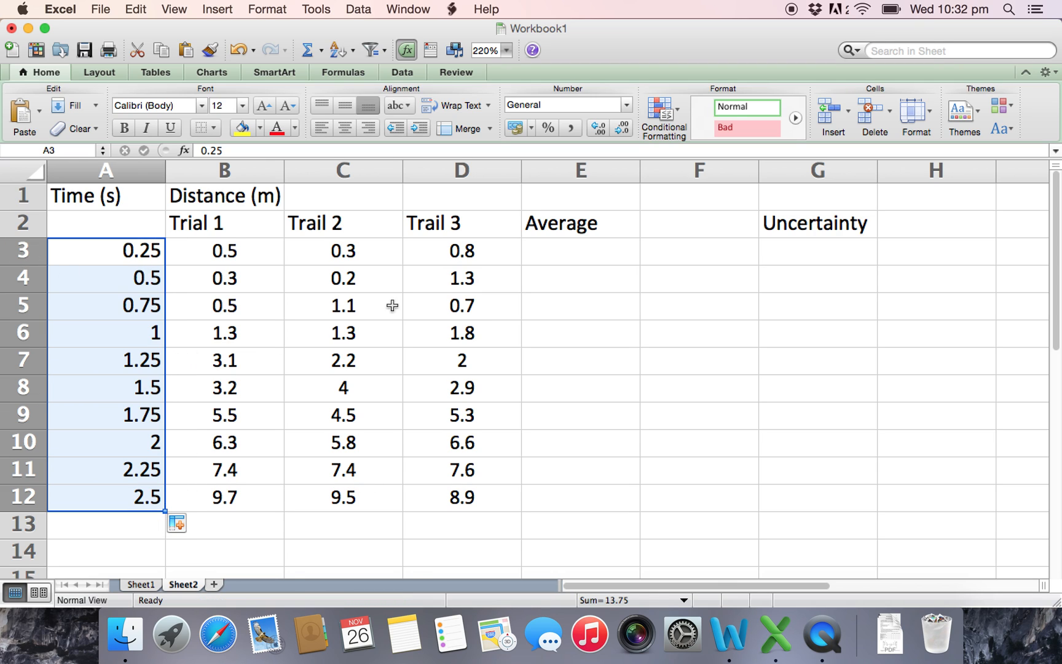
mouse_move(4, 305)
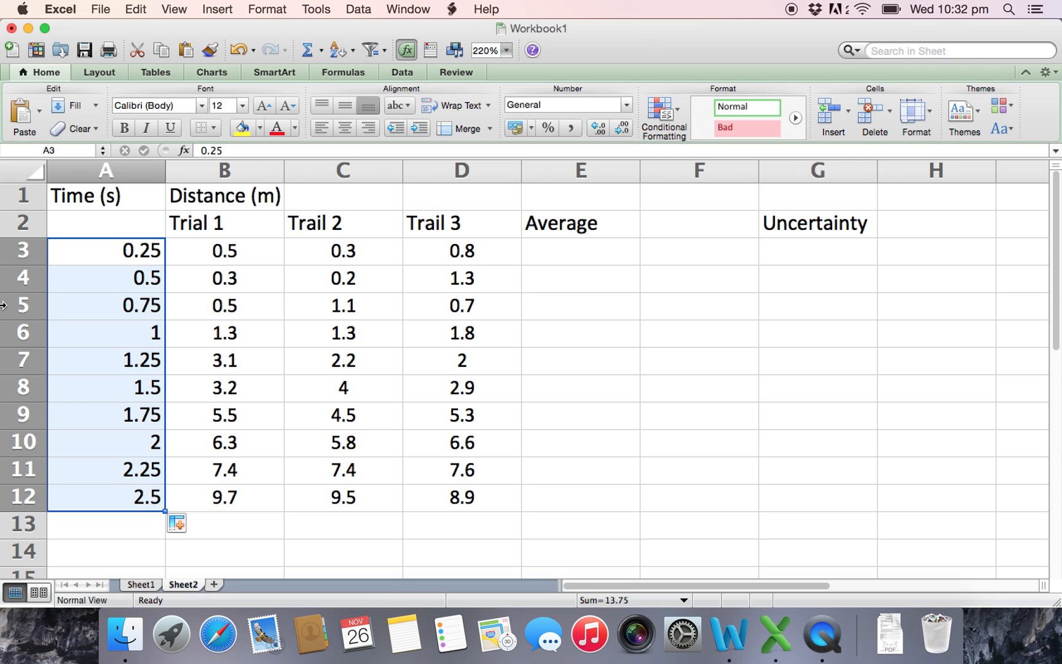
mouse_move(127, 199)
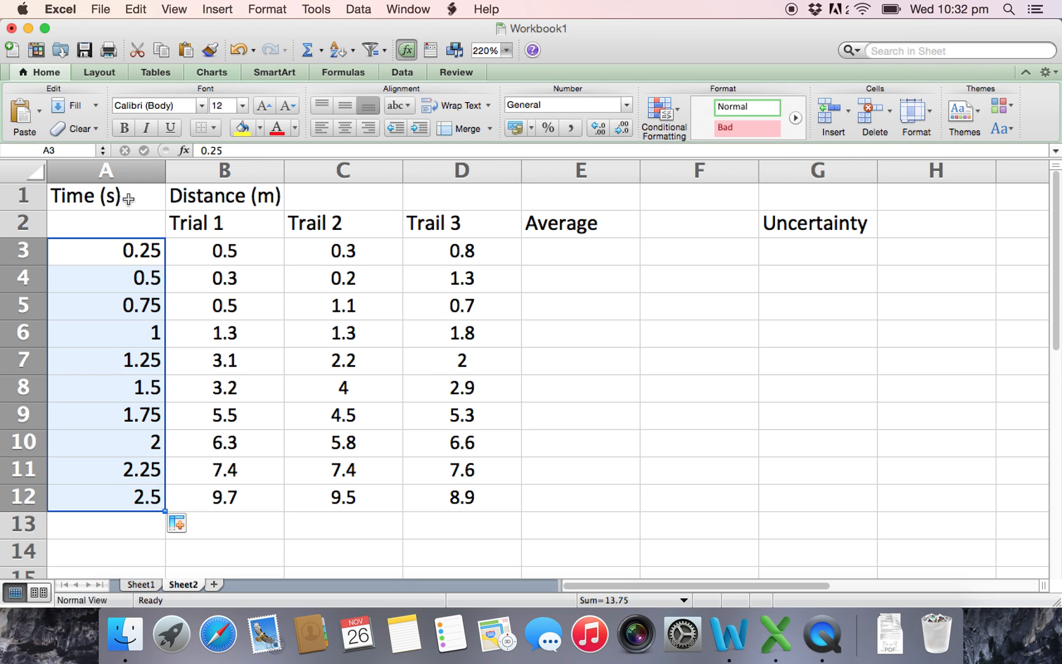
left_click(224, 251)
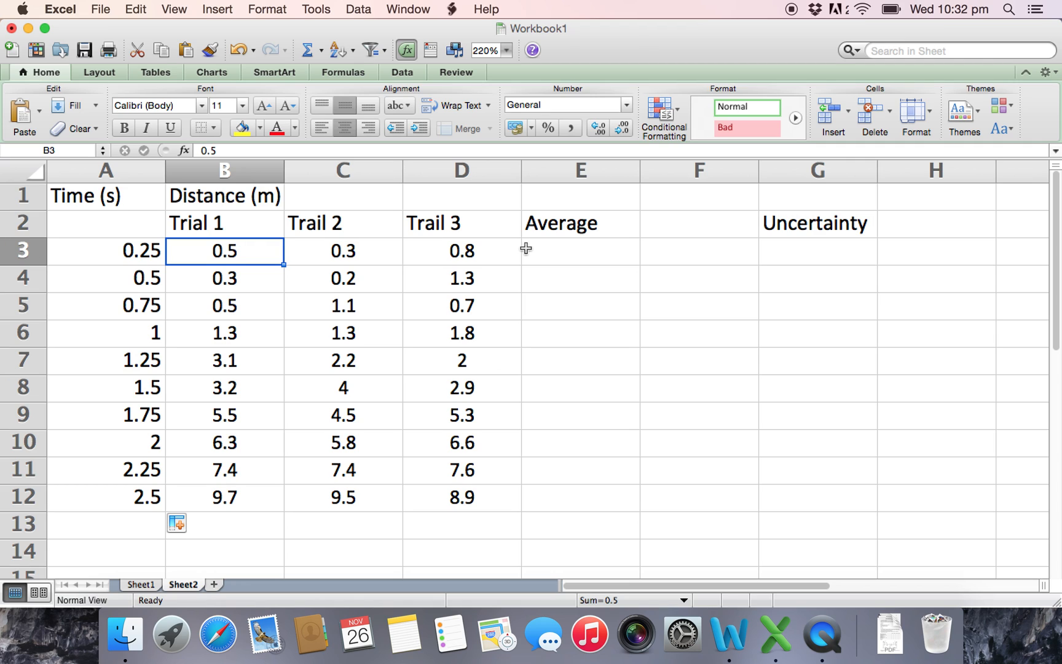
Step: Enter =AVERAGE(B3:D3) in E3, giving 0.5333333 for the 0.25 s row
left_click(579, 250)
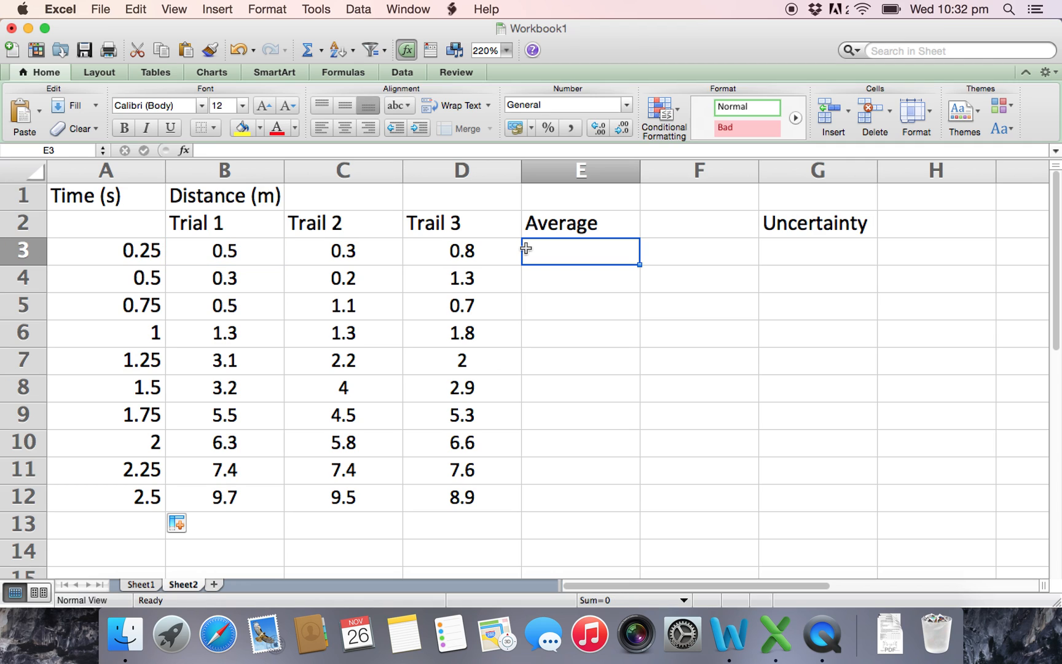
type("=")
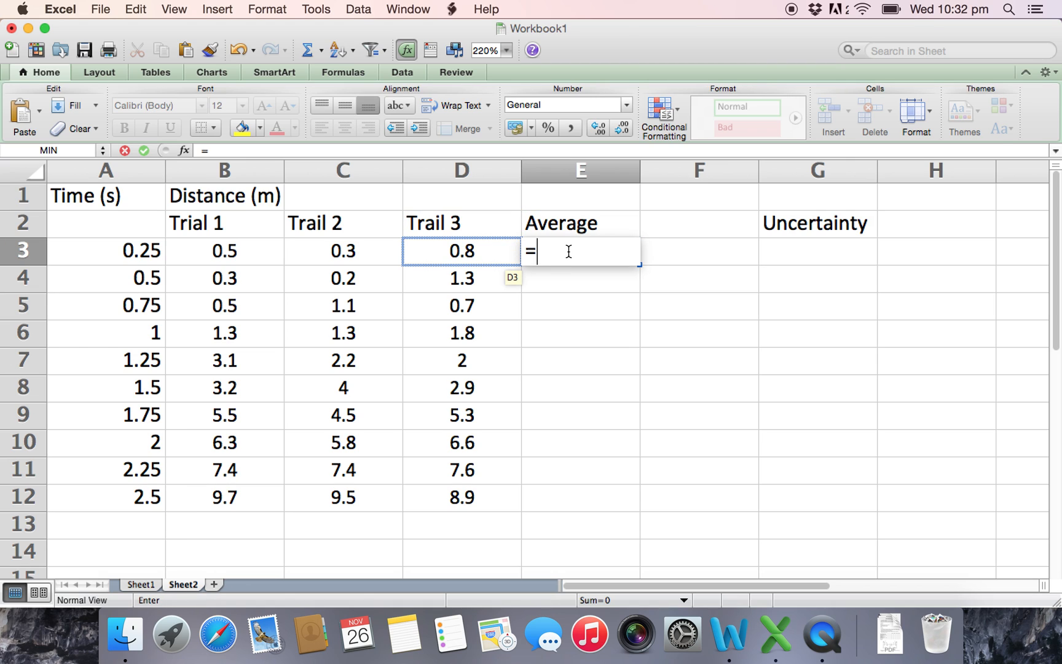
type("avERAGE")
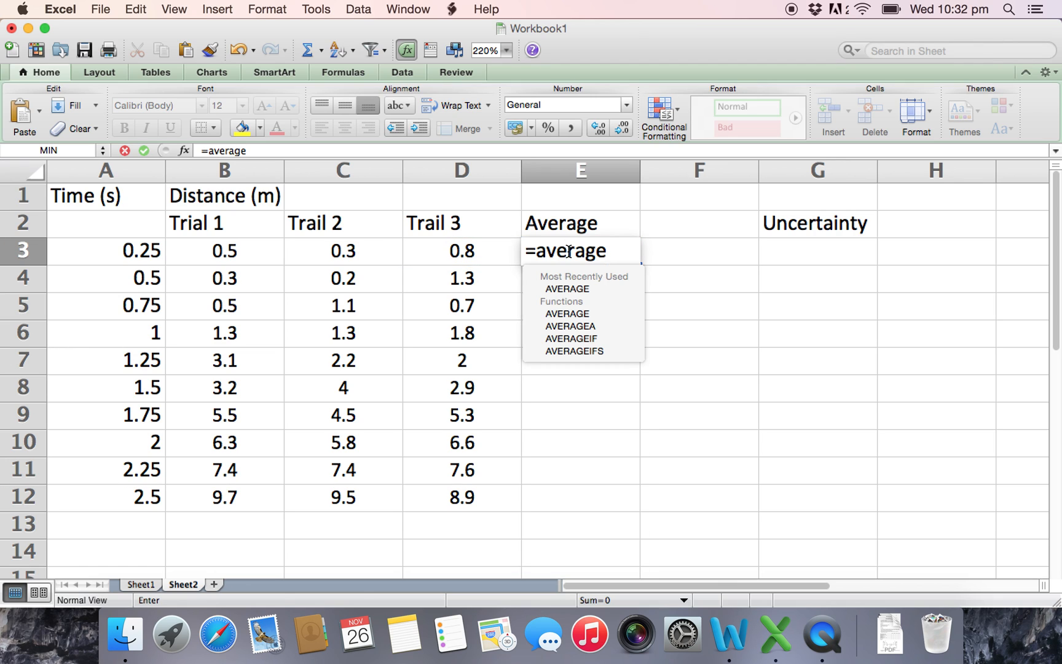
type("(")
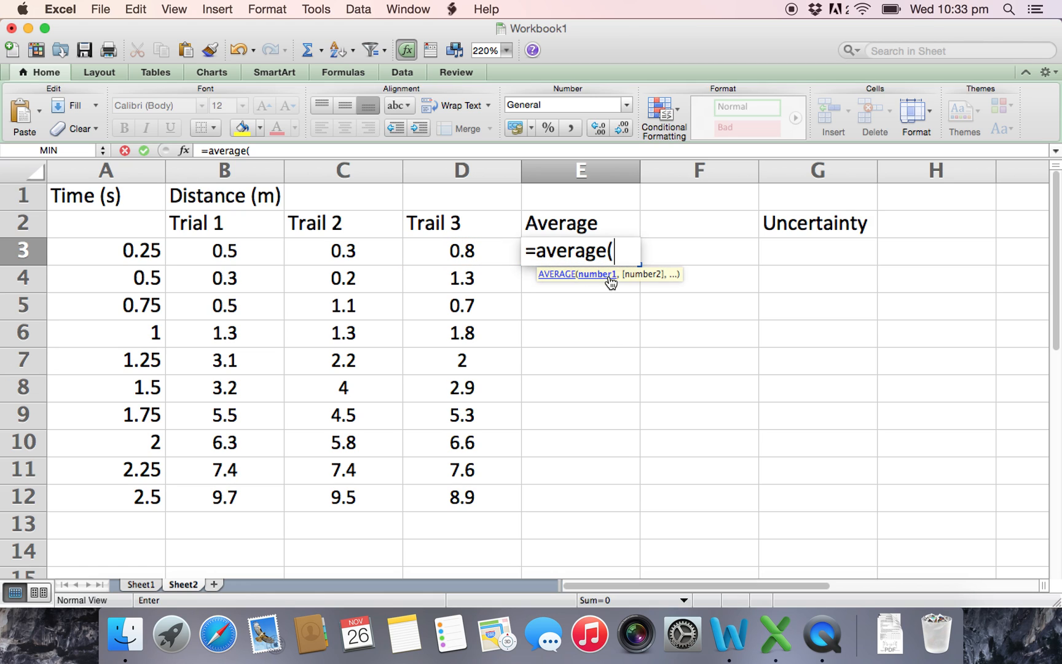
mouse_move(619, 282)
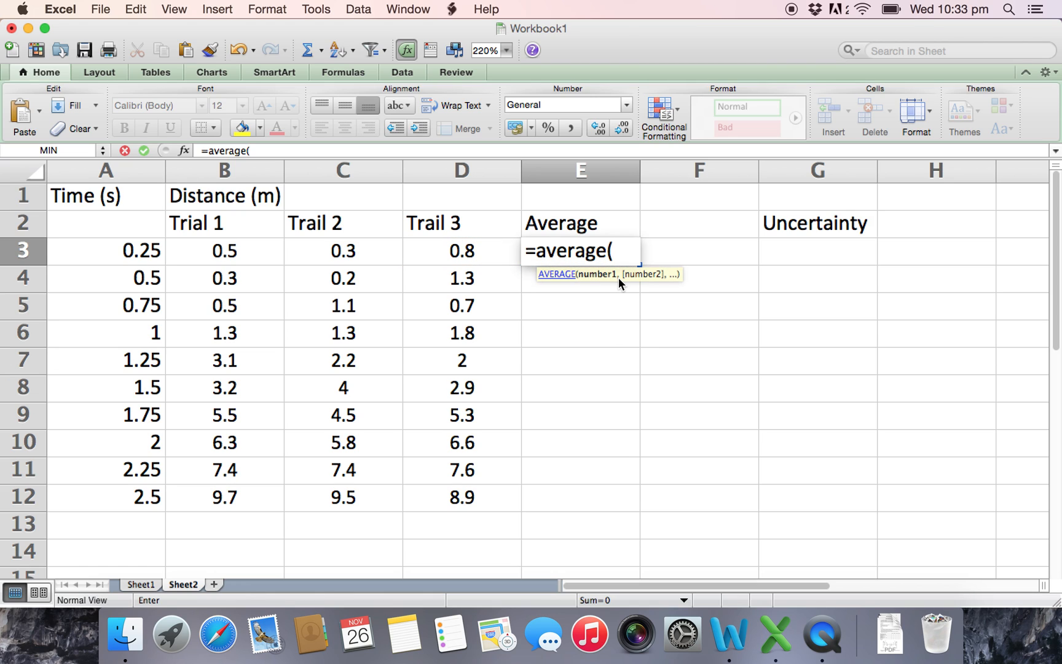
left_click(224, 250)
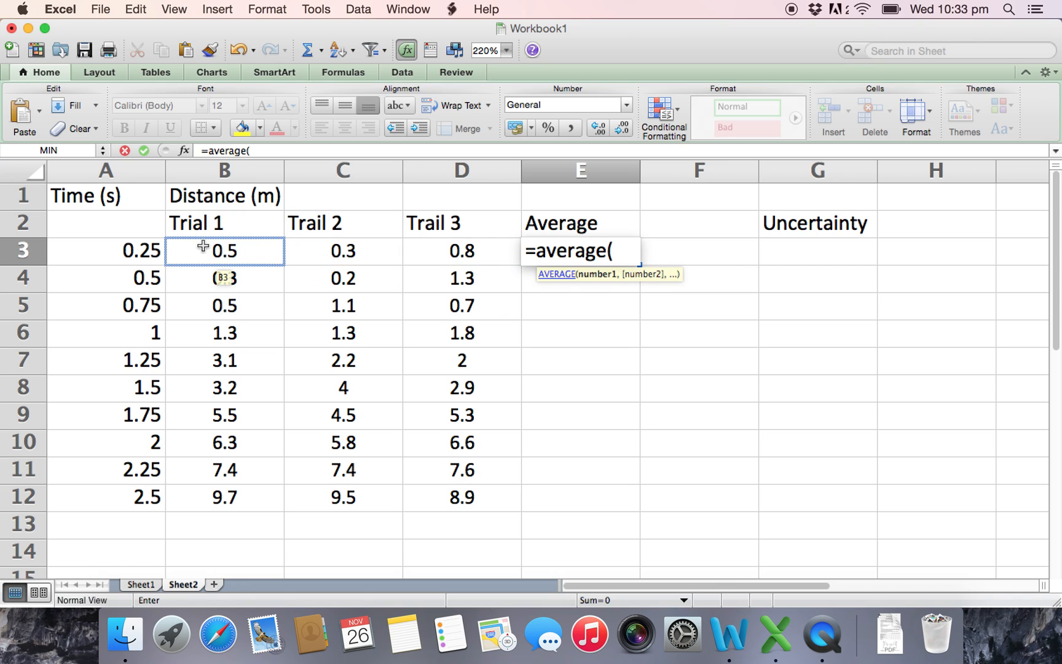
left_click(224, 250)
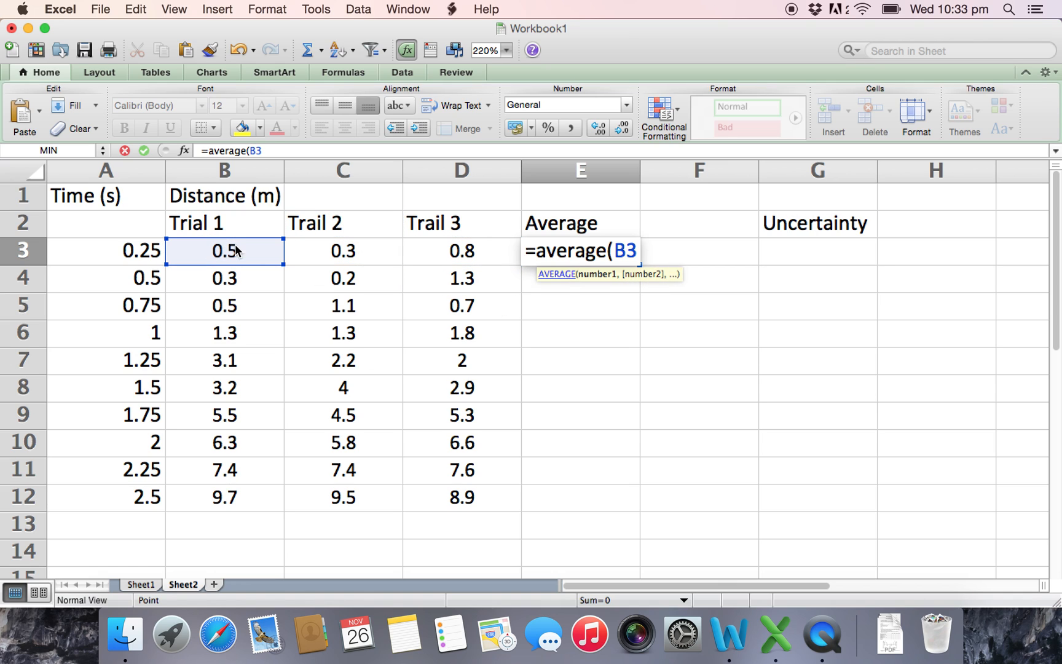
left_click_drag(224, 249, 461, 249)
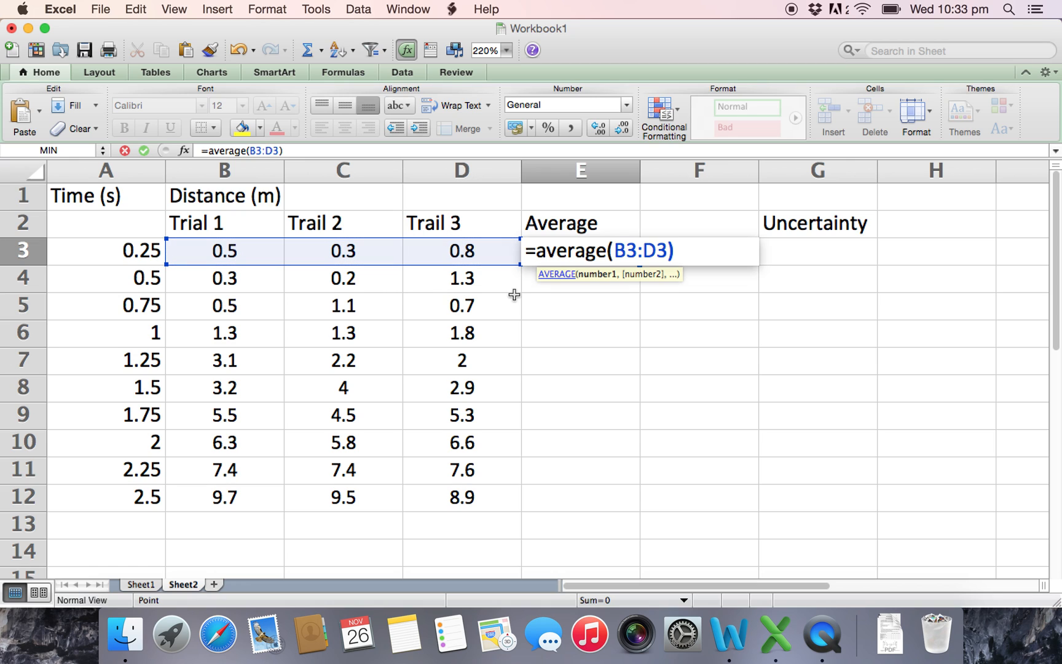
key("Return")
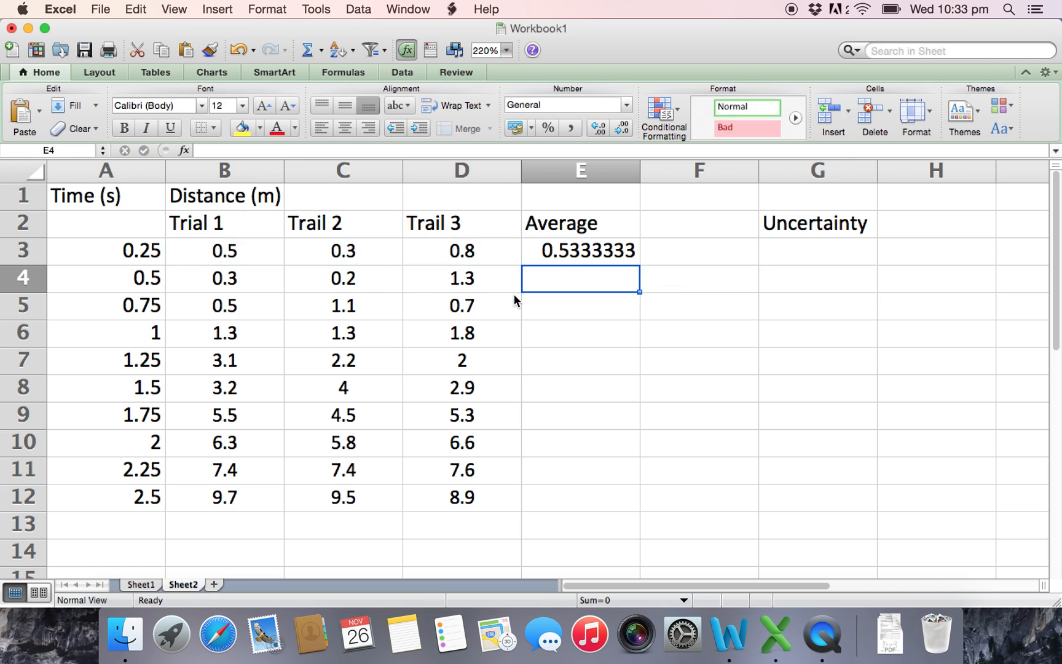
left_click(579, 250)
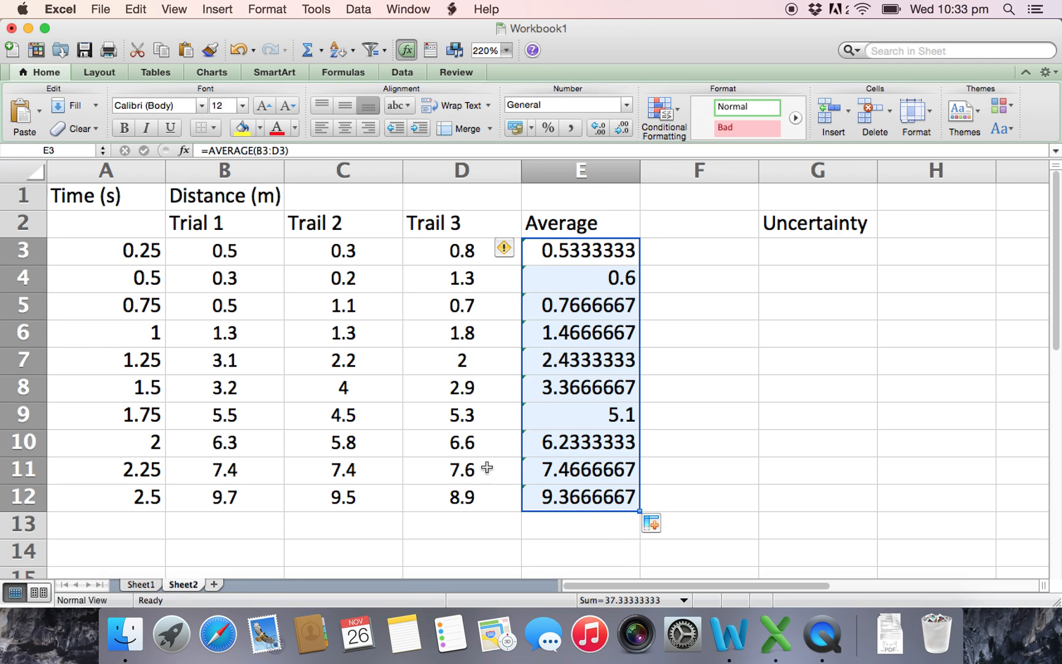
left_click(579, 497)
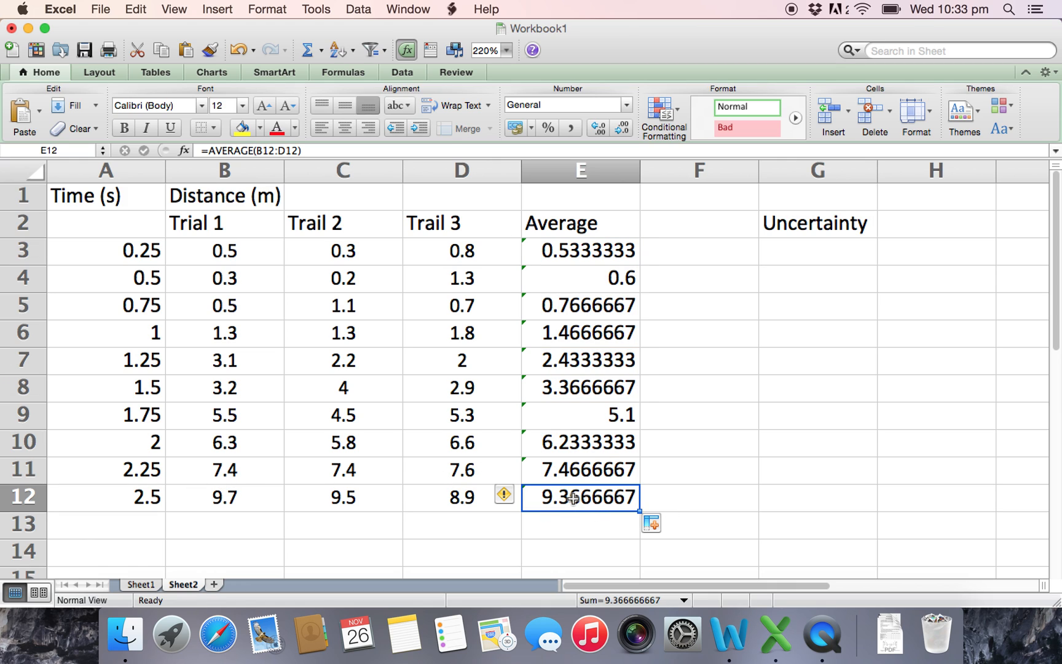
left_click(580, 305)
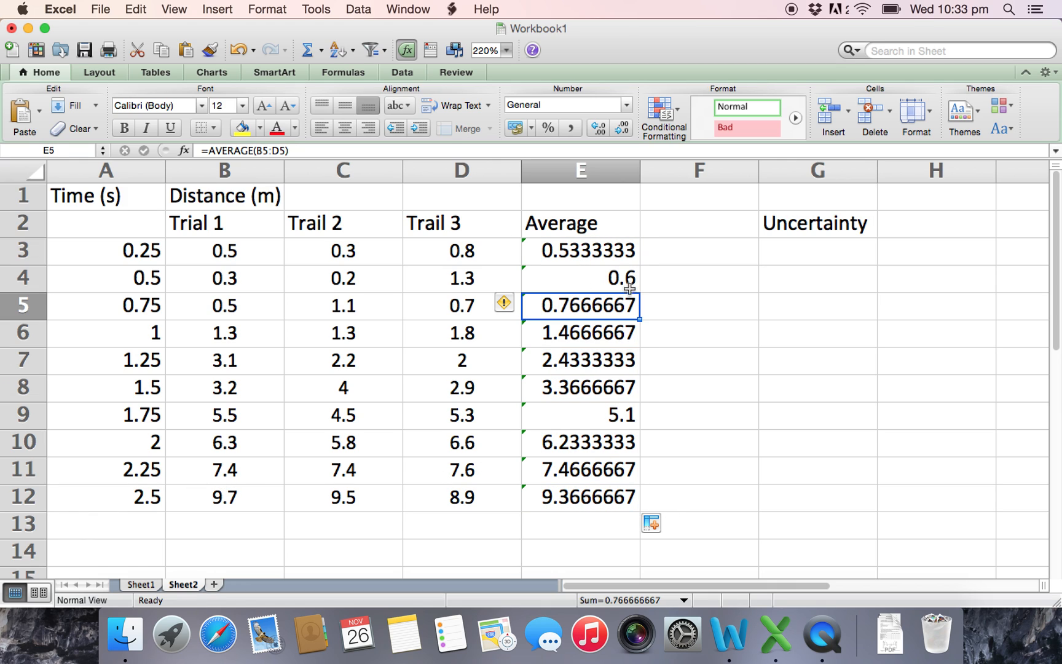
mouse_move(391, 288)
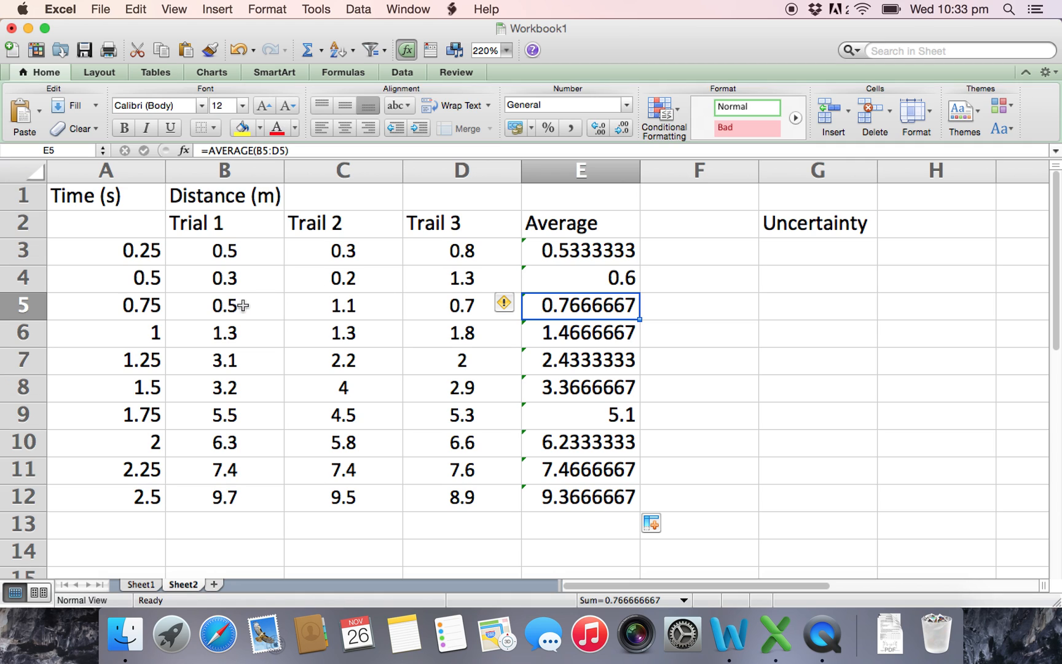
mouse_move(460, 315)
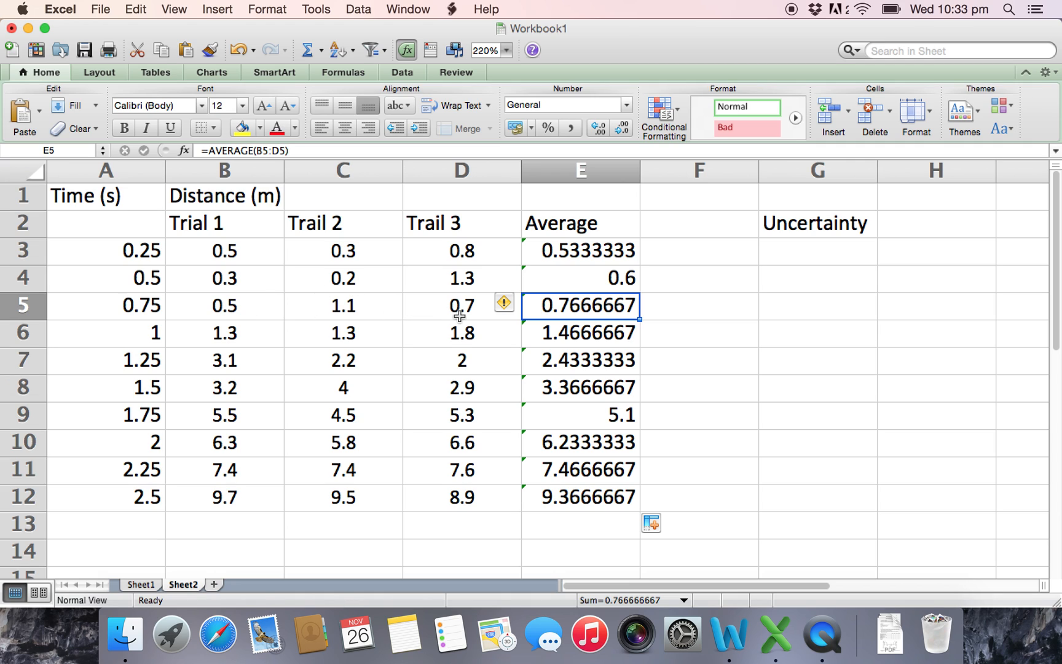
left_click(698, 332)
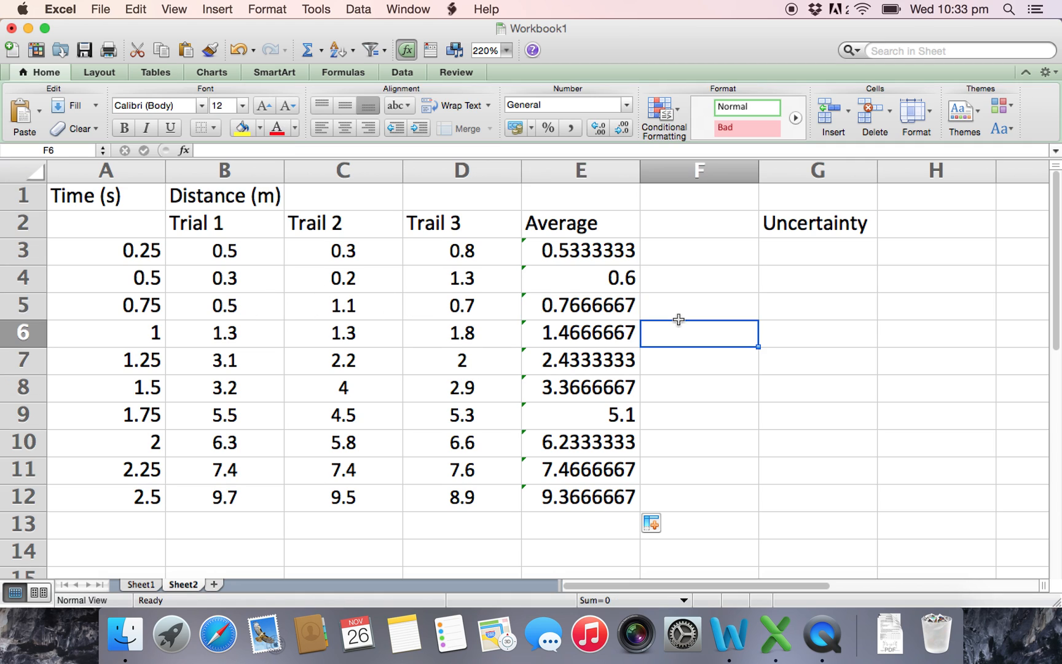
left_click(579, 250)
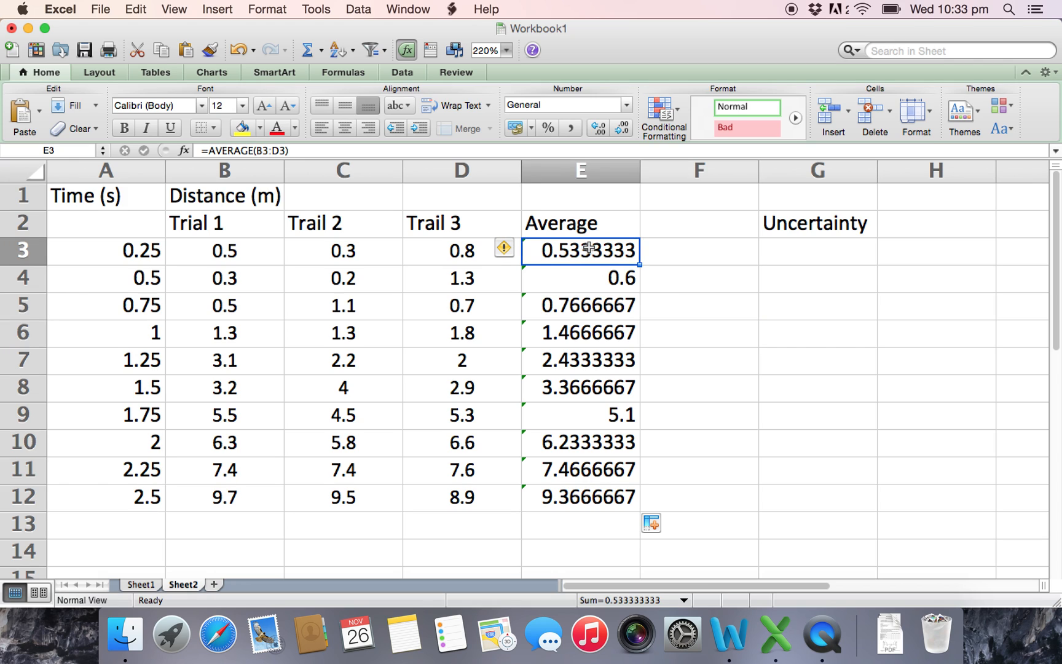
mouse_move(797, 253)
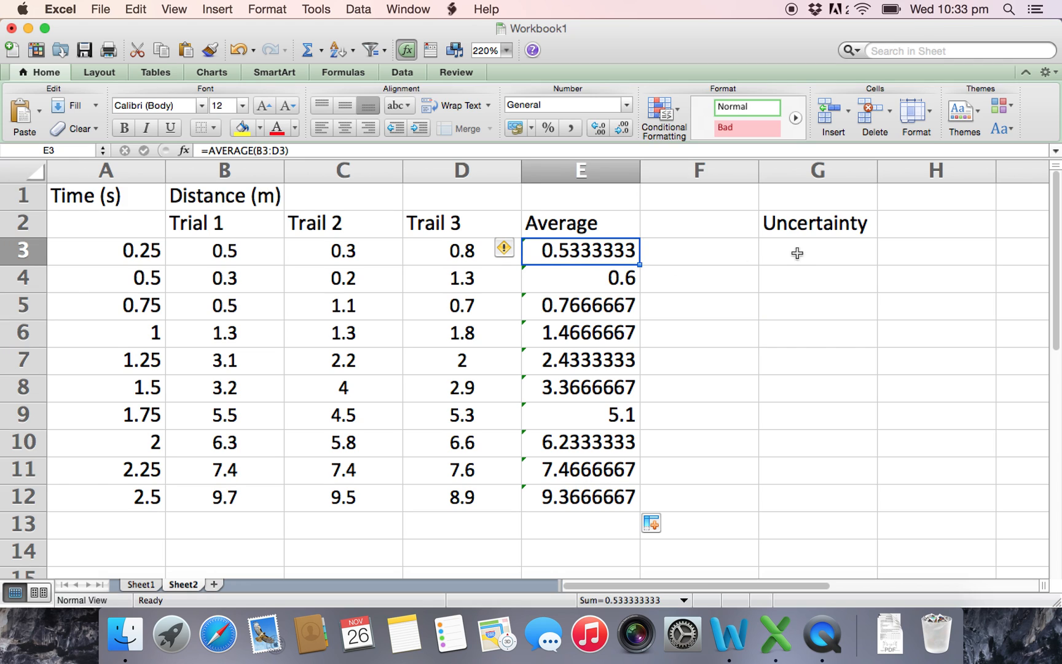
Step: Enter =(MAX(B3:D3)-MIN(B3:D3))/2 in G3, giving 0.25 for row 3
left_click(816, 249)
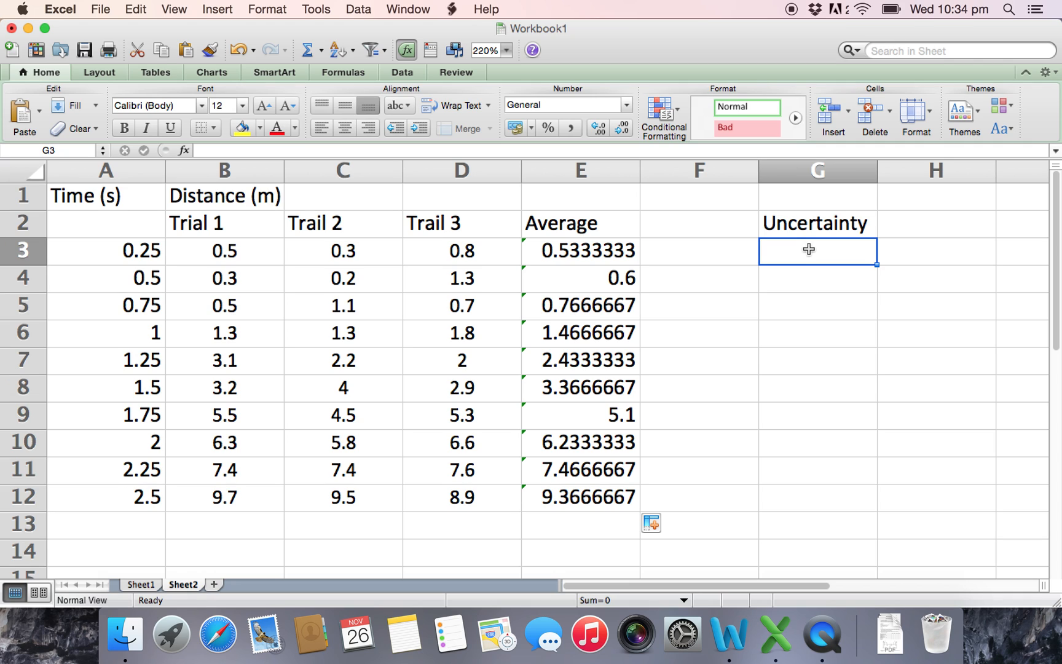
type("=")
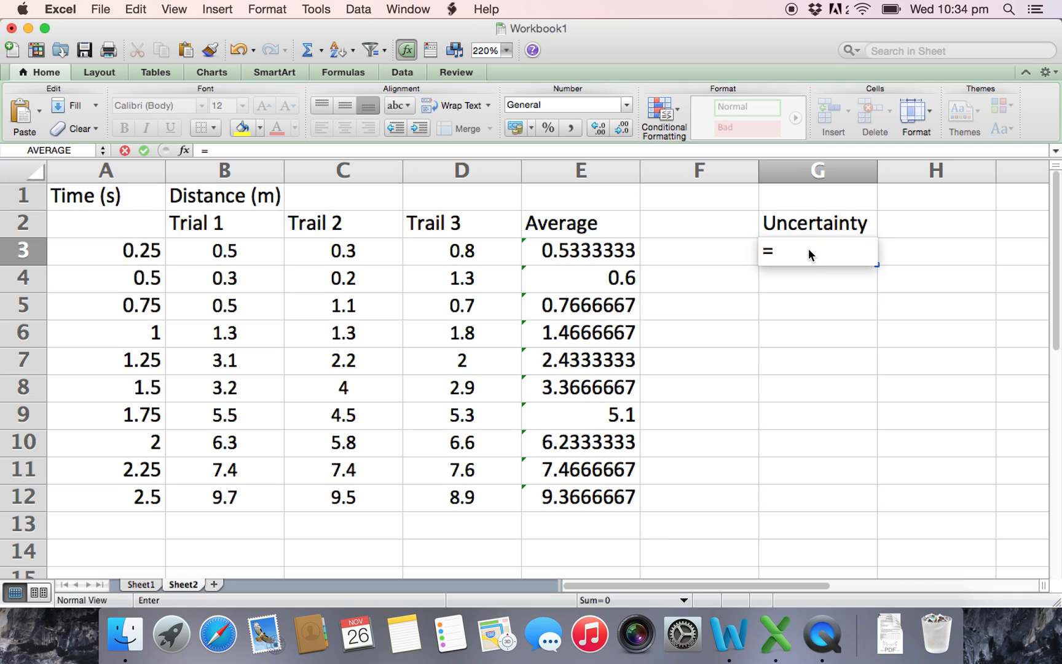
type("max")
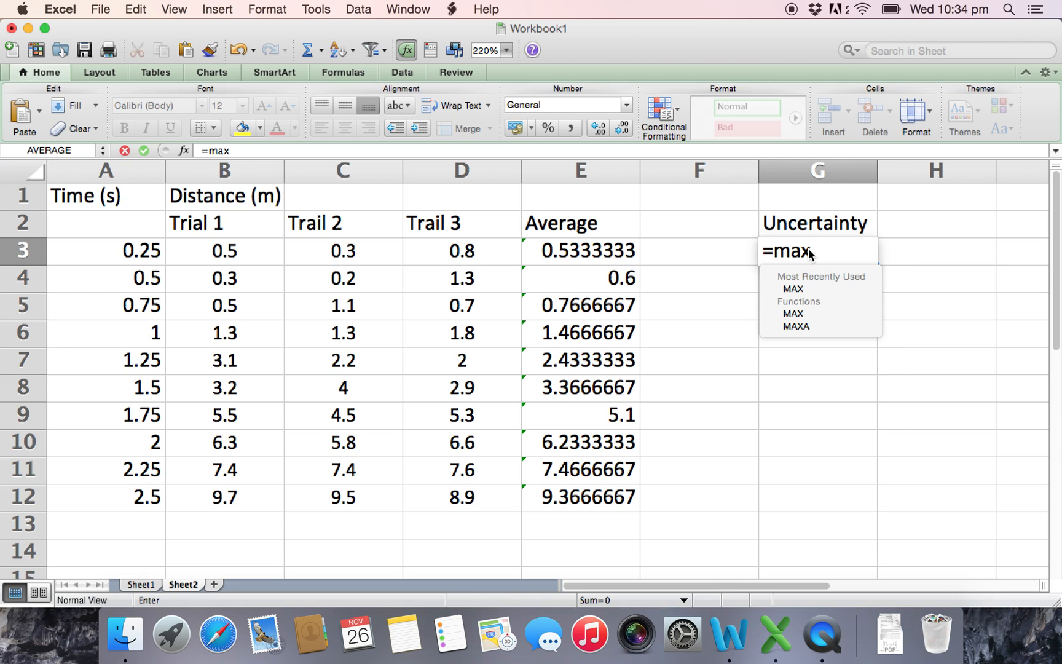
type("(")
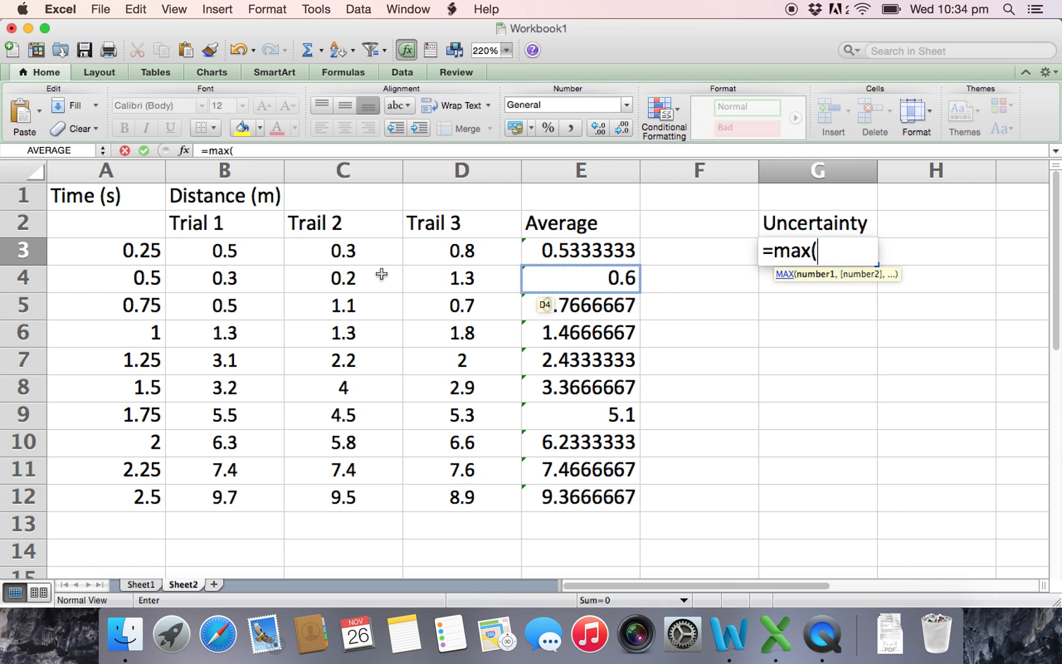
left_click_drag(224, 251, 463, 251)
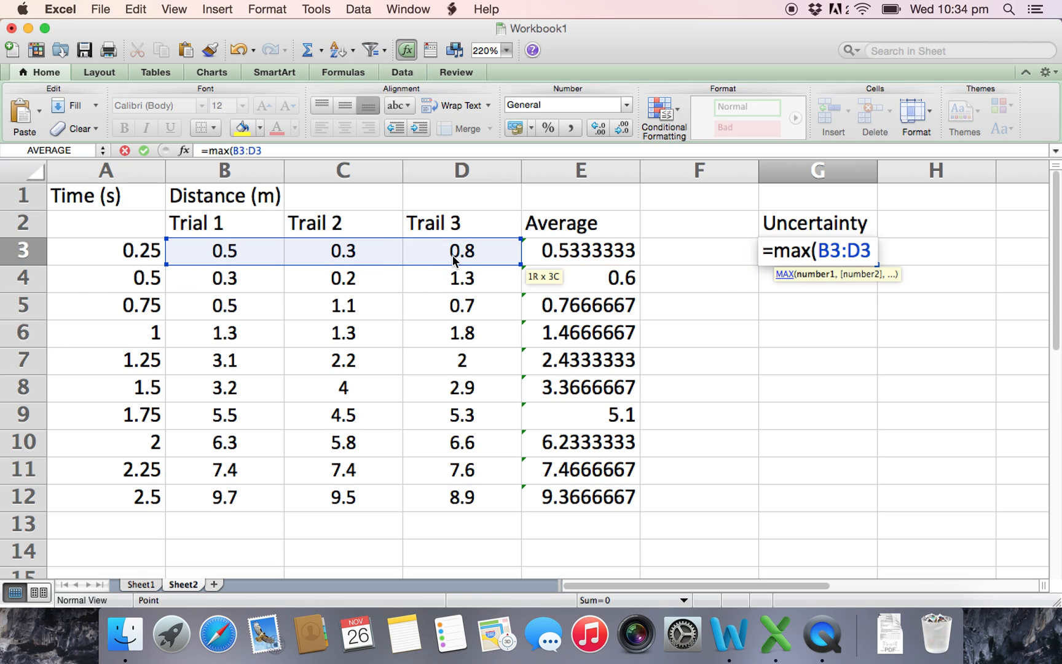
type(")")
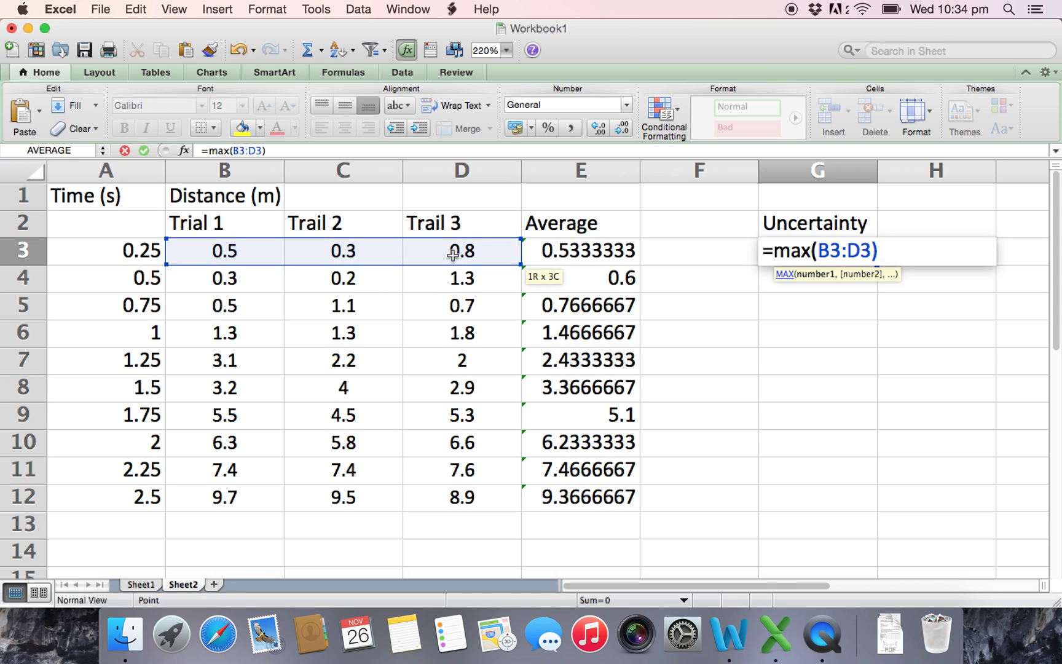
type("-min")
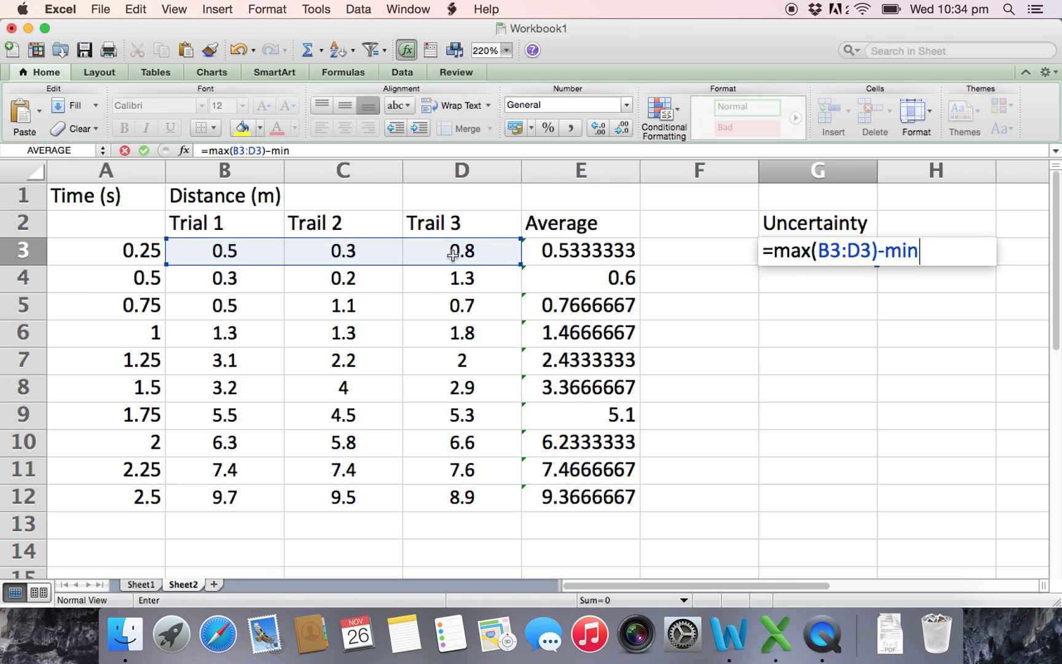
left_click_drag(463, 251, 462, 306)
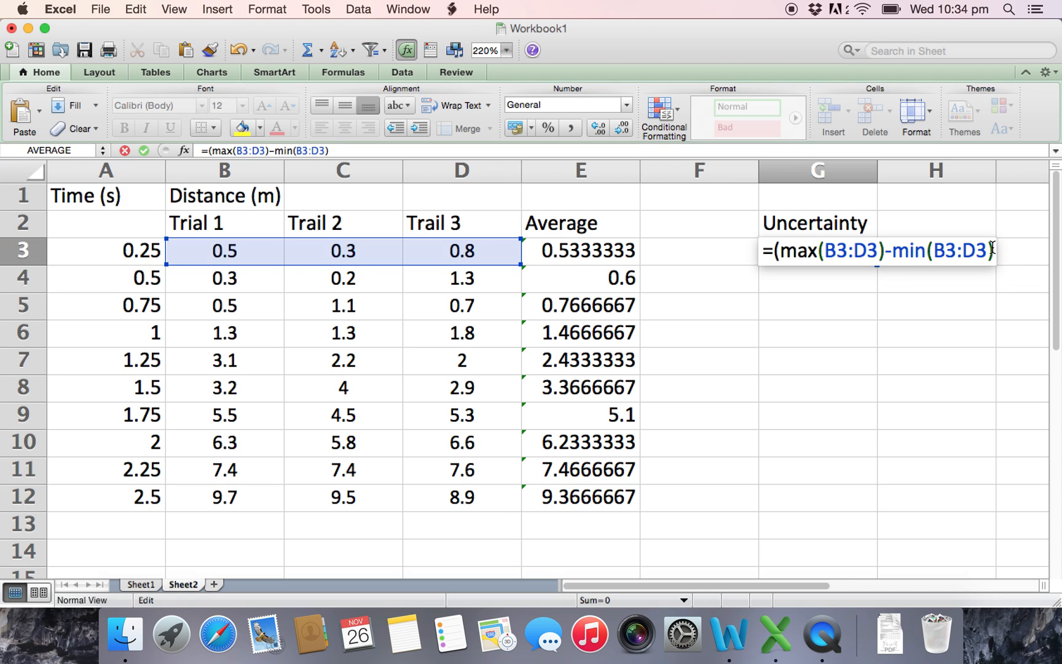
type(")/2")
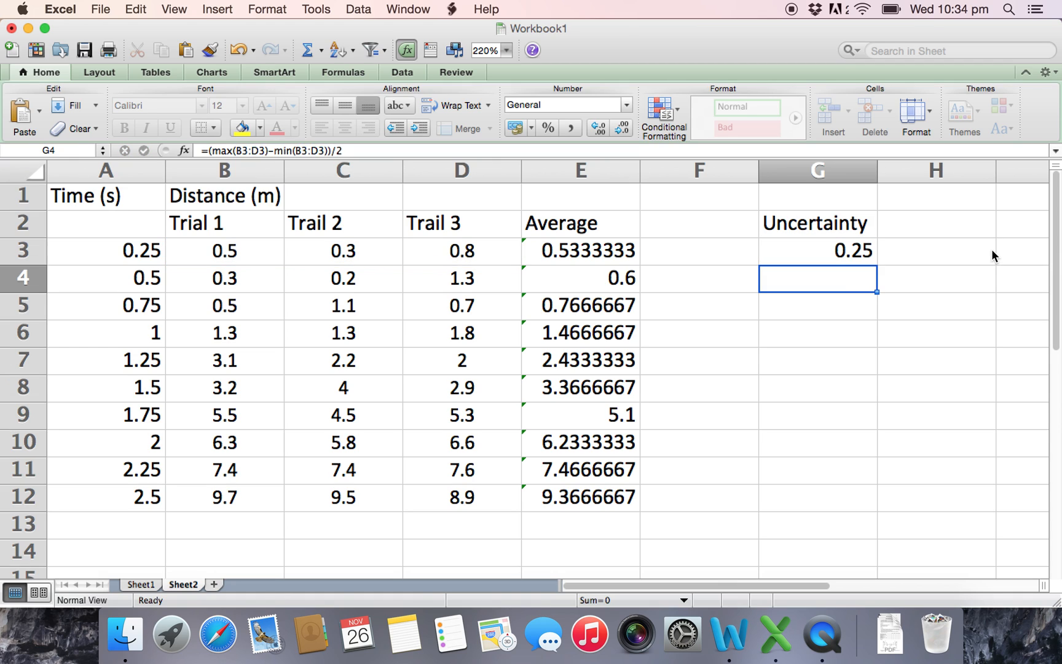
Step: Copy the G3 uncertainty formula down to G12
left_click(817, 249)
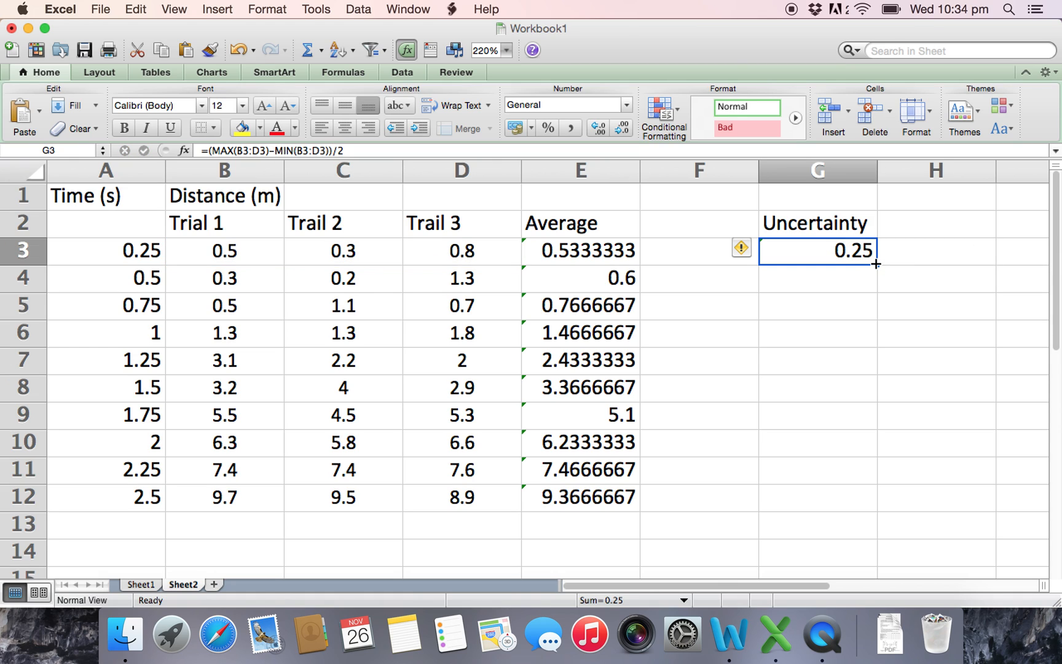
left_click_drag(874, 264, 874, 494)
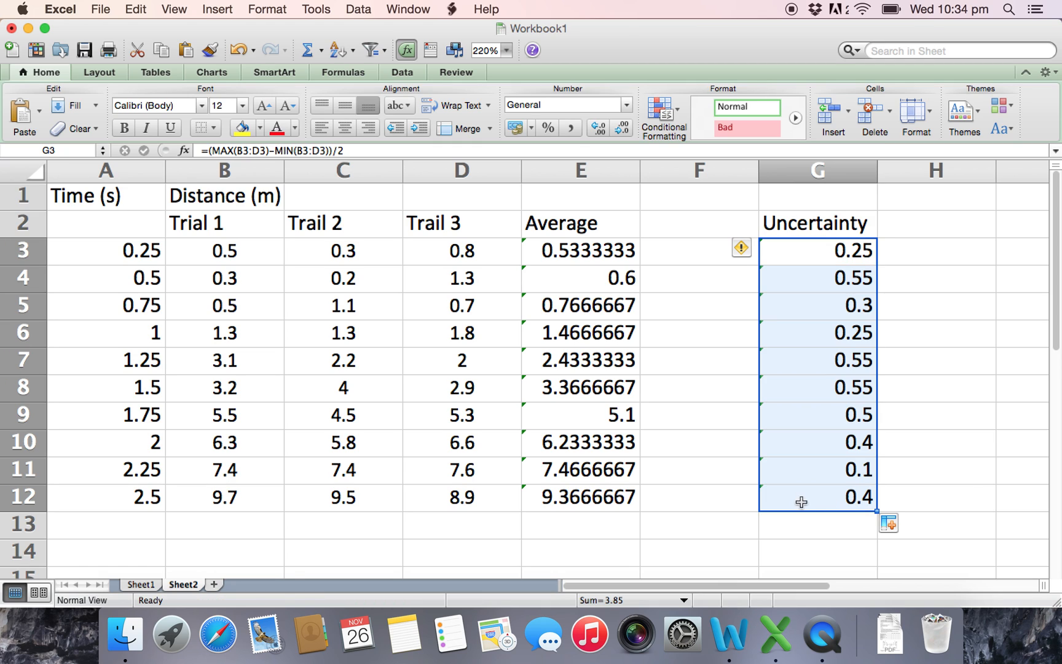
mouse_move(800, 473)
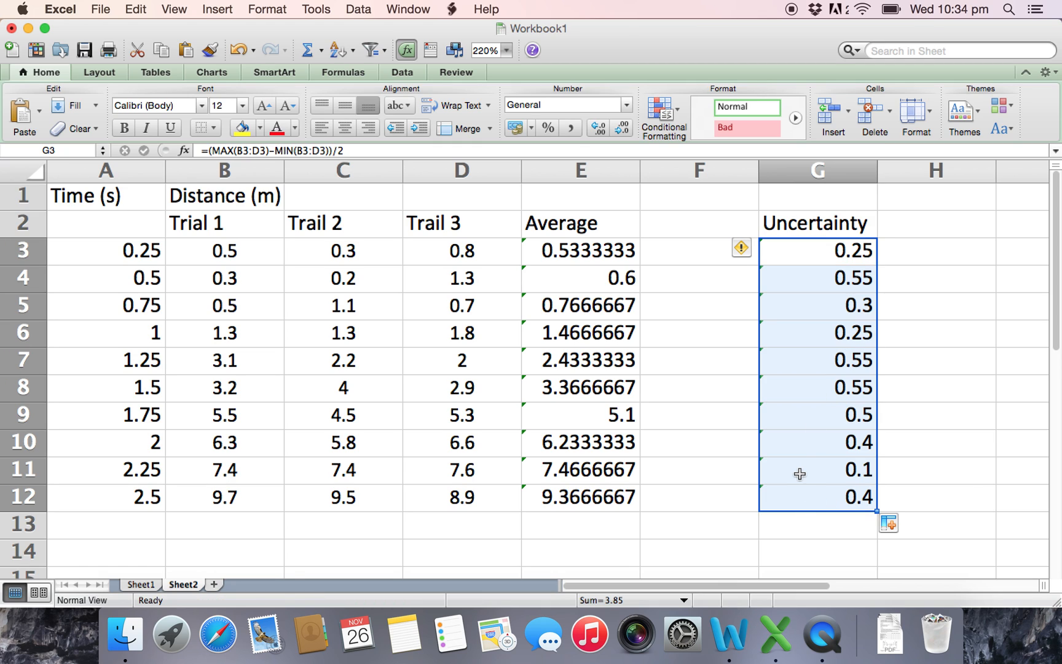
mouse_move(697, 249)
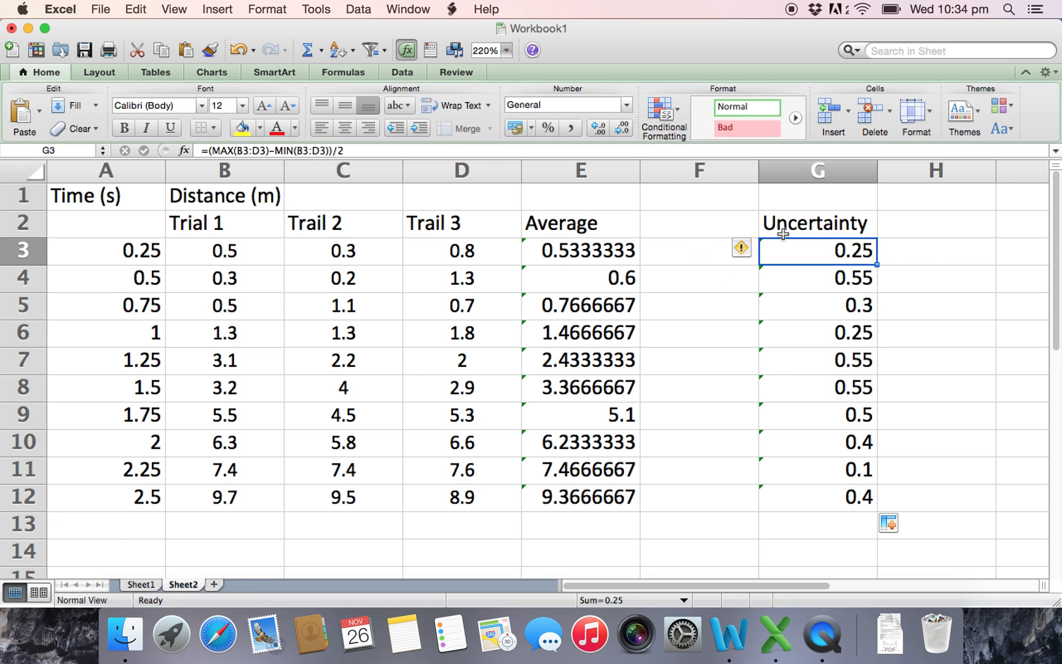
mouse_move(876, 253)
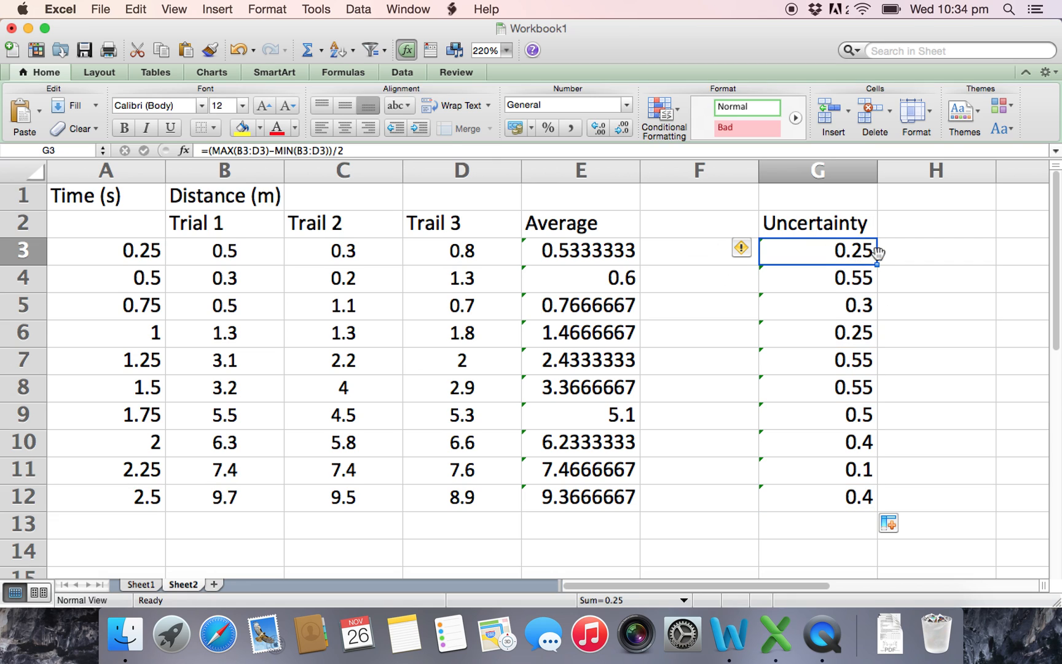
mouse_move(862, 275)
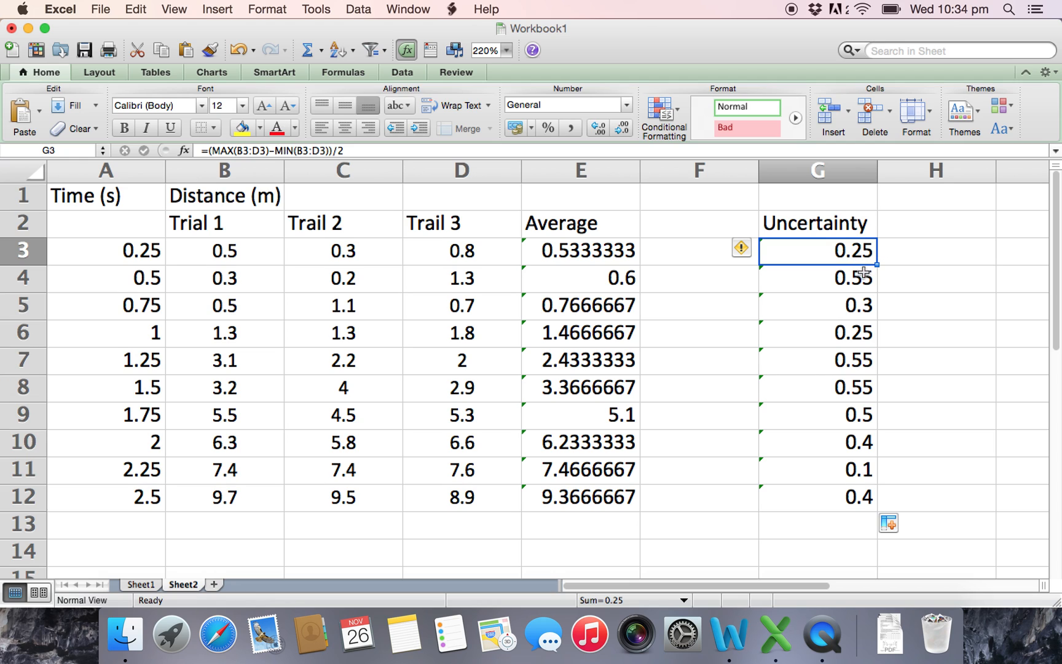
mouse_move(877, 249)
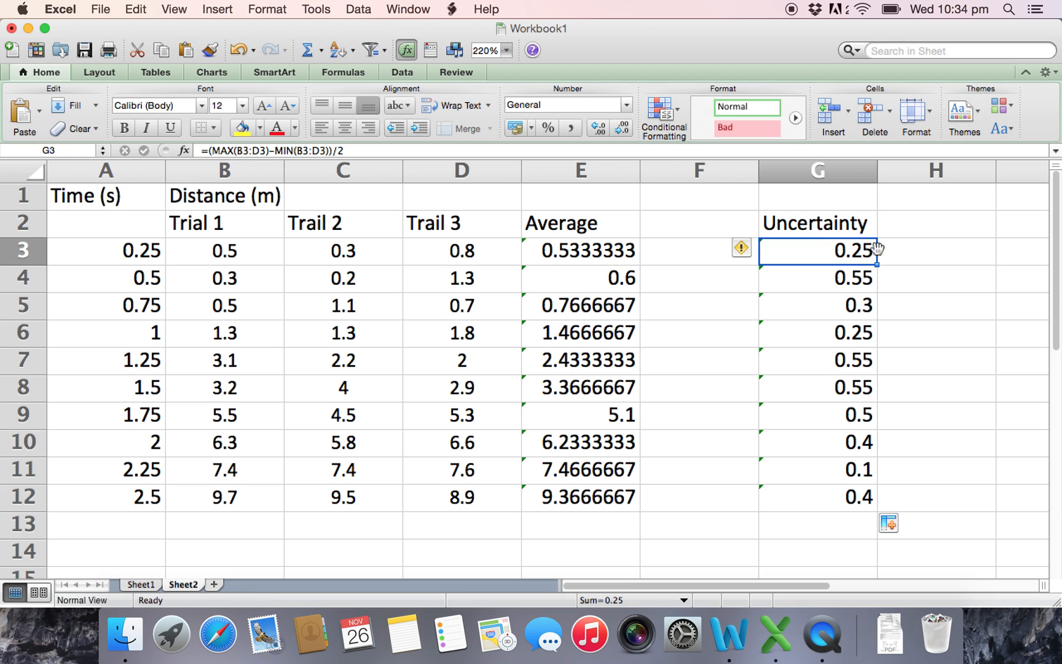
mouse_move(855, 260)
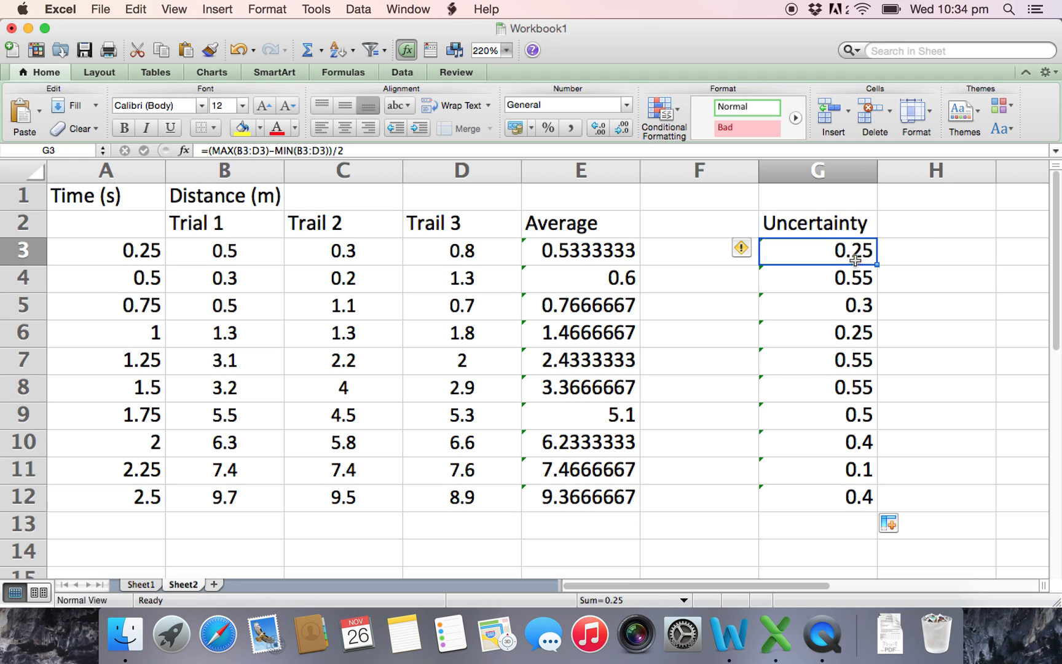
mouse_move(847, 262)
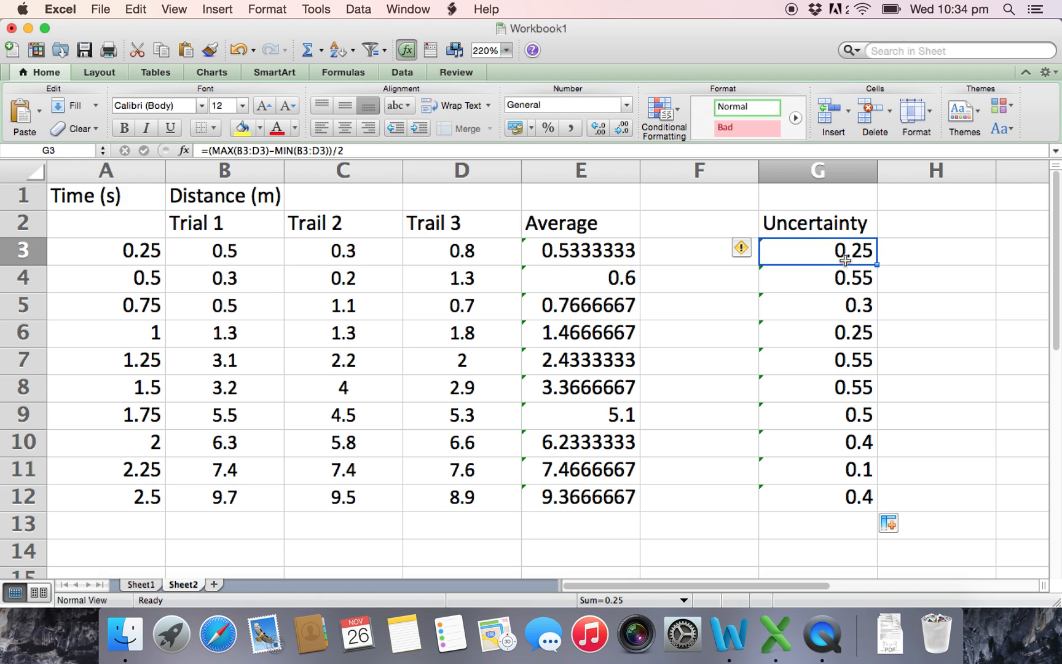
mouse_move(836, 415)
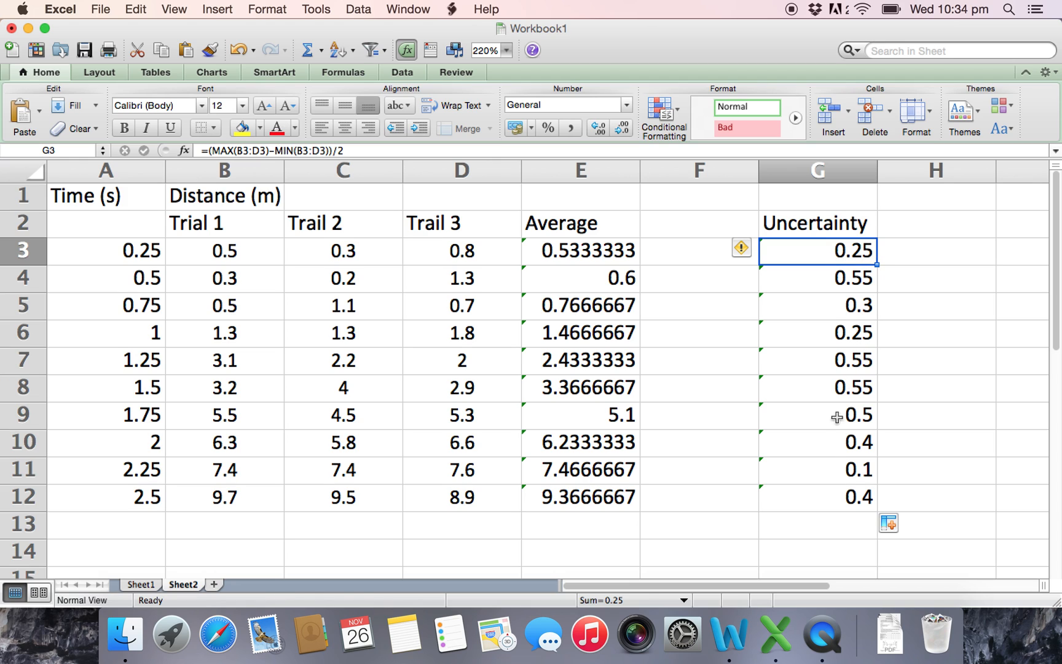
mouse_move(806, 252)
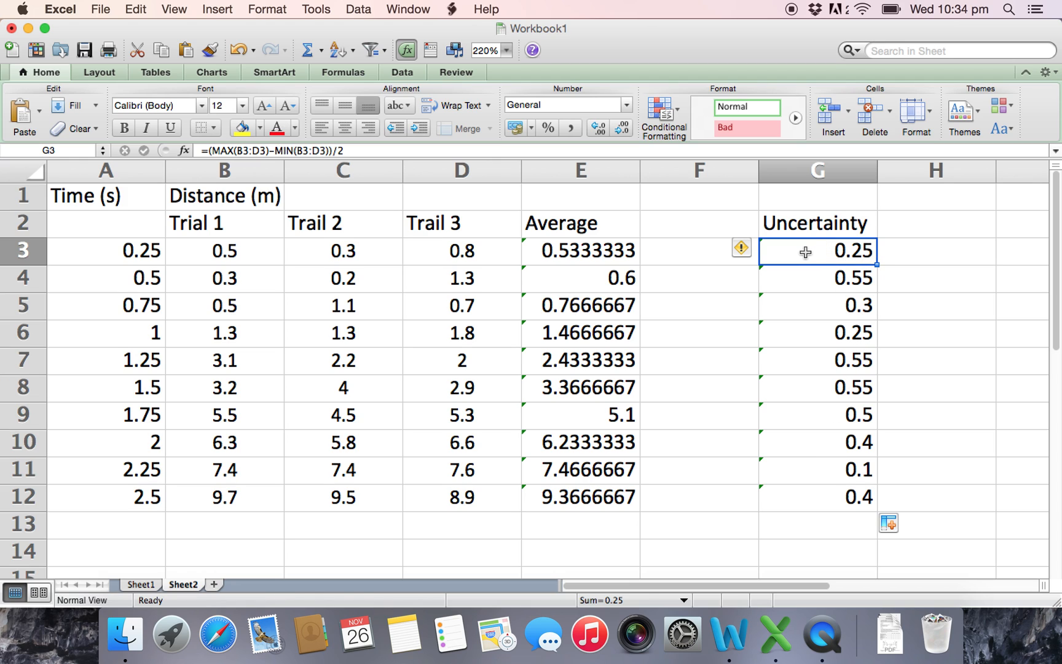
Step: Format G3:G12 as Number with 1 decimal place
left_click_drag(817, 251, 817, 497)
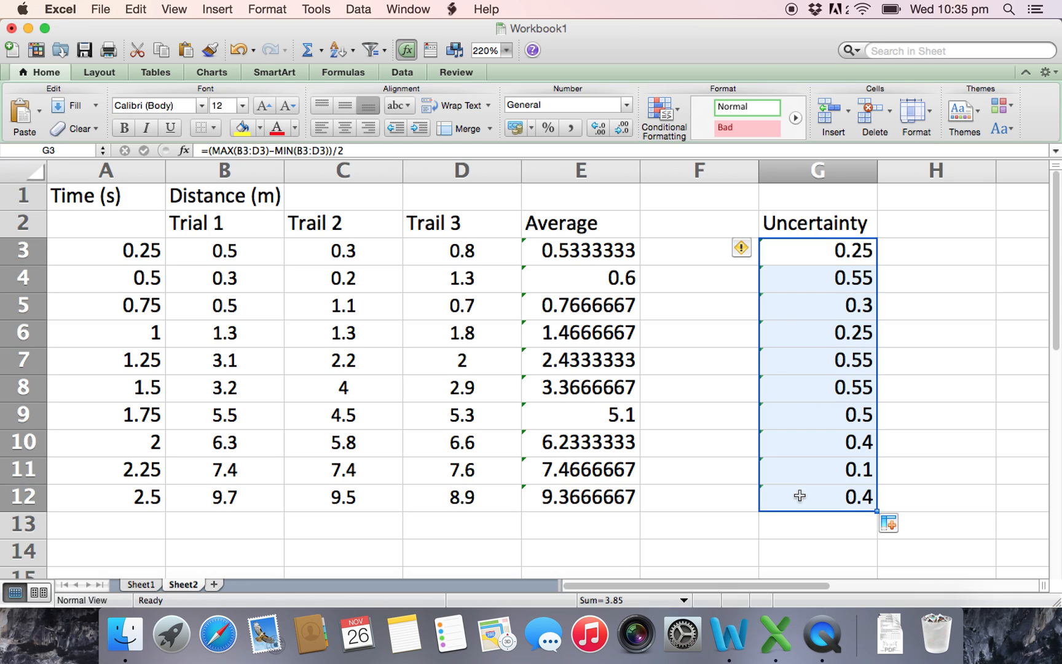
left_click(817, 251)
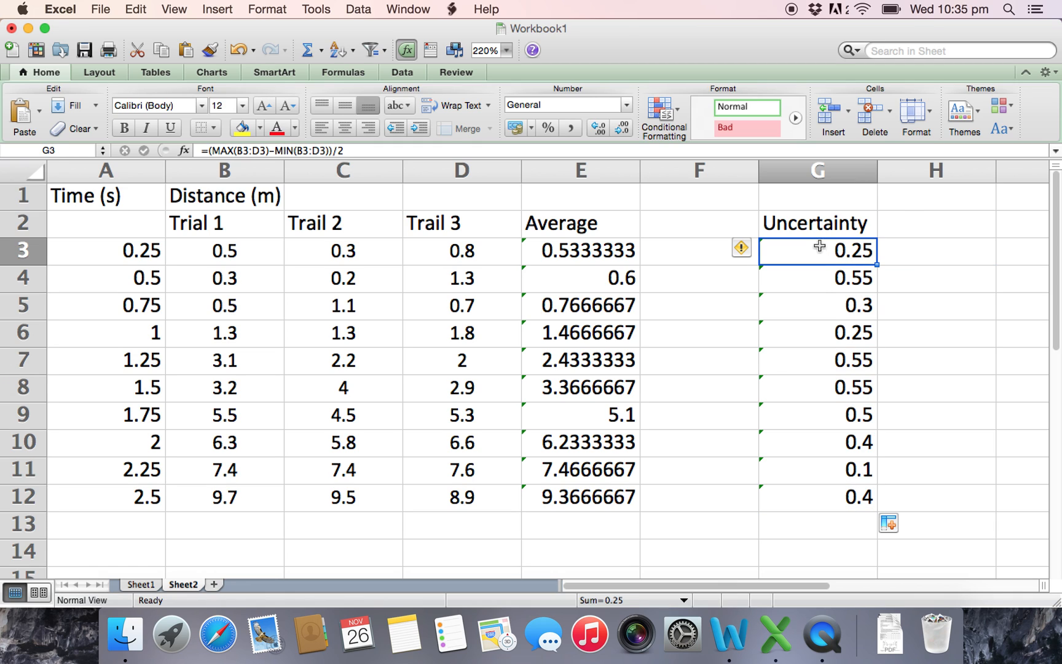
left_click_drag(816, 249, 805, 495)
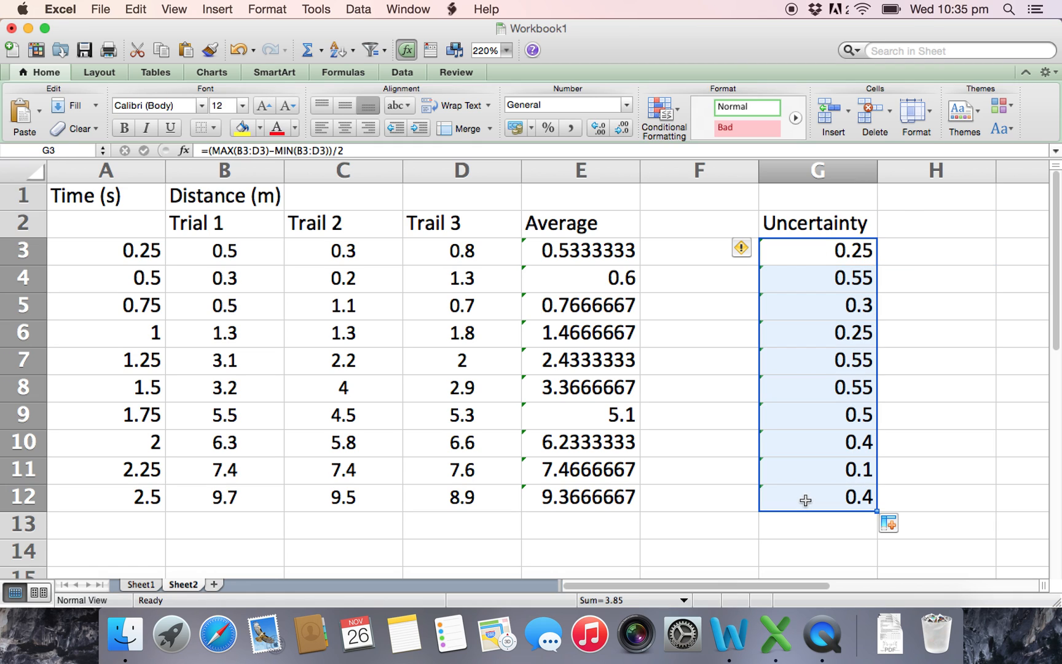
mouse_move(807, 284)
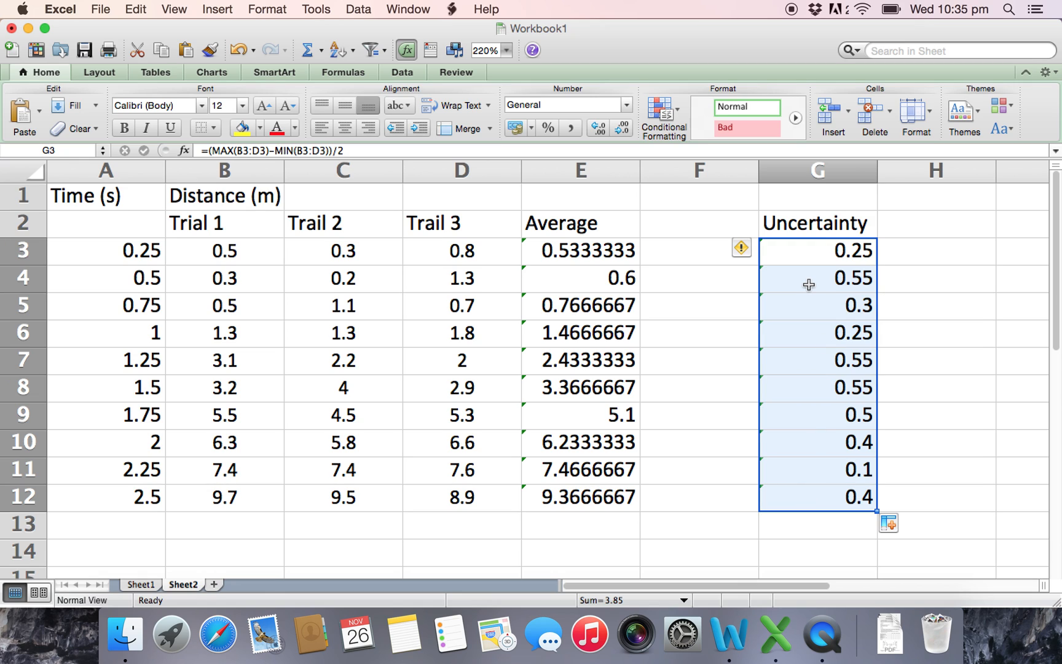
right_click(808, 284)
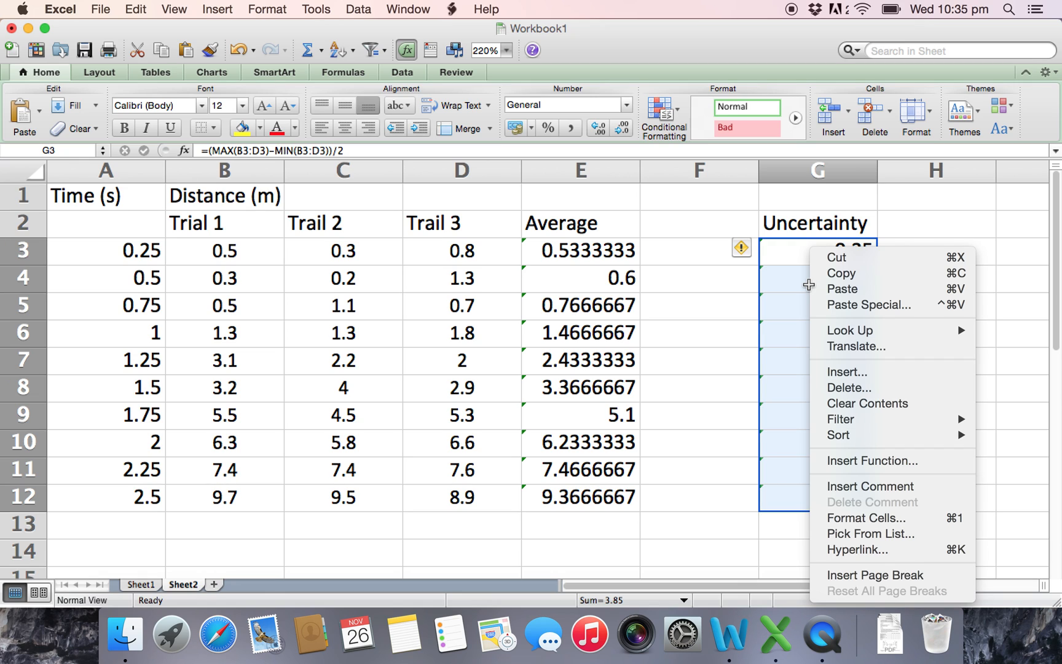
mouse_move(784, 255)
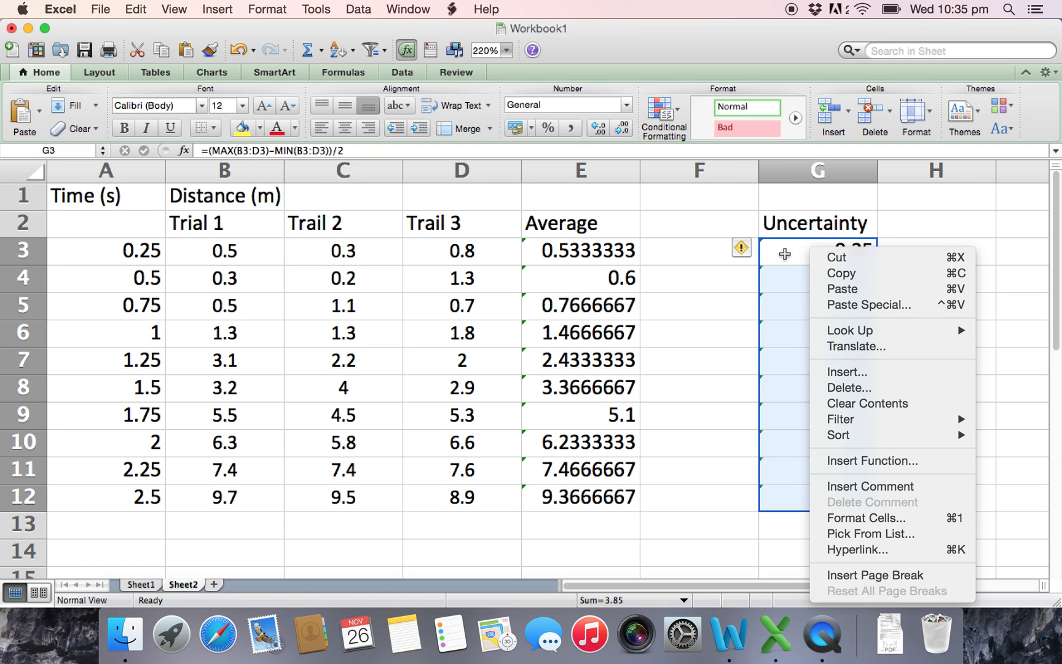
mouse_move(867, 517)
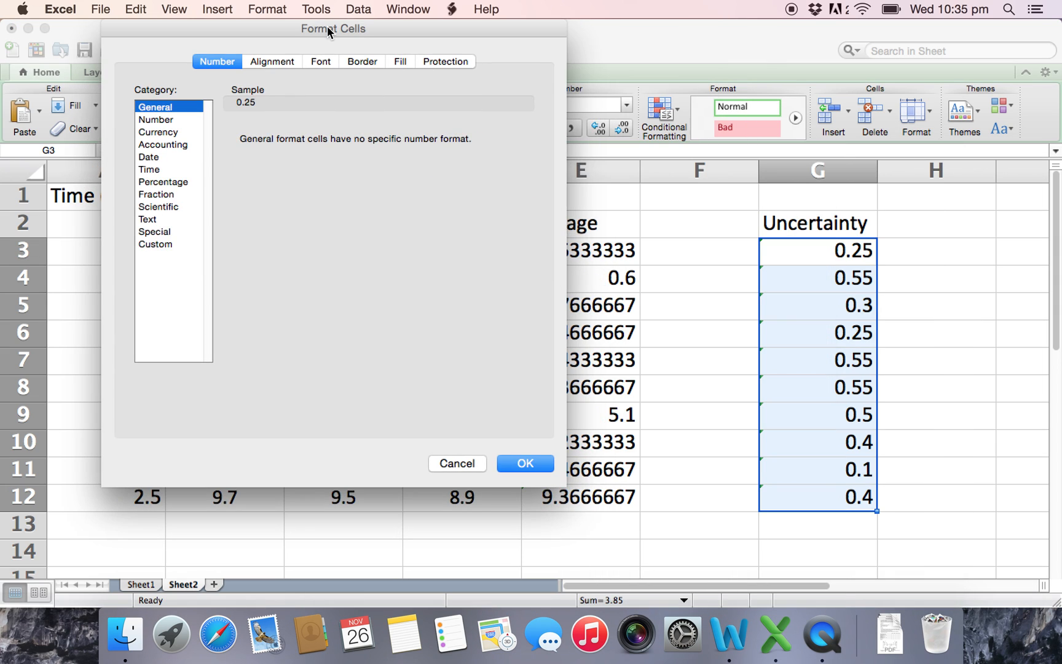
left_click(192, 151)
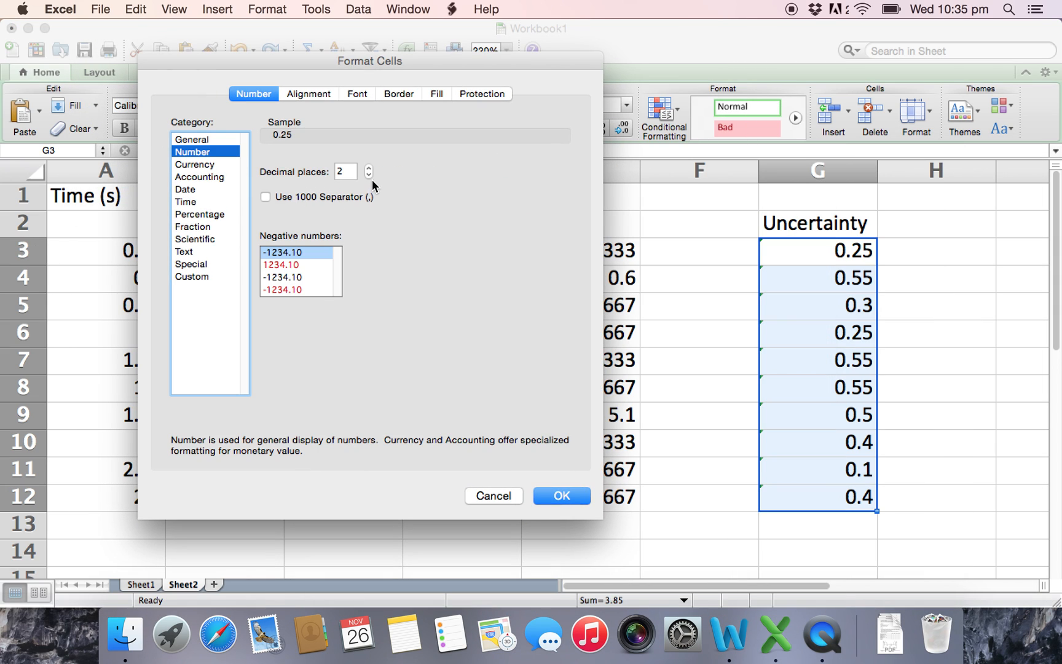
left_click(369, 176)
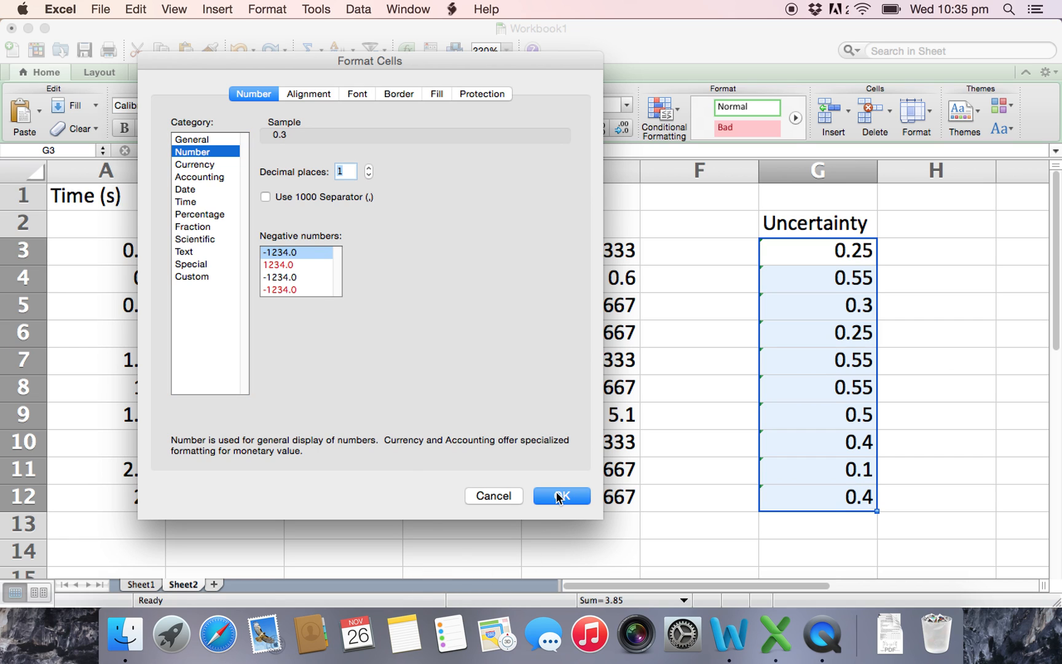
left_click(560, 496)
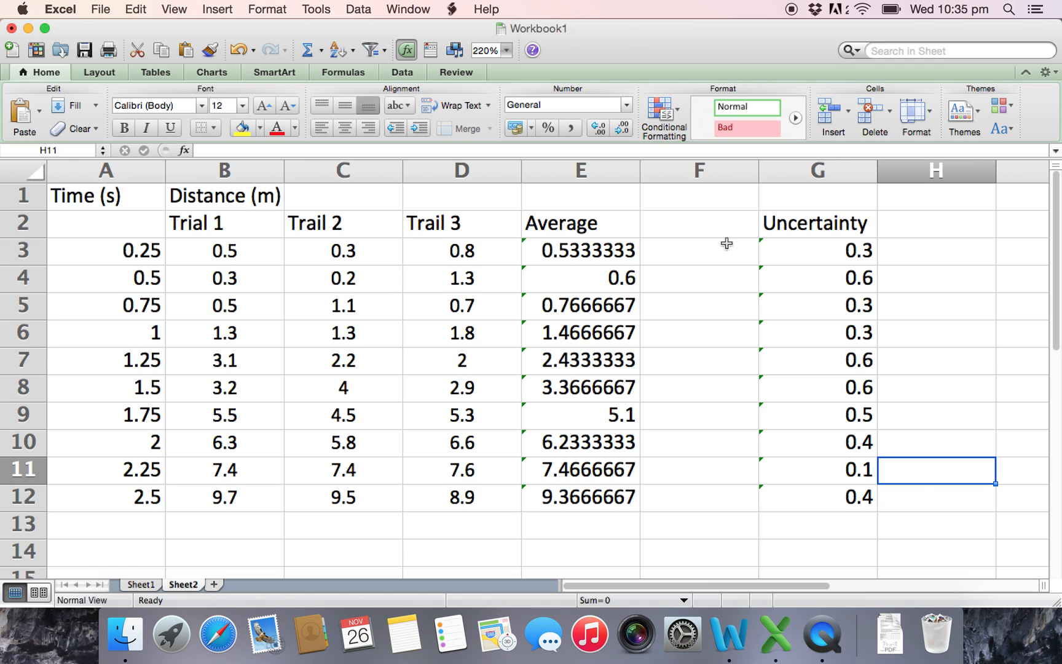
left_click(579, 251)
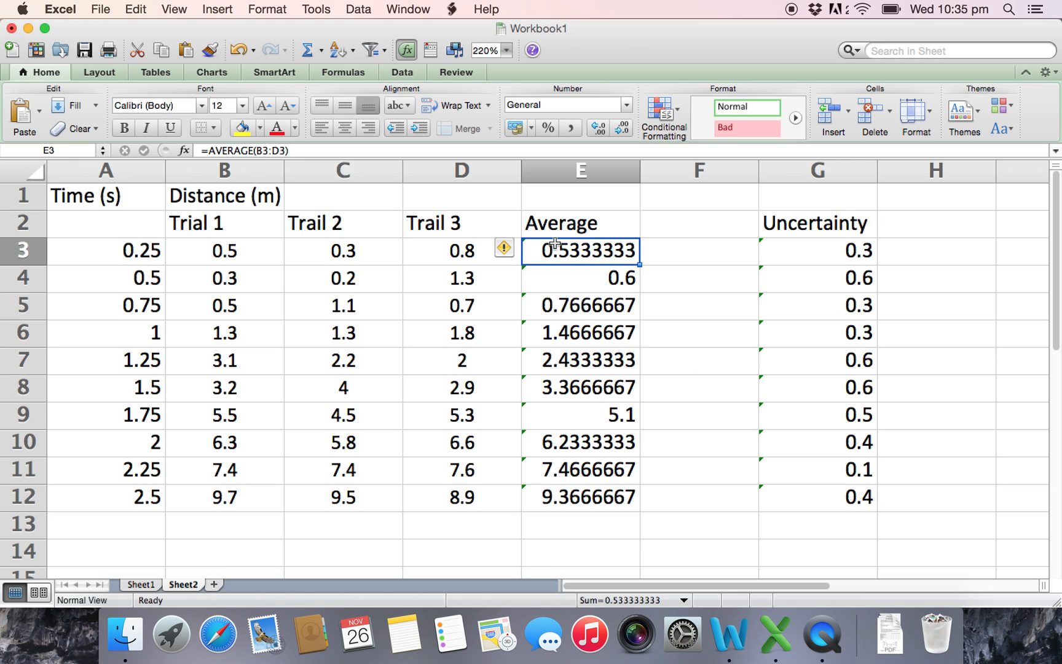
mouse_move(828, 251)
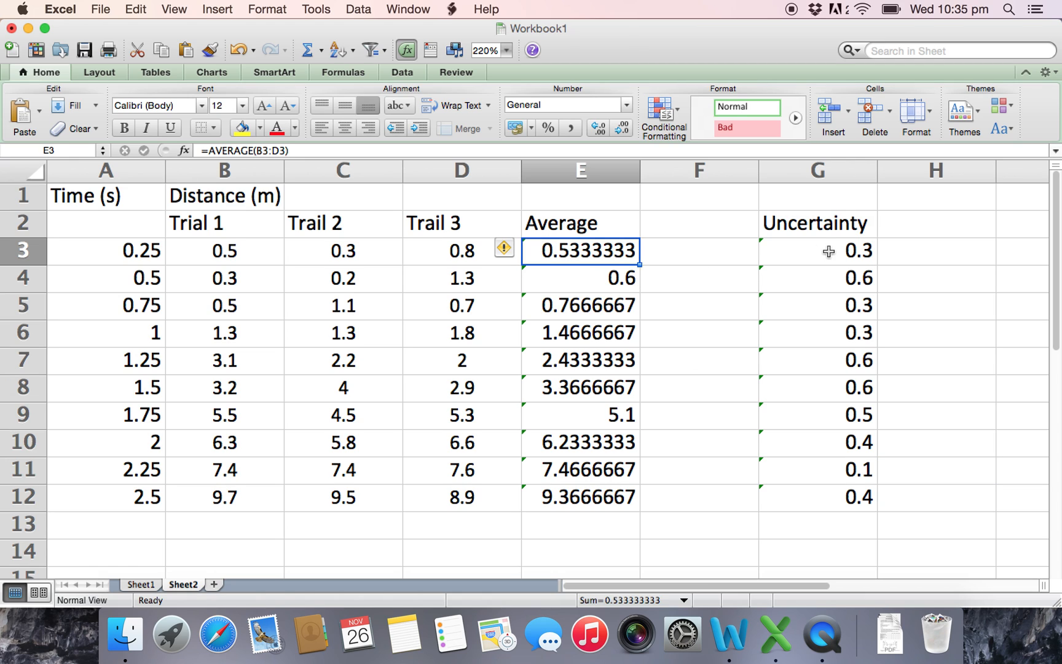
mouse_move(643, 273)
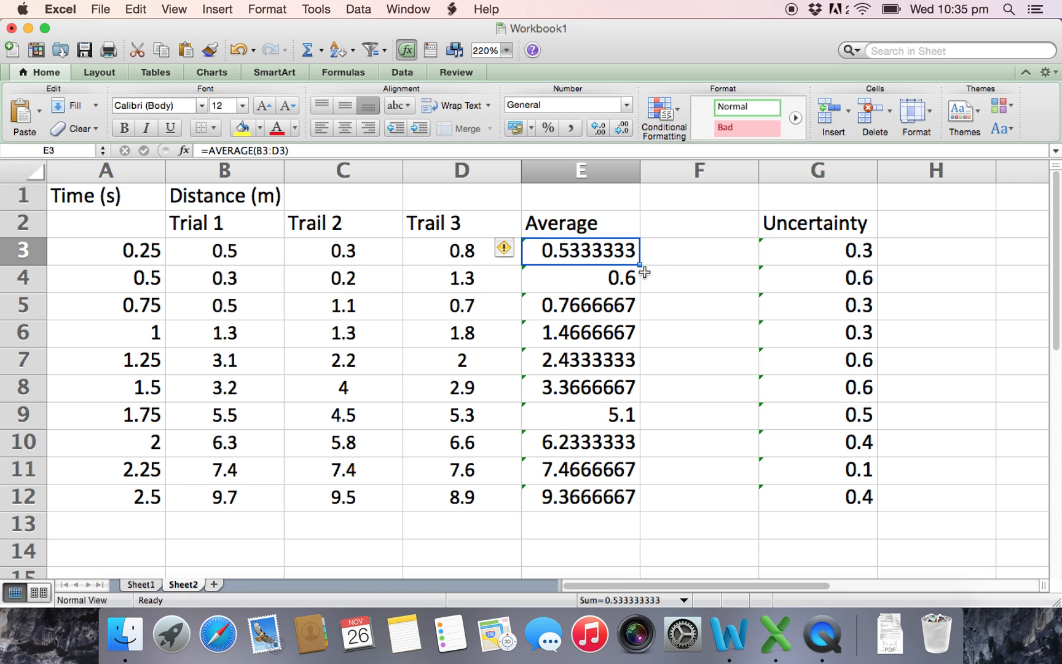
mouse_move(824, 251)
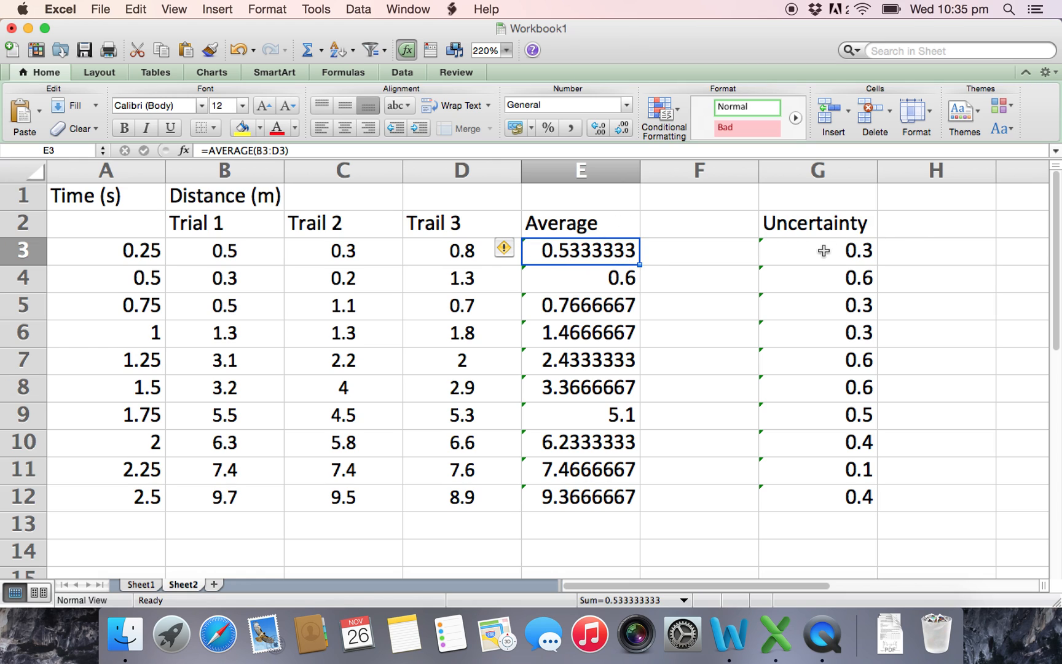
mouse_move(547, 247)
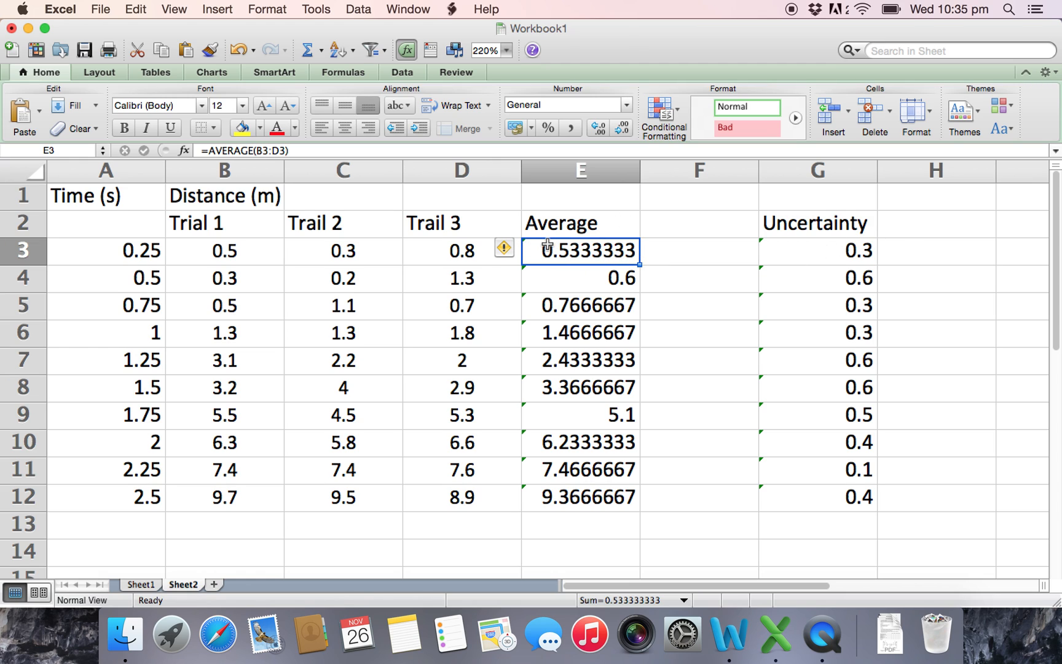
mouse_move(861, 254)
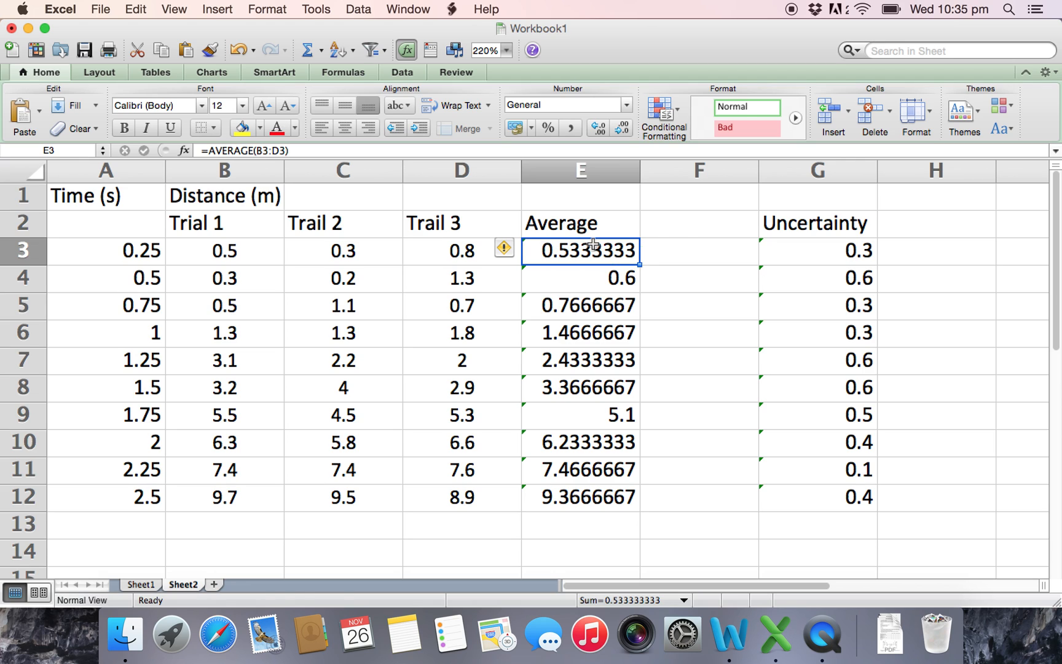
mouse_move(581, 510)
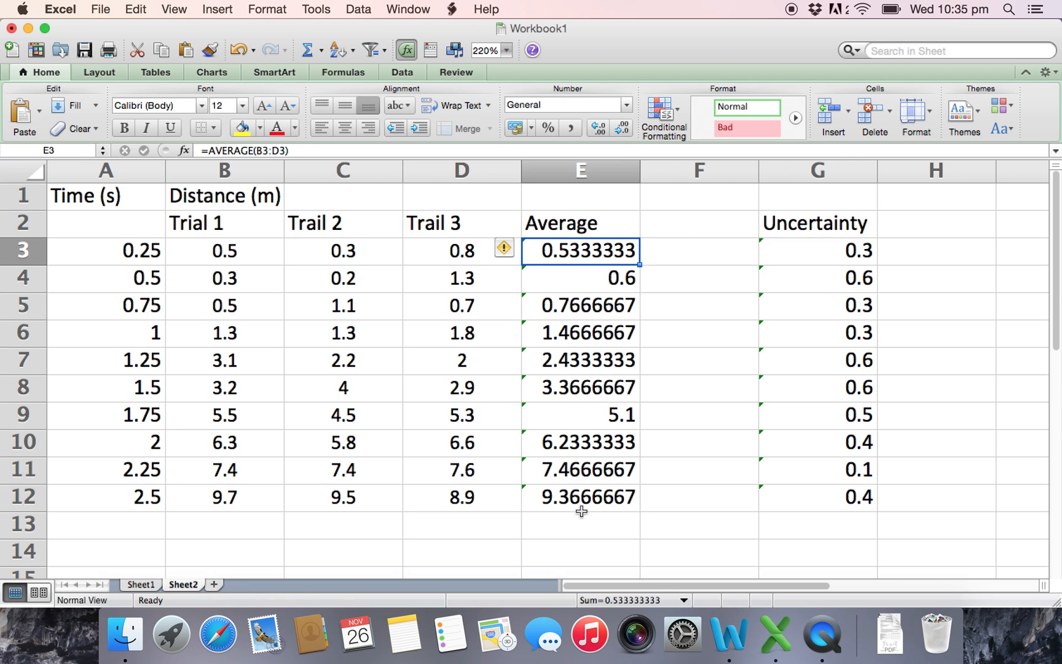
Step: Format B3:E12 as Number with 1 decimal place so values read 2.0 and 4.0
left_click_drag(580, 250, 581, 497)
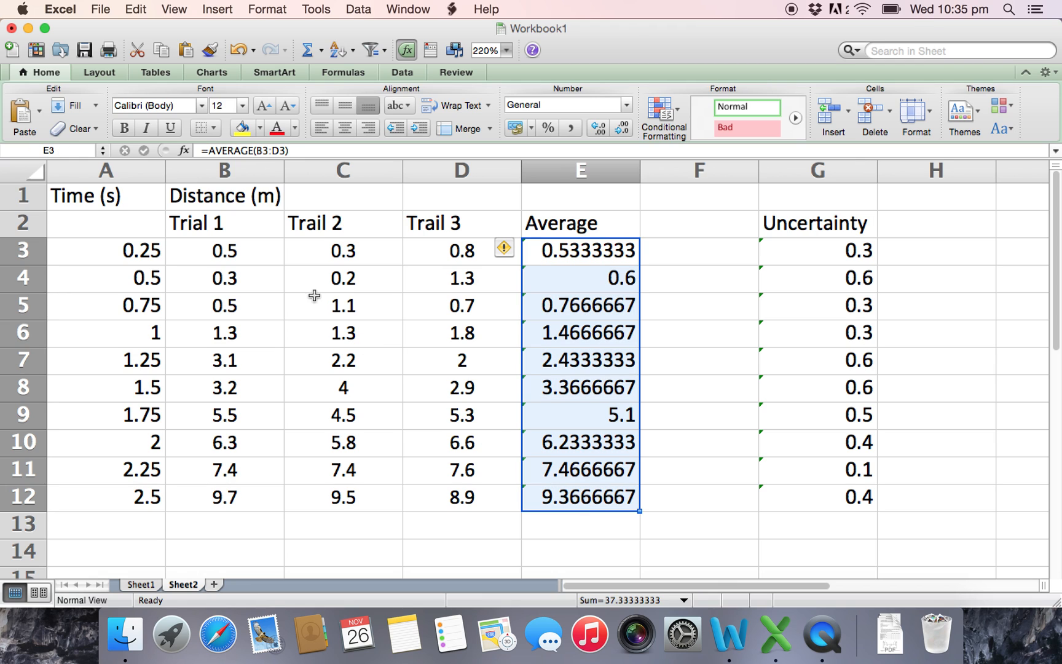
left_click_drag(223, 250, 581, 497)
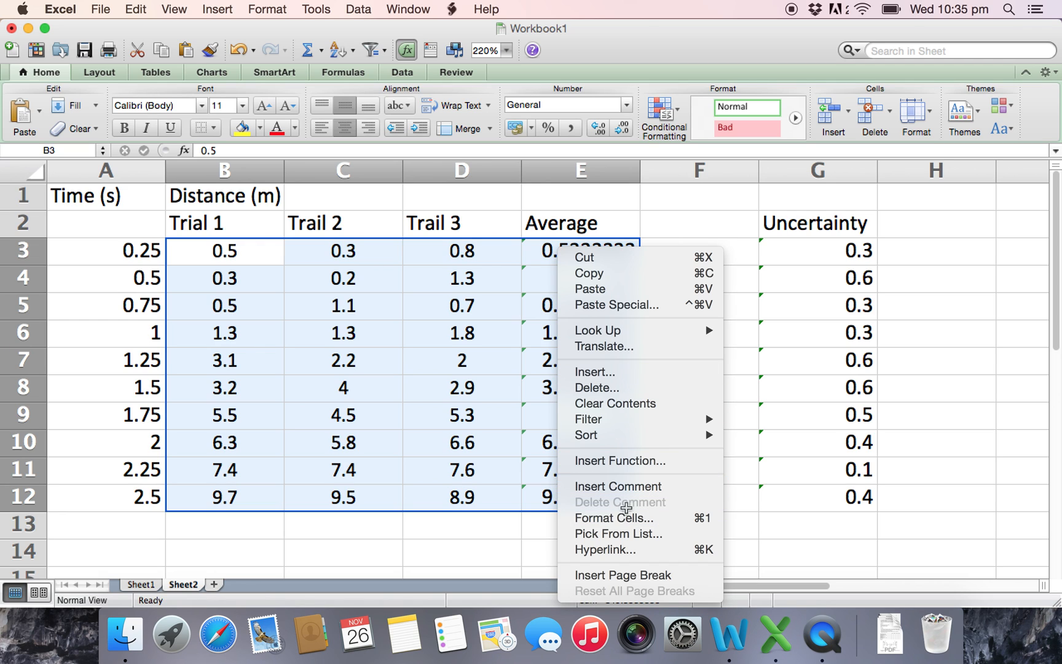
left_click(614, 517)
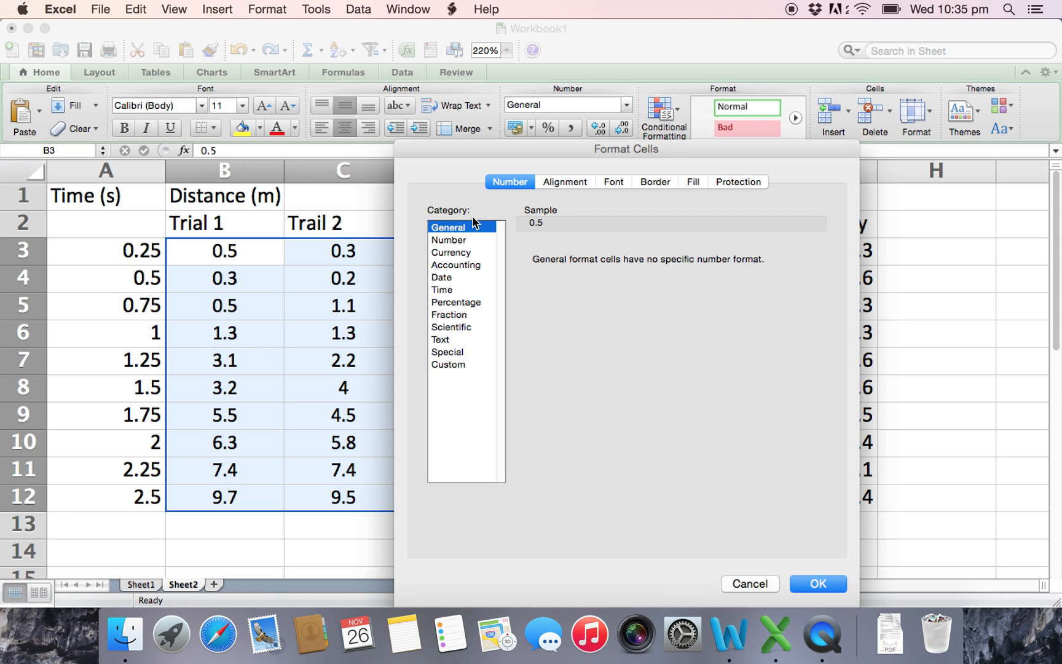
left_click(448, 240)
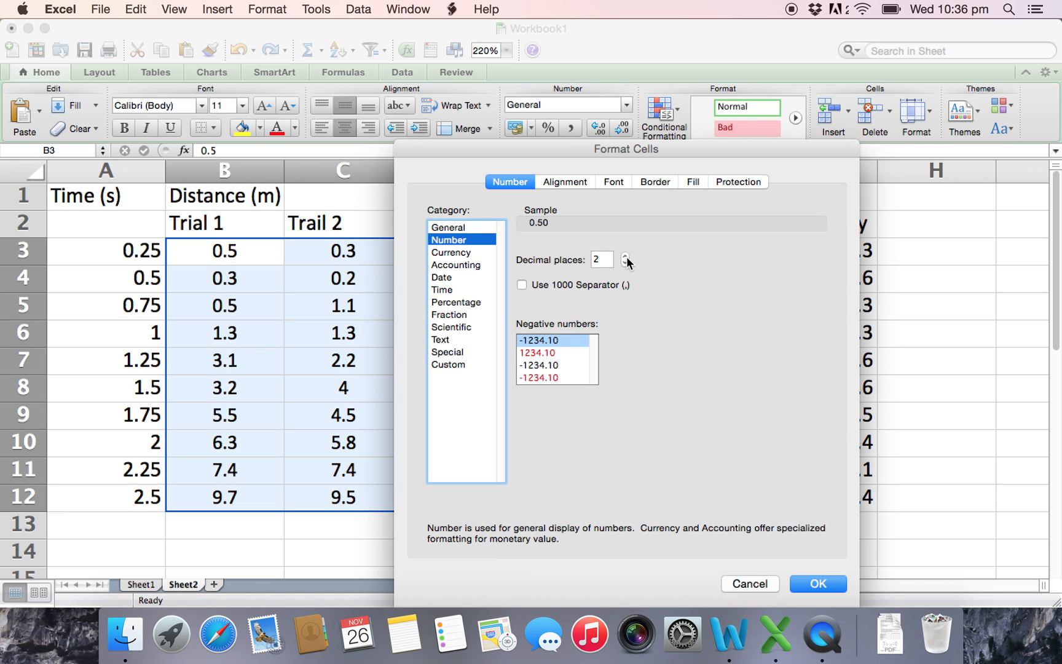
left_click(624, 263)
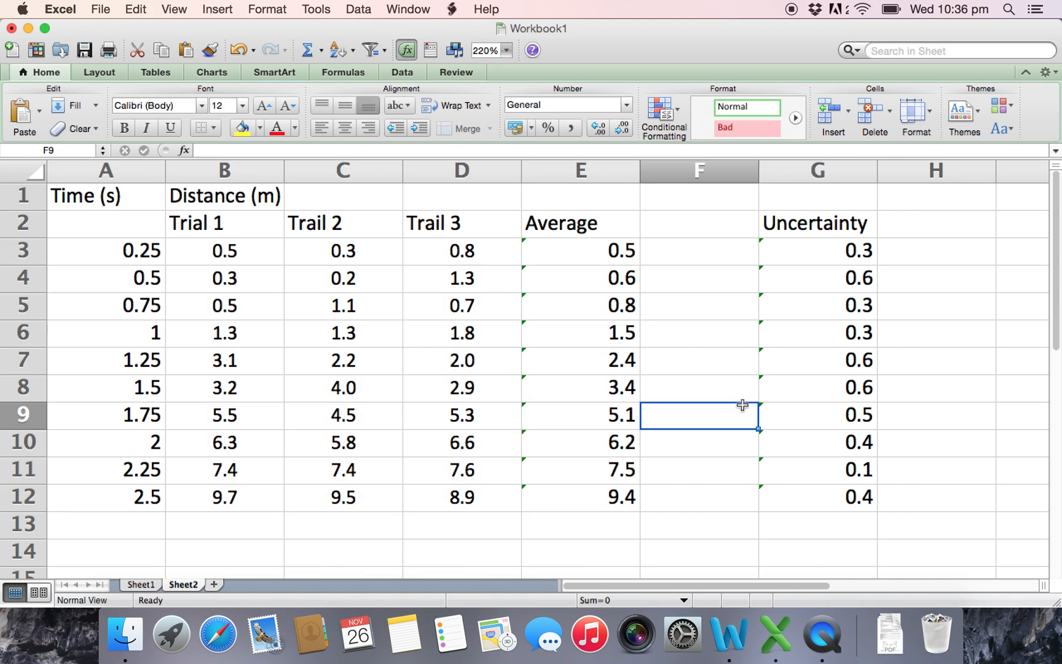
mouse_move(463, 278)
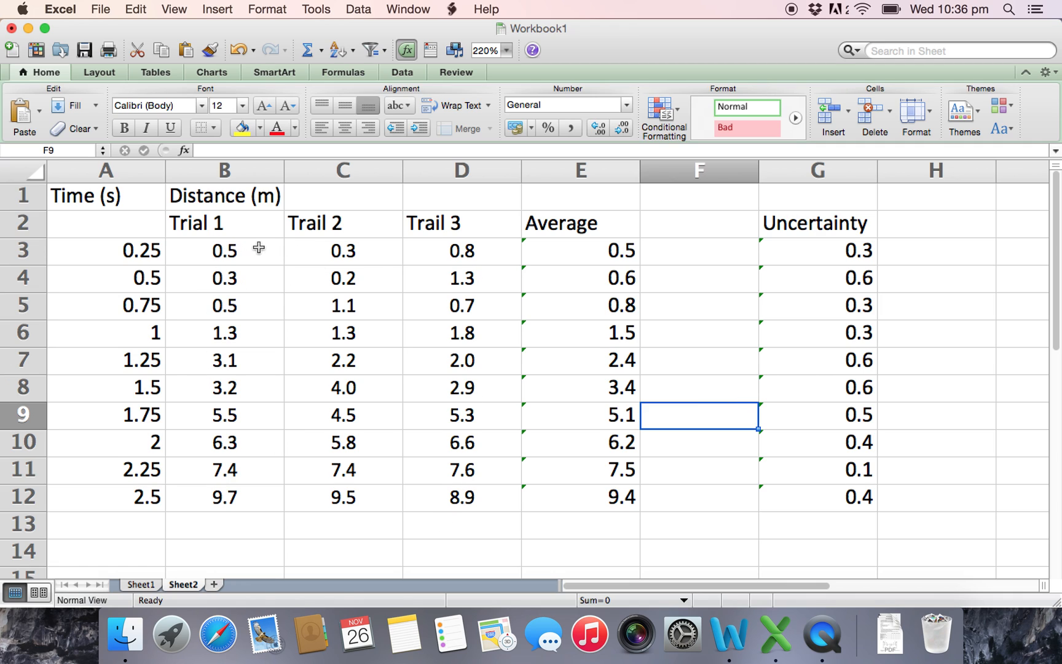
mouse_move(383, 272)
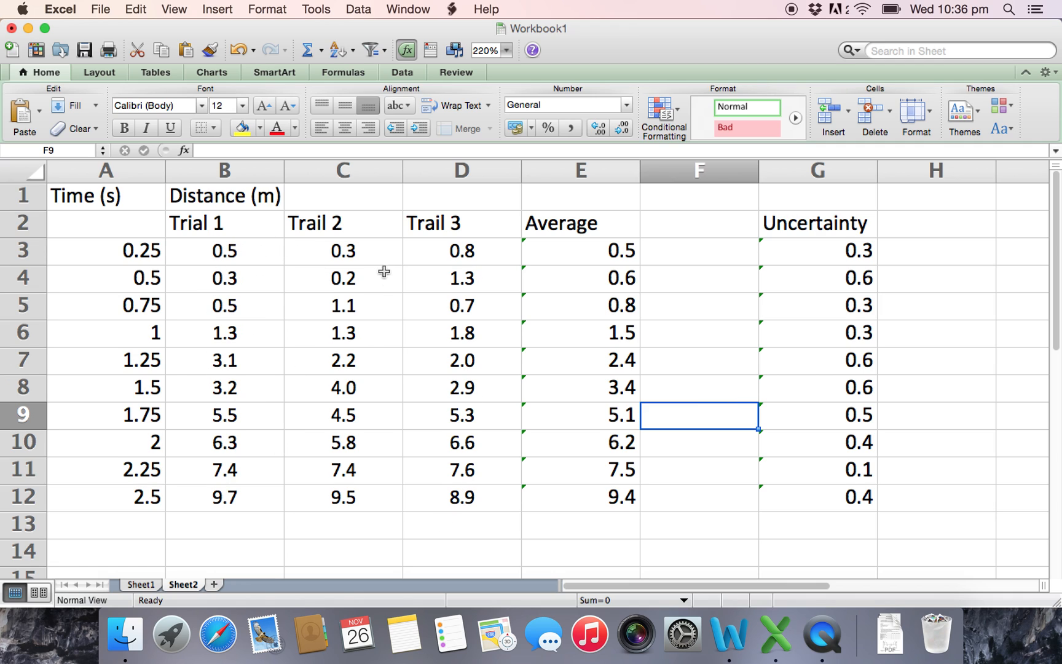
mouse_move(615, 269)
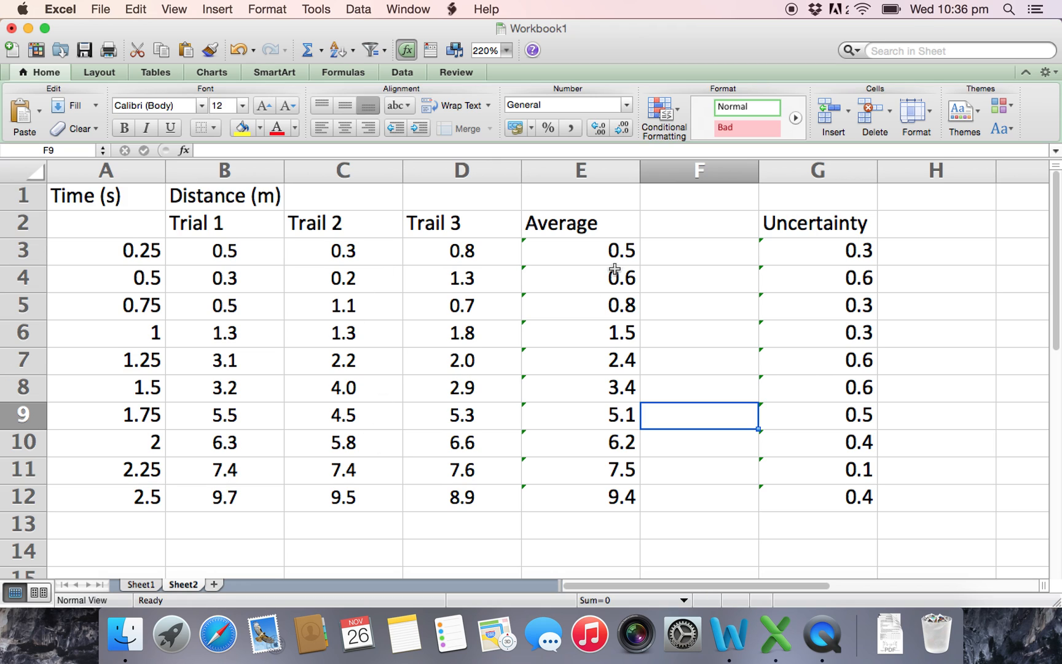
mouse_move(204, 255)
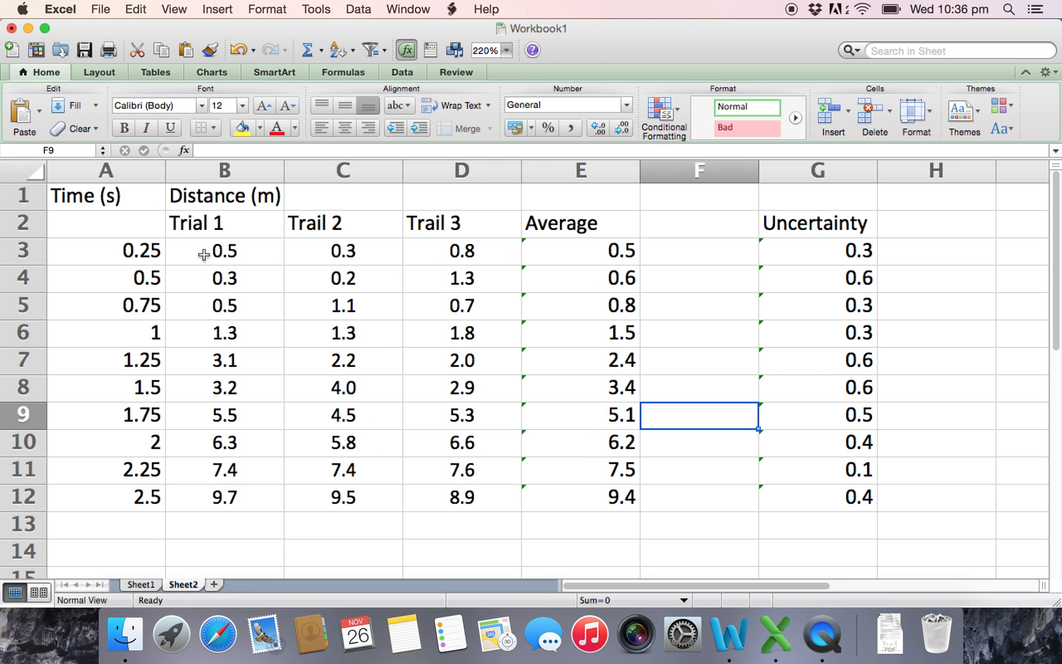
mouse_move(441, 276)
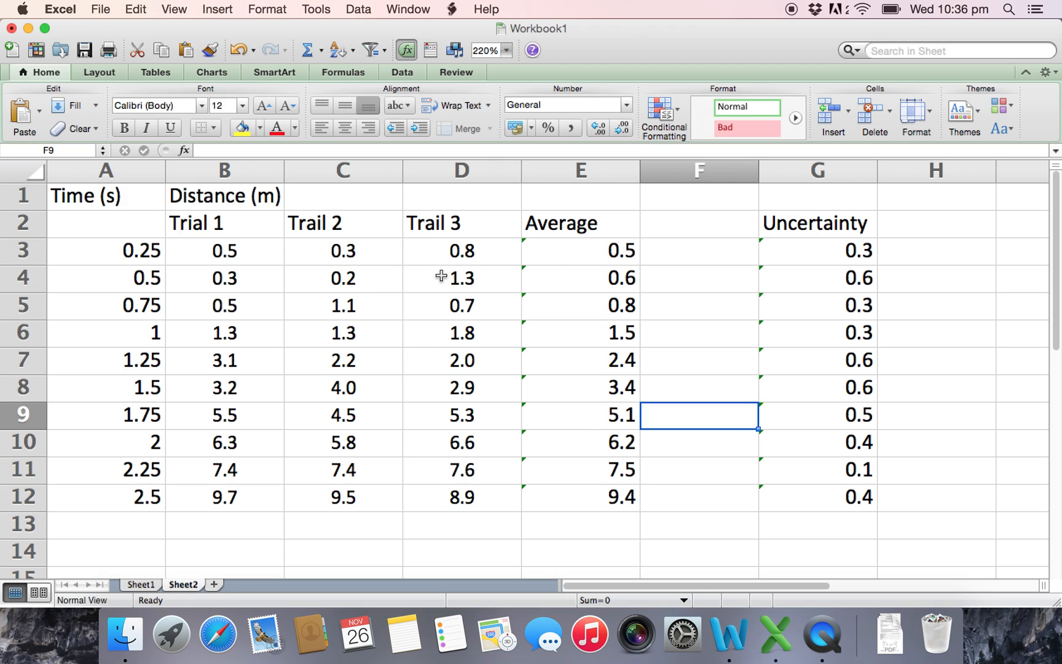
mouse_move(587, 259)
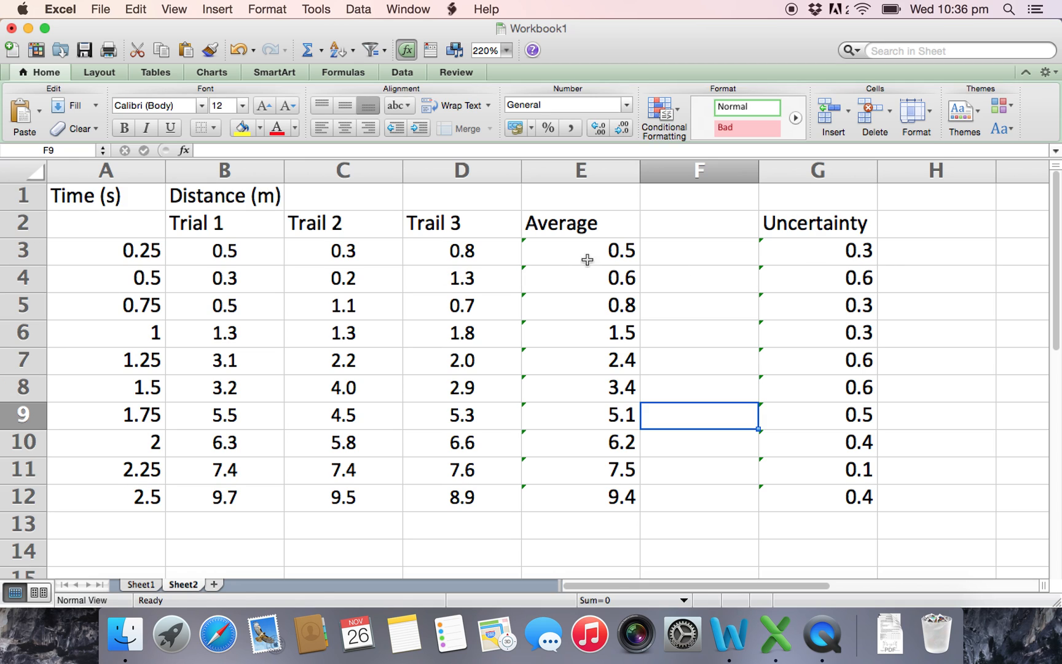
mouse_move(848, 282)
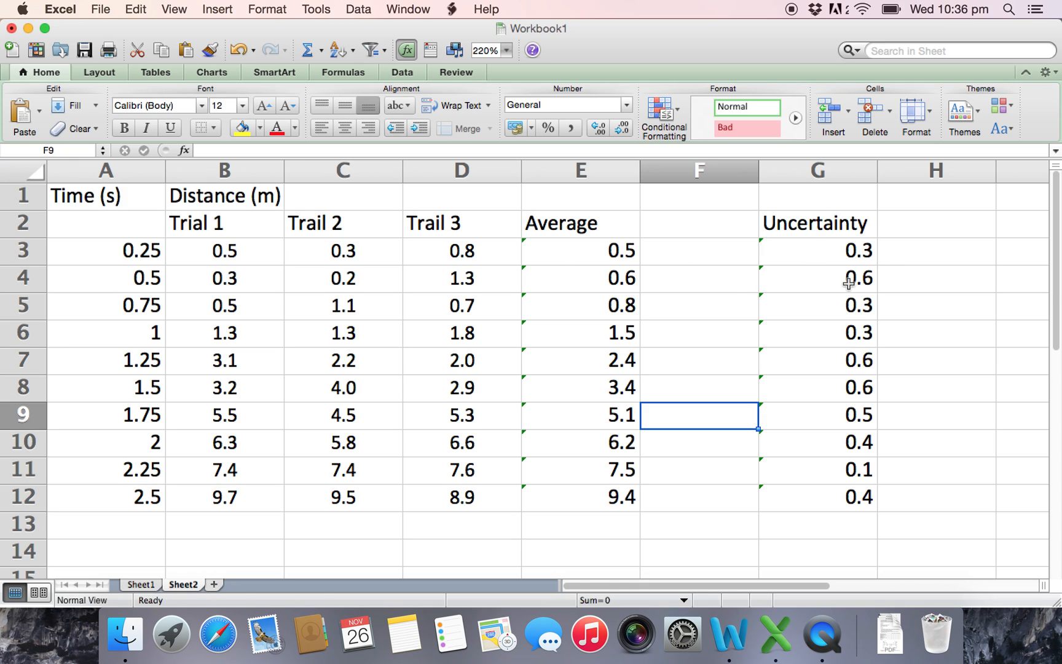
left_click(698, 251)
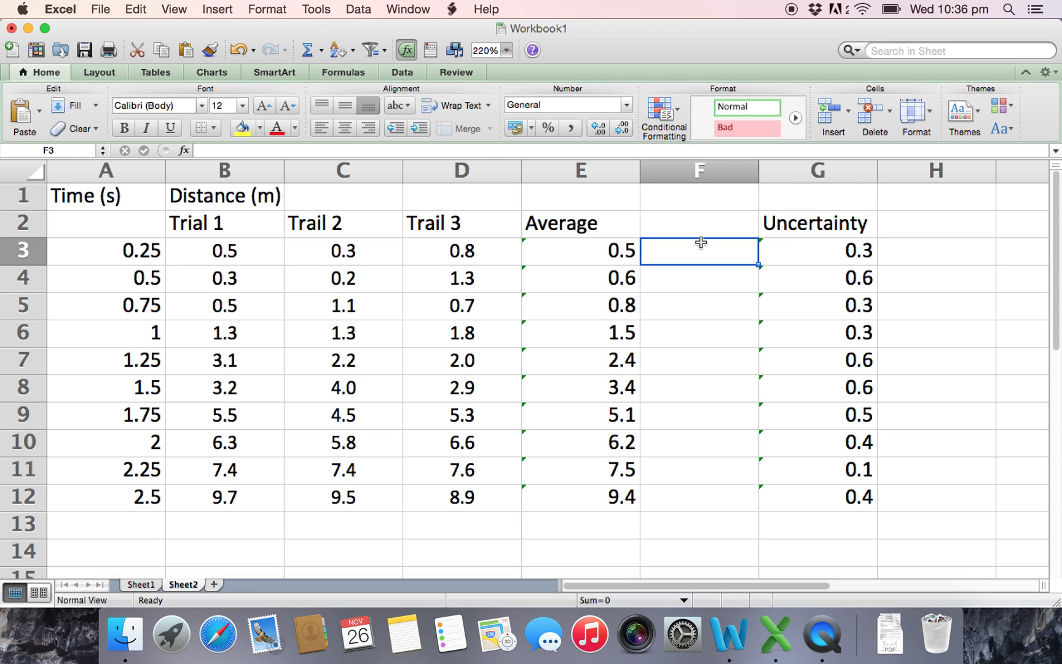
mouse_move(759, 292)
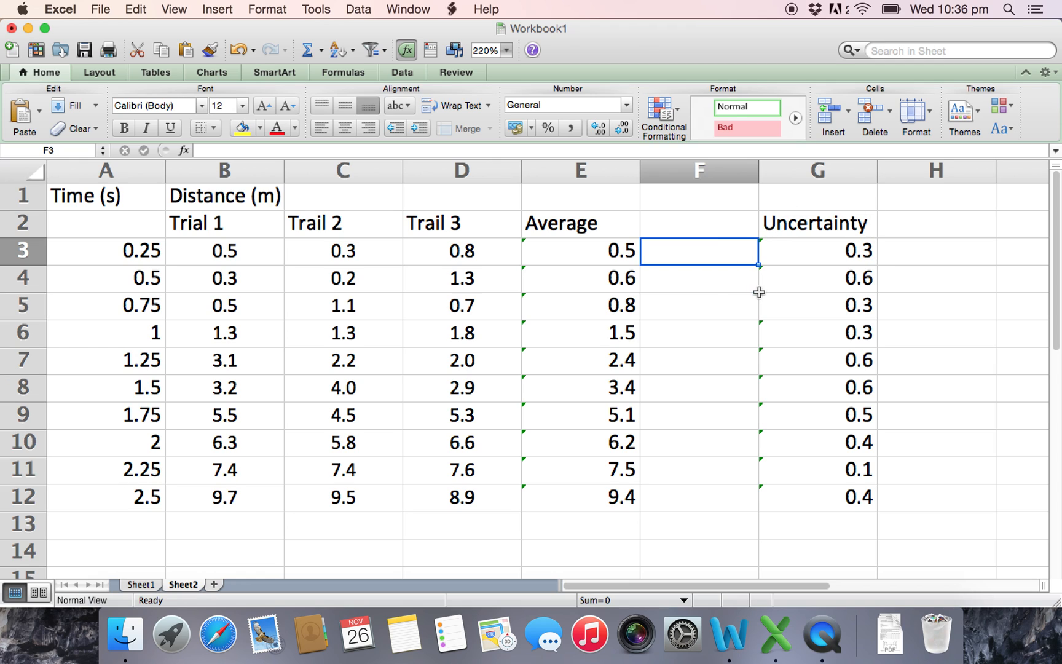
left_click(698, 415)
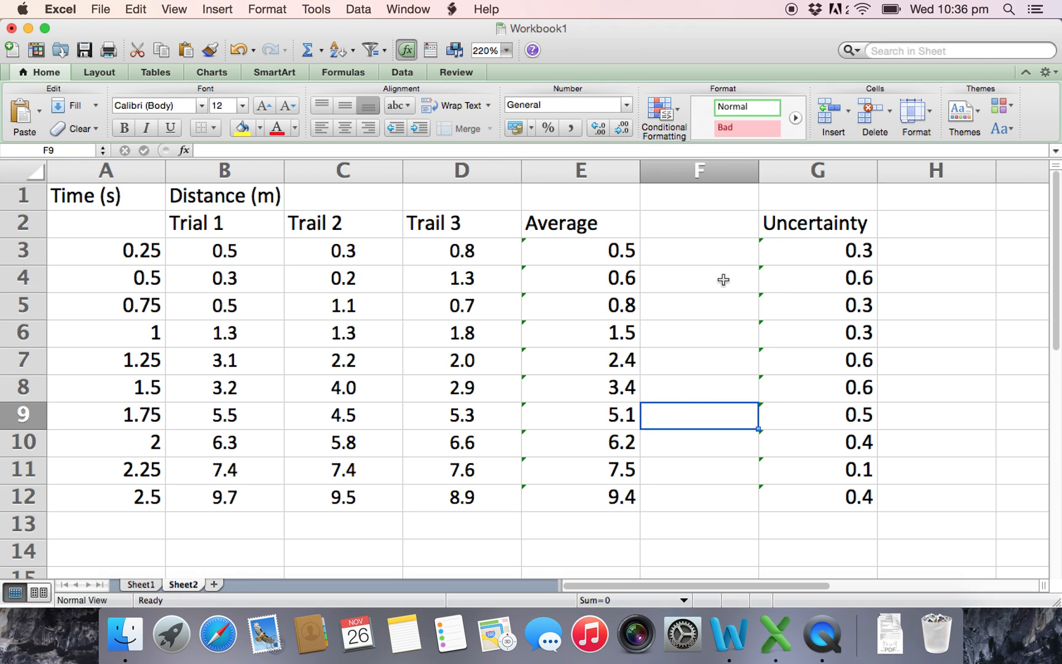
left_click(699, 251)
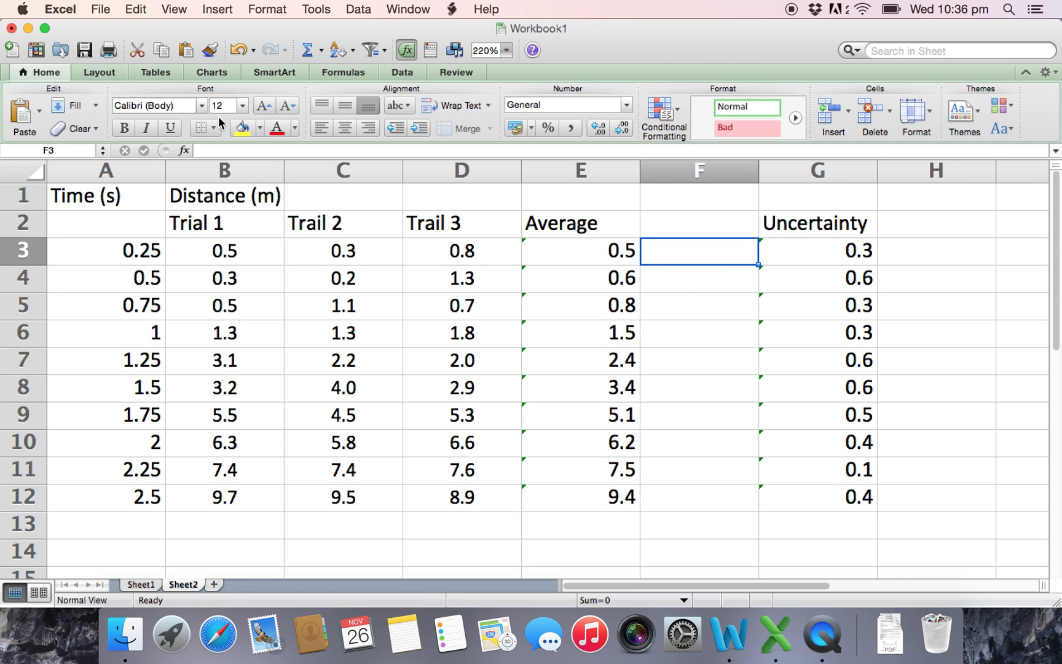
mouse_move(227, 258)
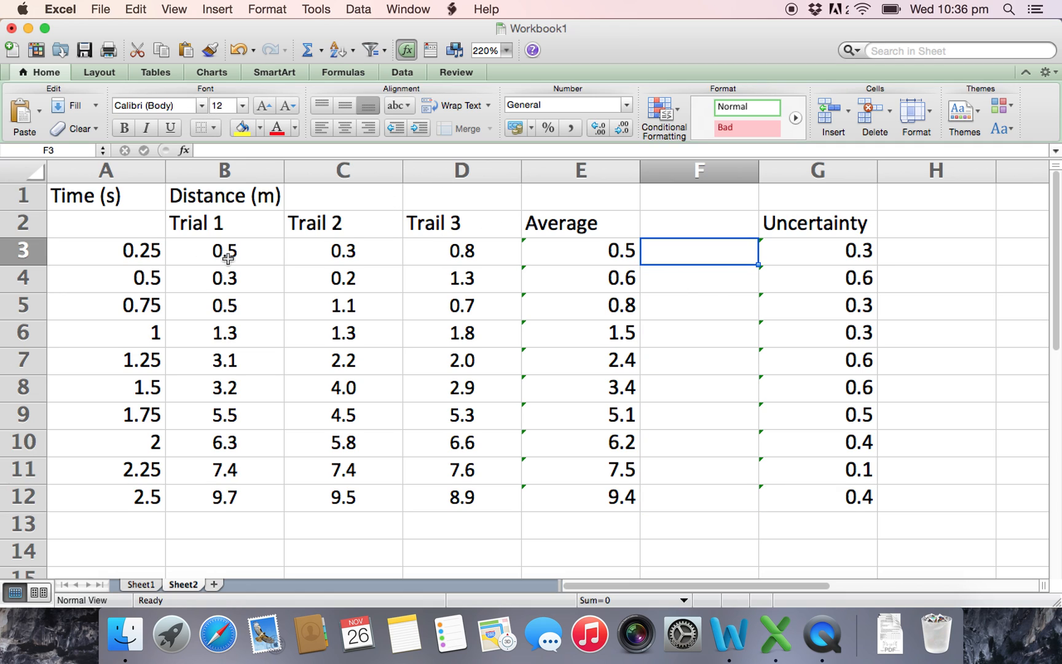
mouse_move(560, 251)
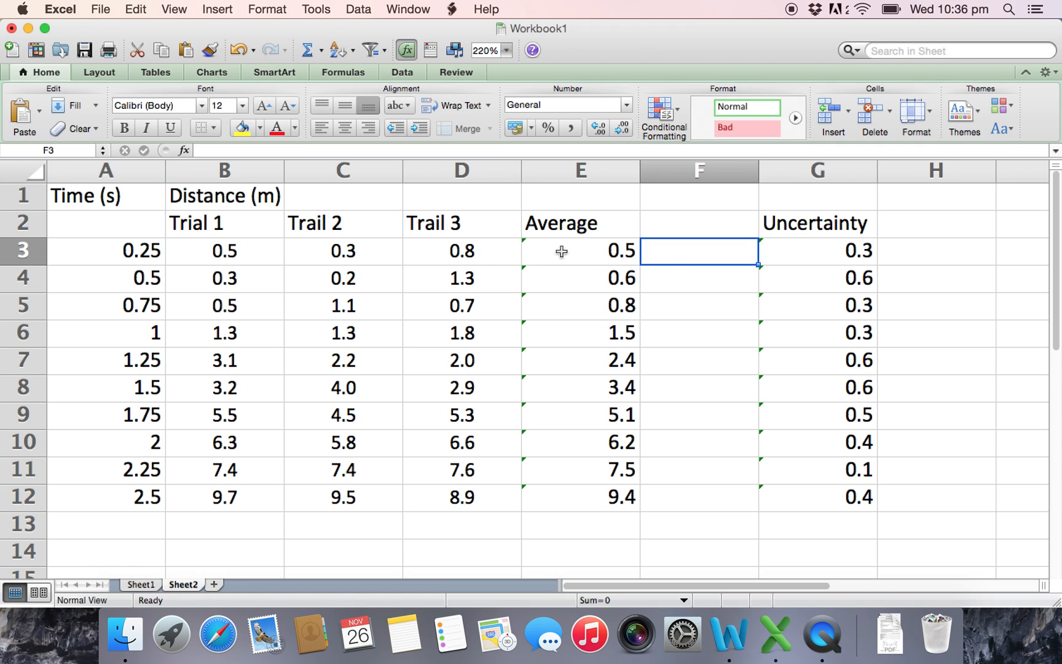
mouse_move(844, 258)
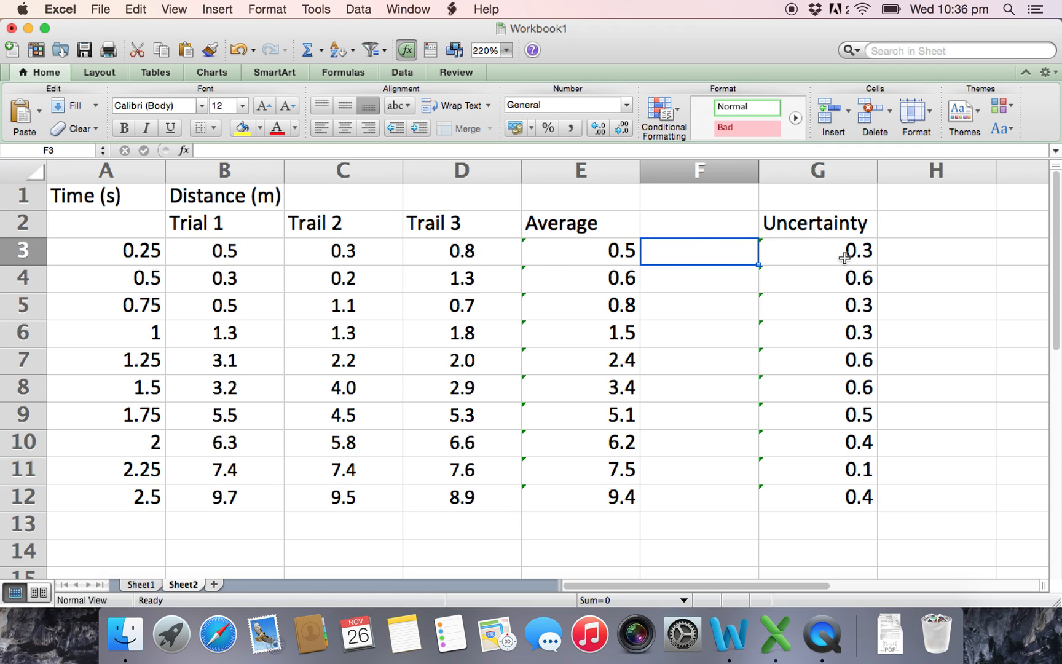
mouse_move(323, 7)
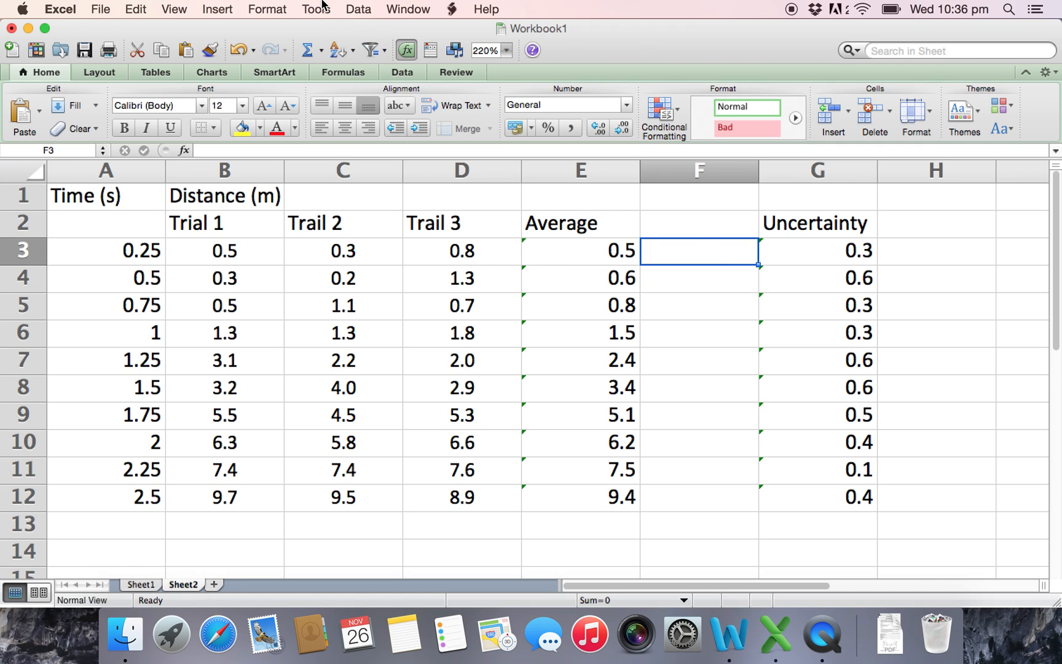
mouse_move(727, 245)
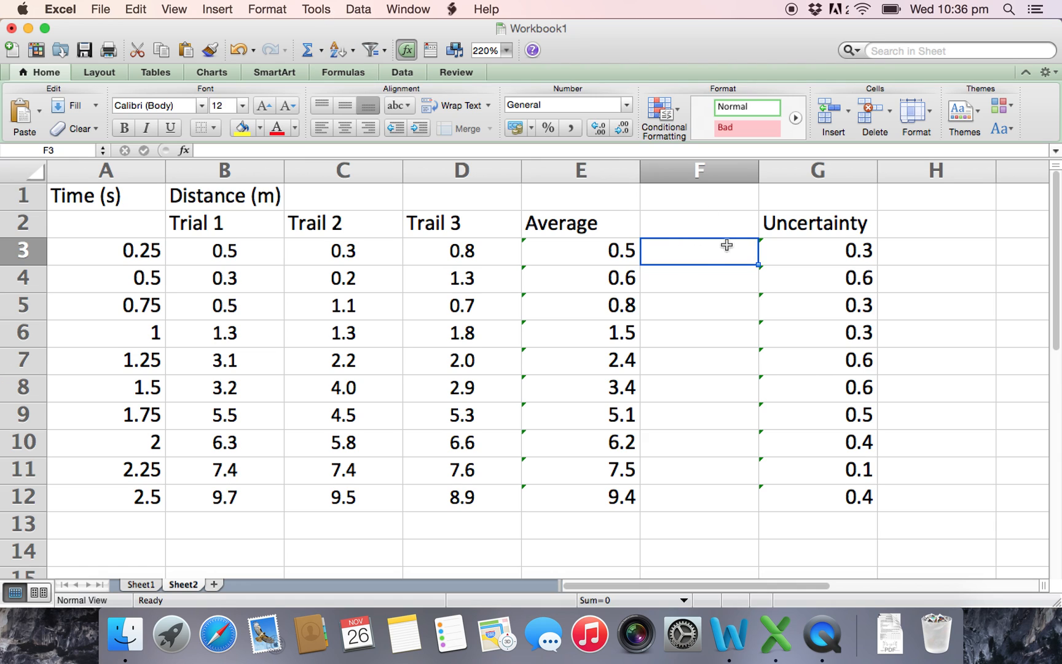
Step: Insert a ± symbol in F3 via Insert > Symbol and fill it down to F12
left_click(216, 9)
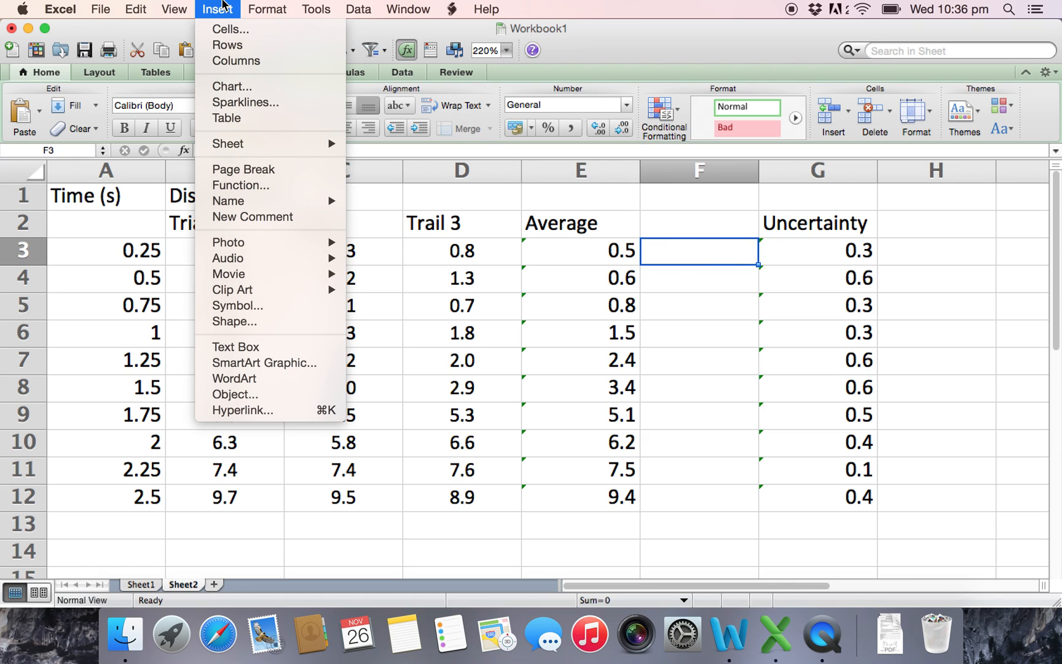
mouse_move(238, 306)
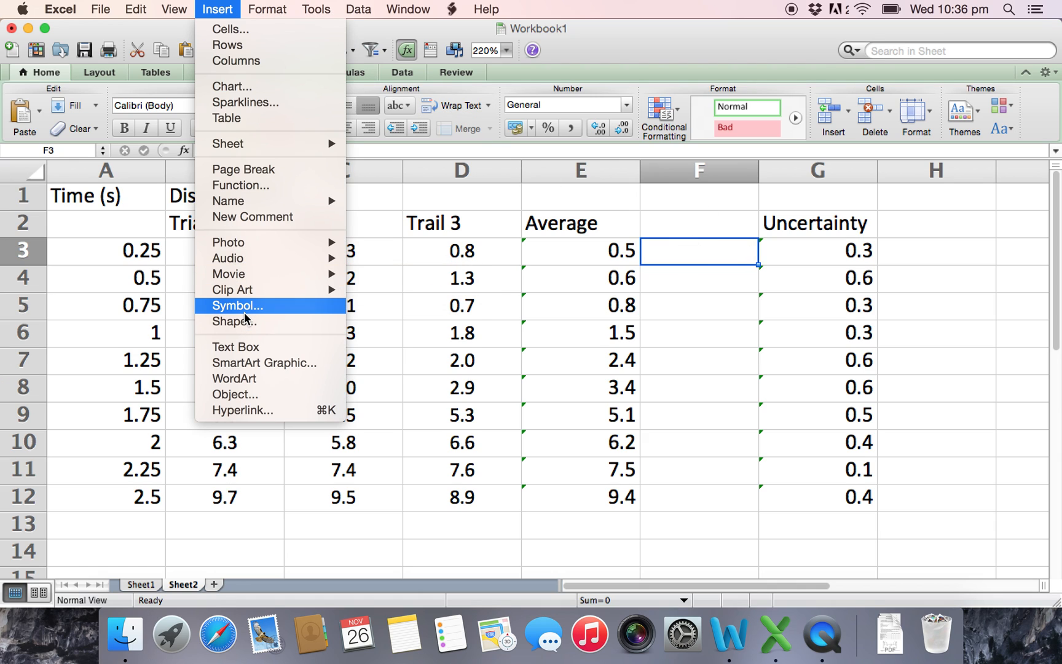
left_click(236, 306)
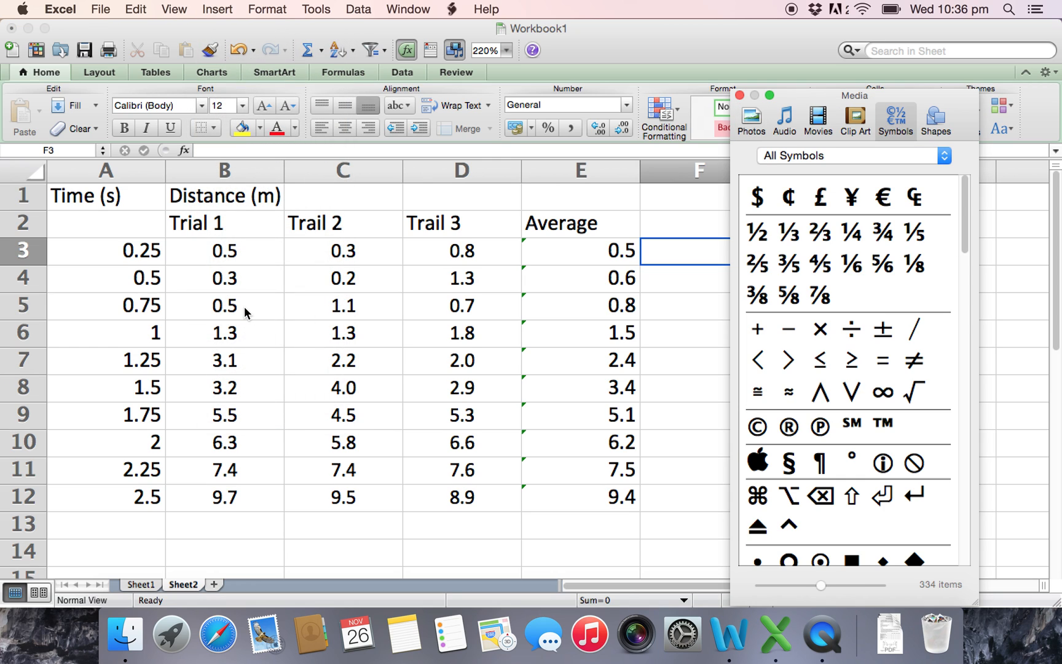
mouse_move(880, 345)
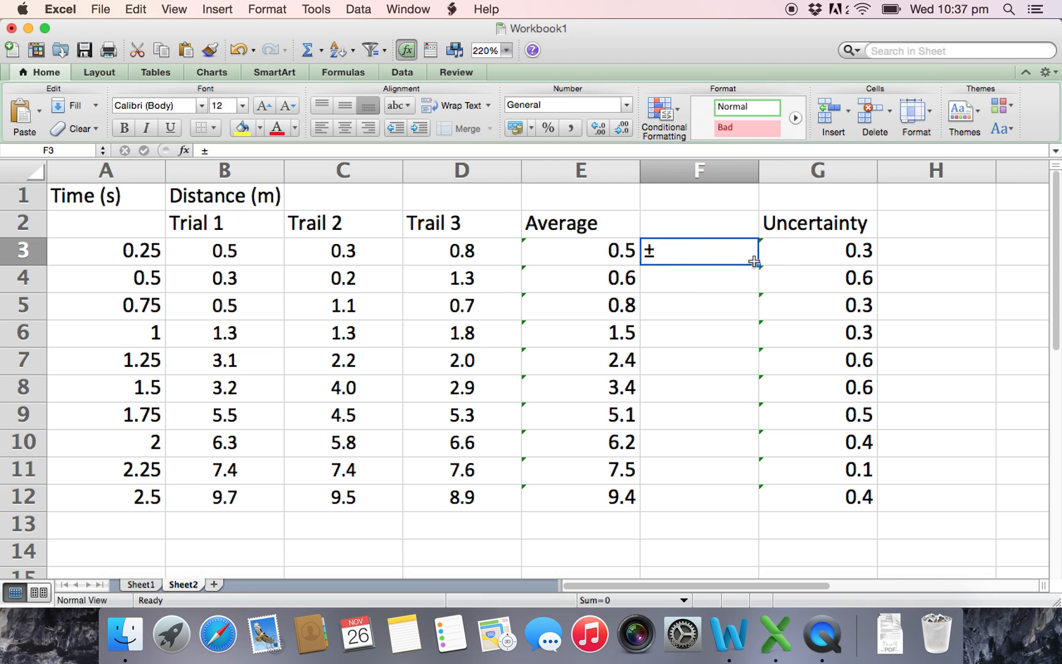
left_click_drag(753, 264, 745, 426)
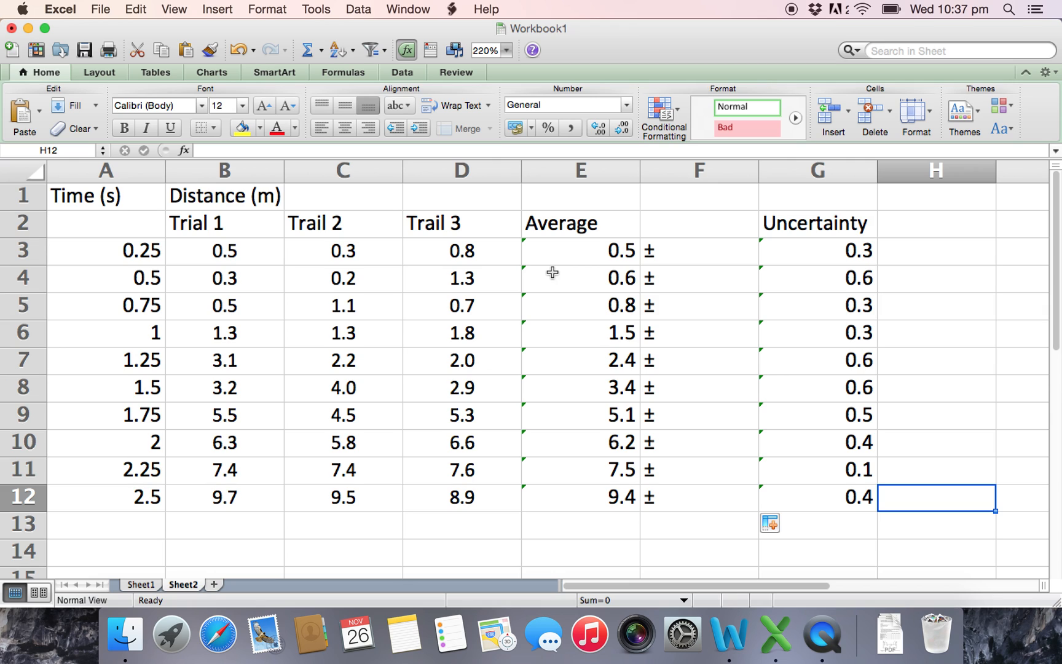
mouse_move(5, 115)
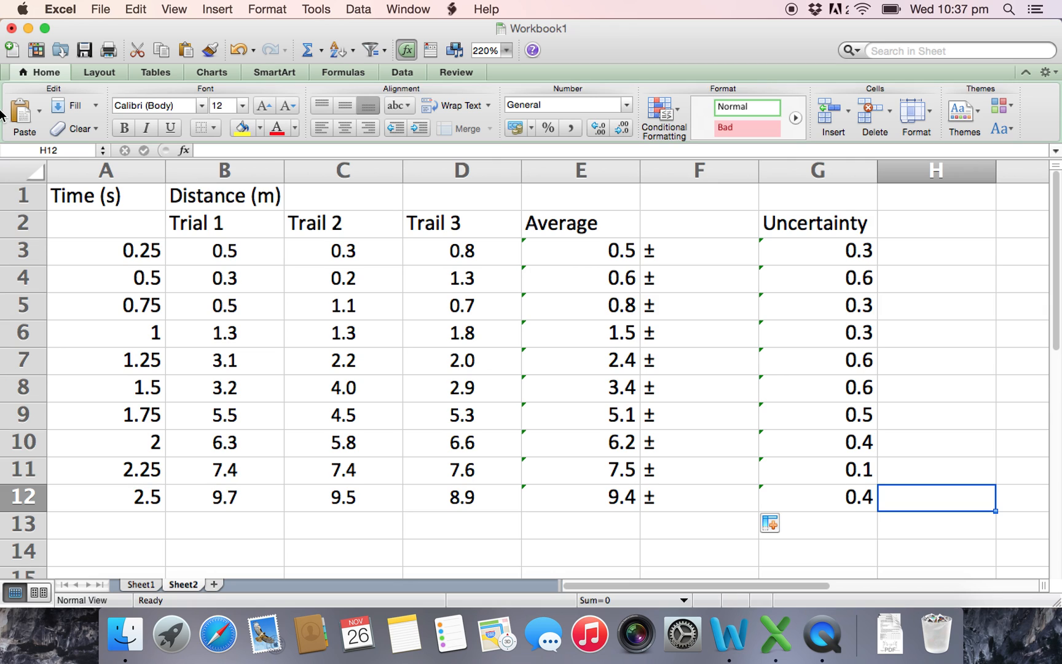
left_click_drag(106, 250, 106, 495)
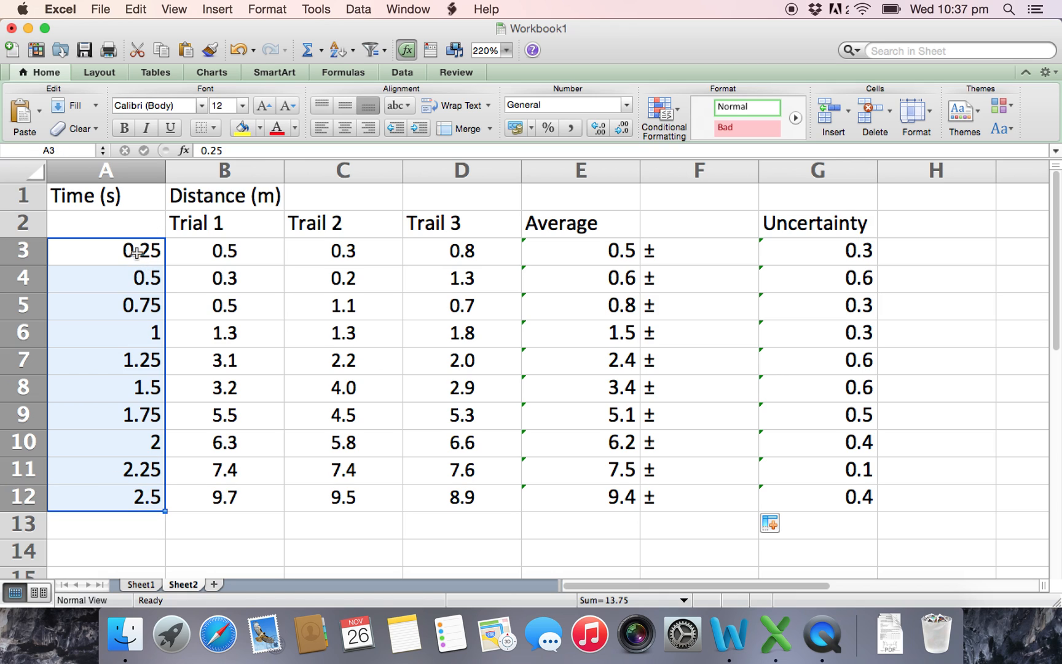
mouse_move(155, 257)
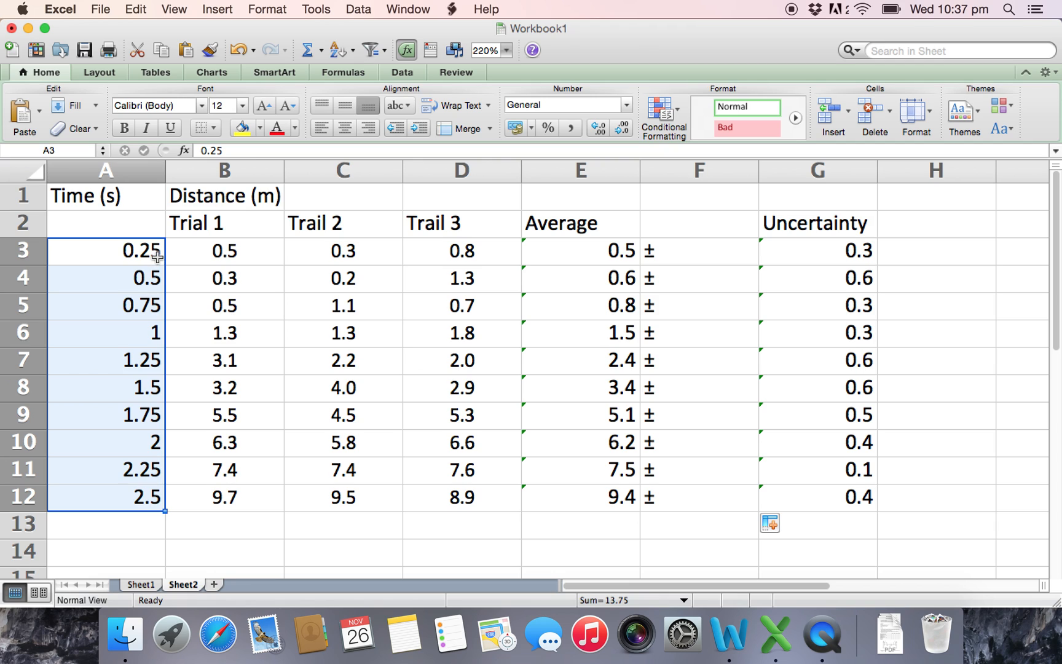
mouse_move(143, 337)
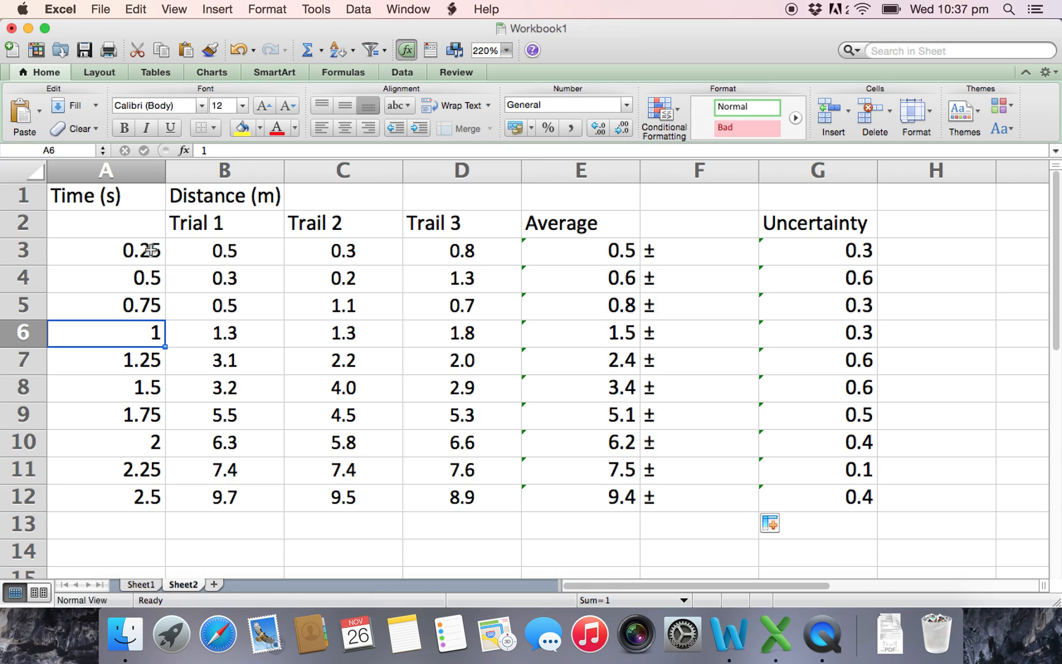
Step: Format the time cells A3:A12 as Number with two decimal places (0.50, 1.00)
left_click_drag(106, 249, 107, 497)
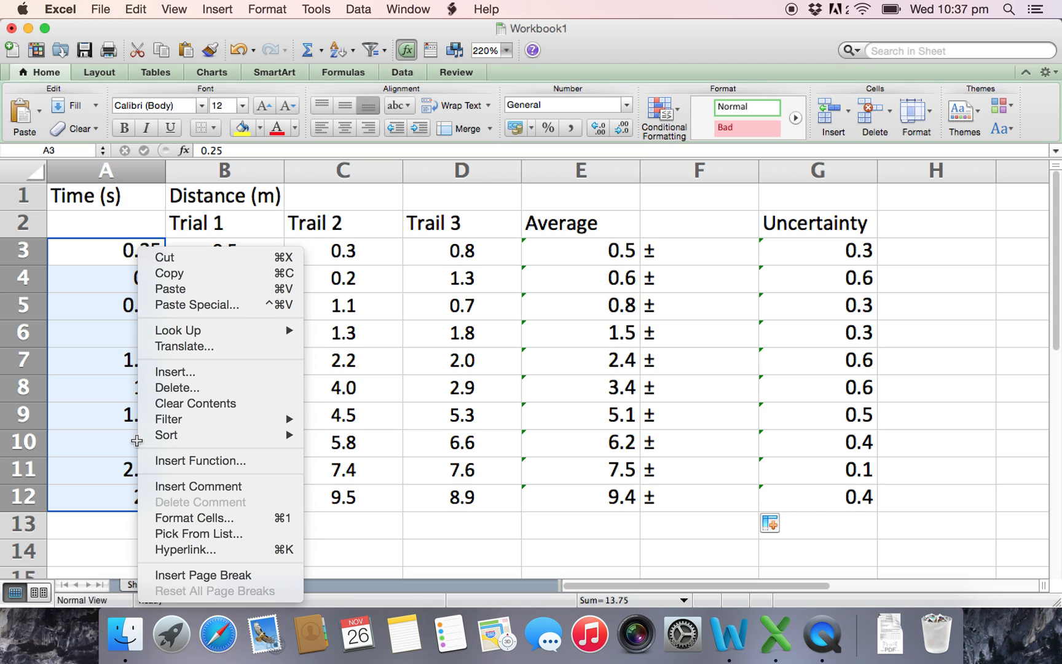
mouse_move(188, 476)
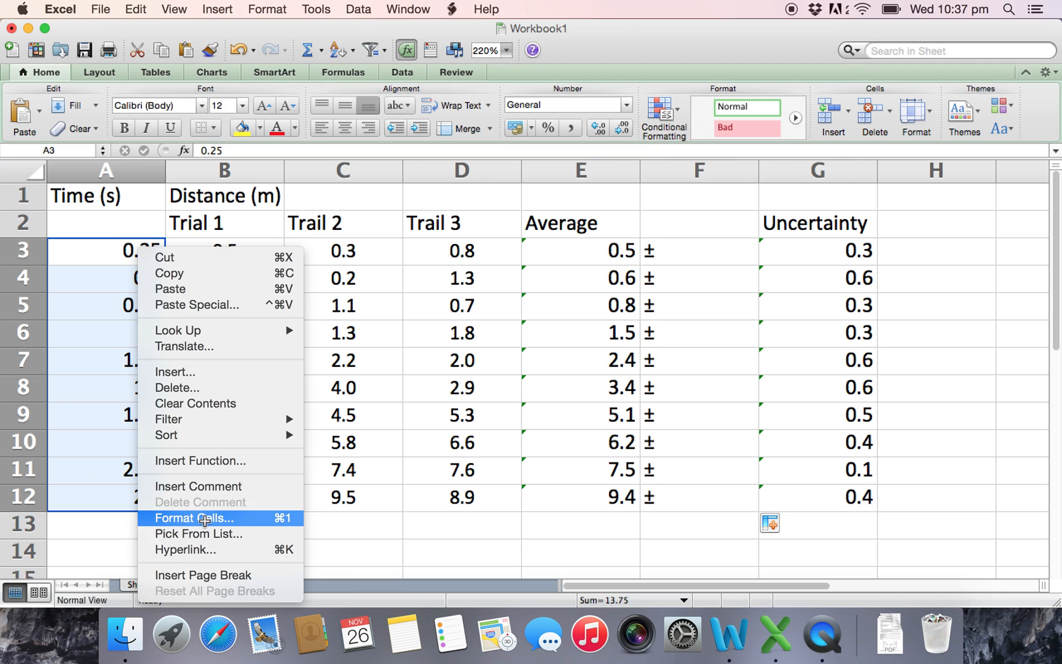
left_click(193, 518)
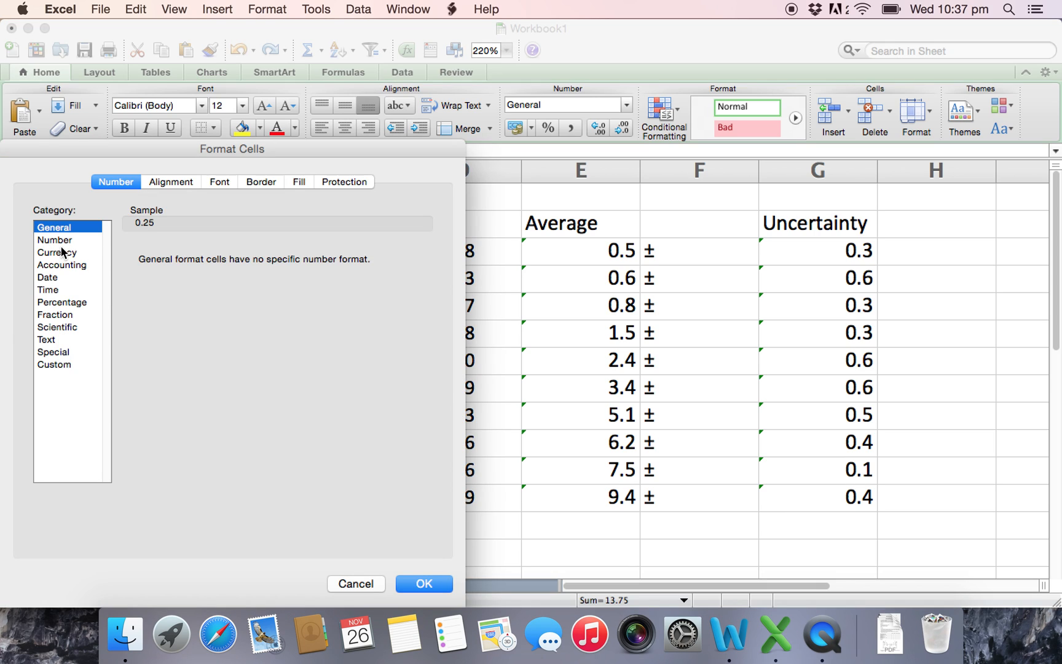
left_click(54, 240)
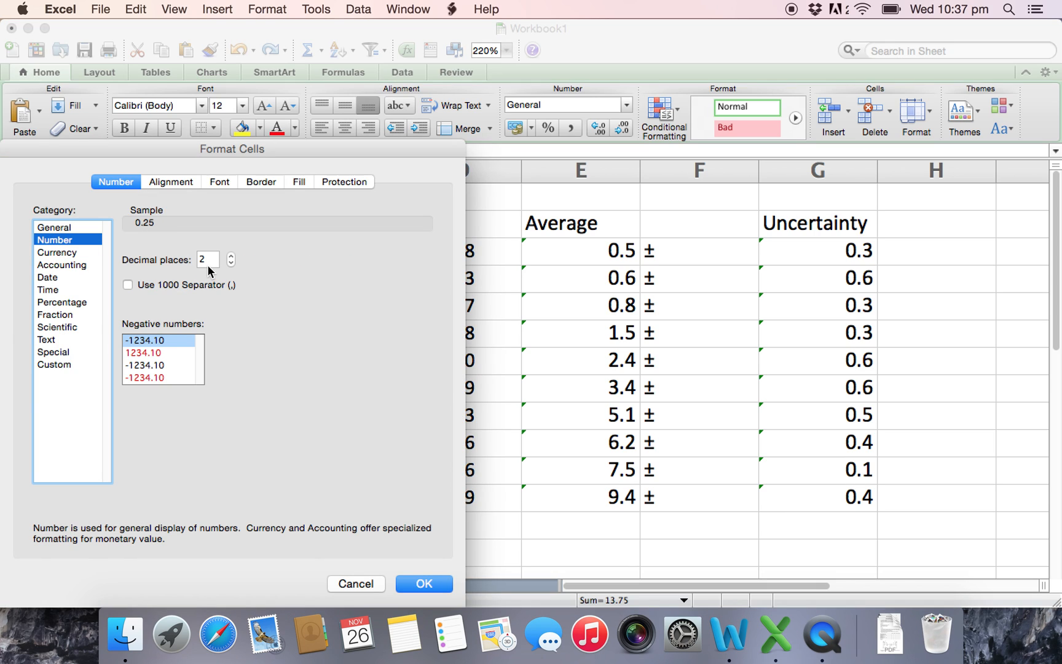
mouse_move(170, 215)
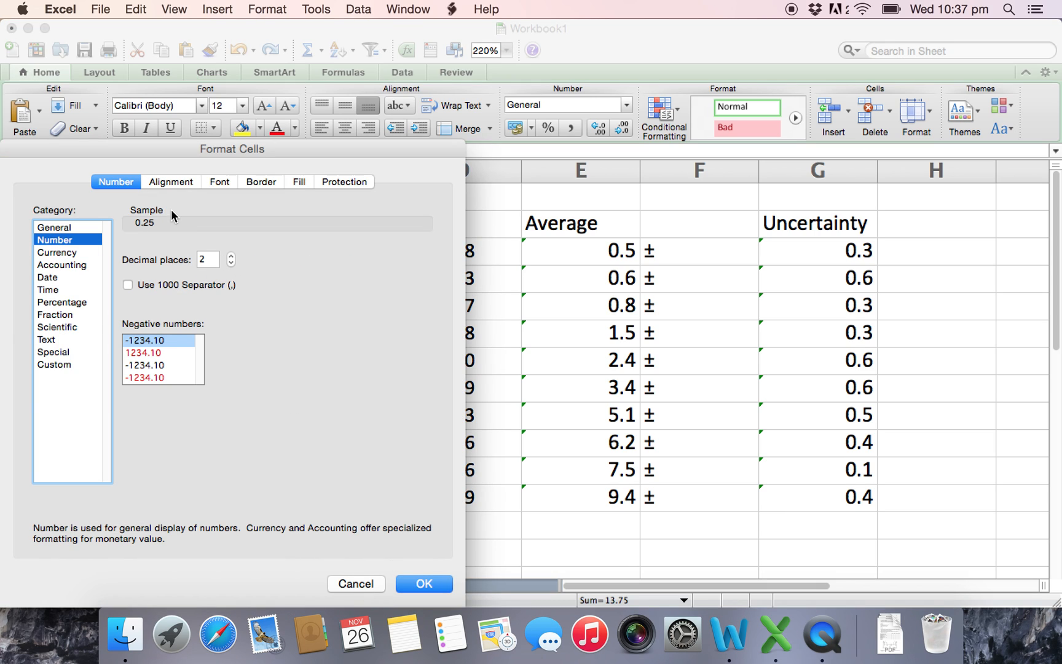
left_click(423, 582)
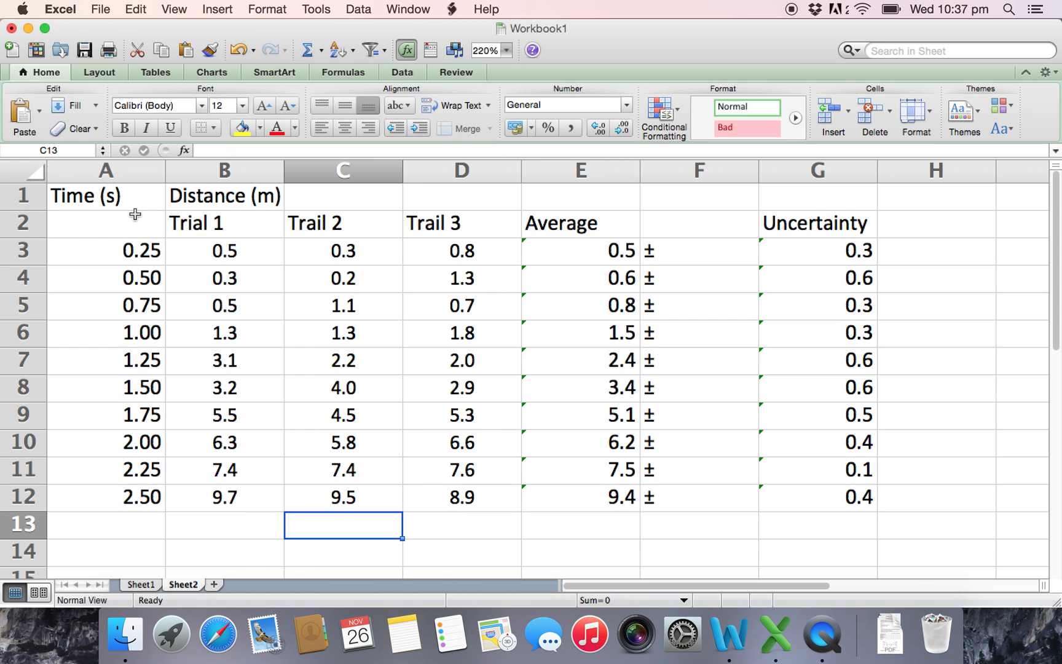
mouse_move(513, 477)
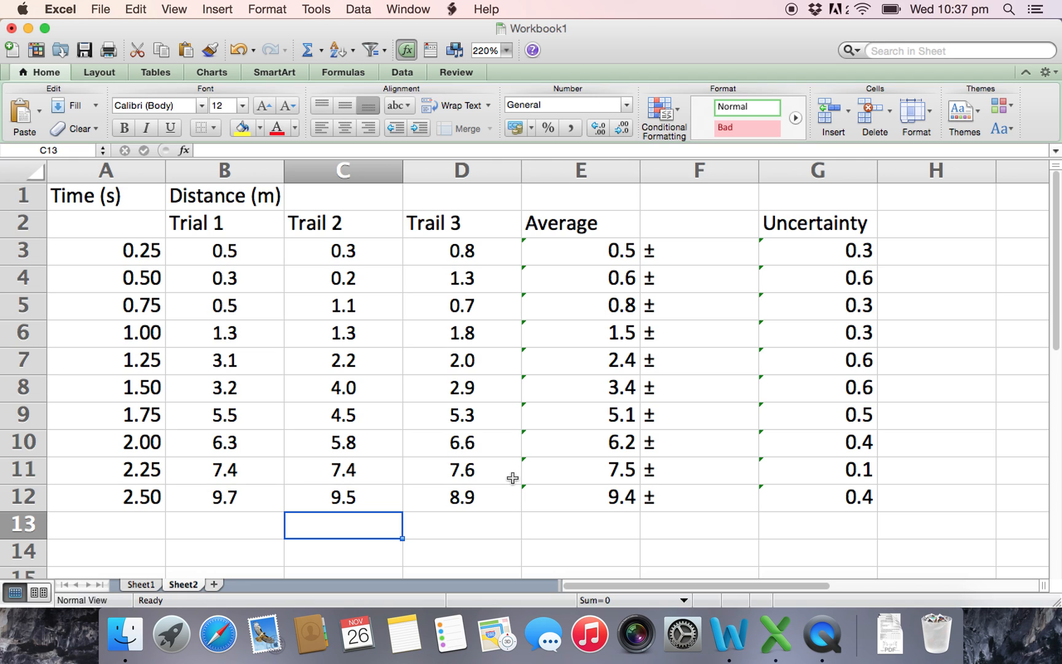
mouse_move(194, 229)
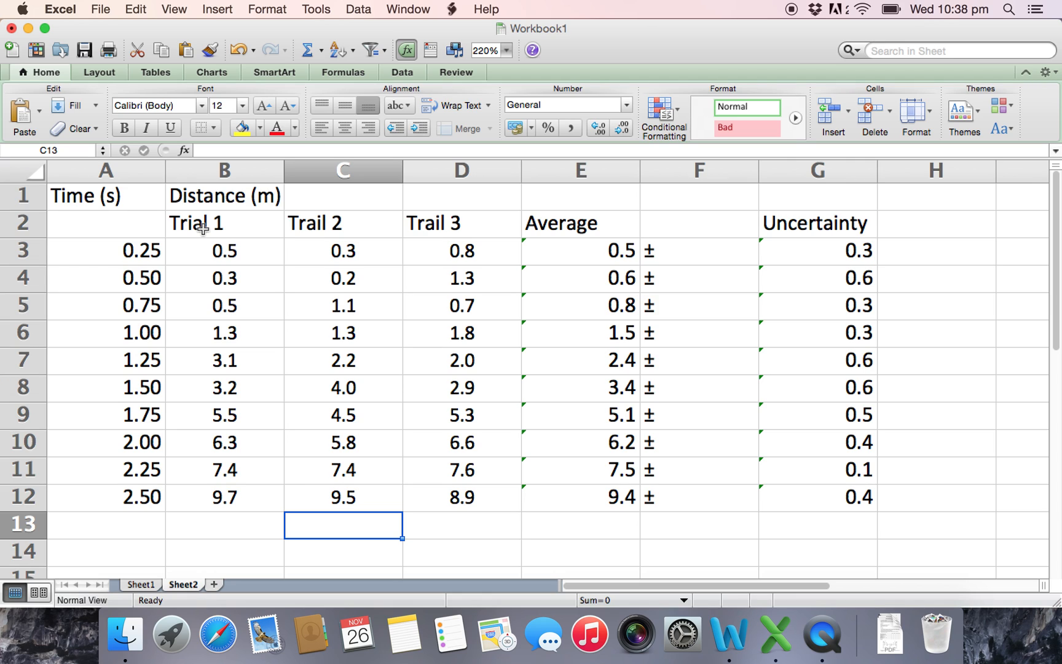
mouse_move(730, 633)
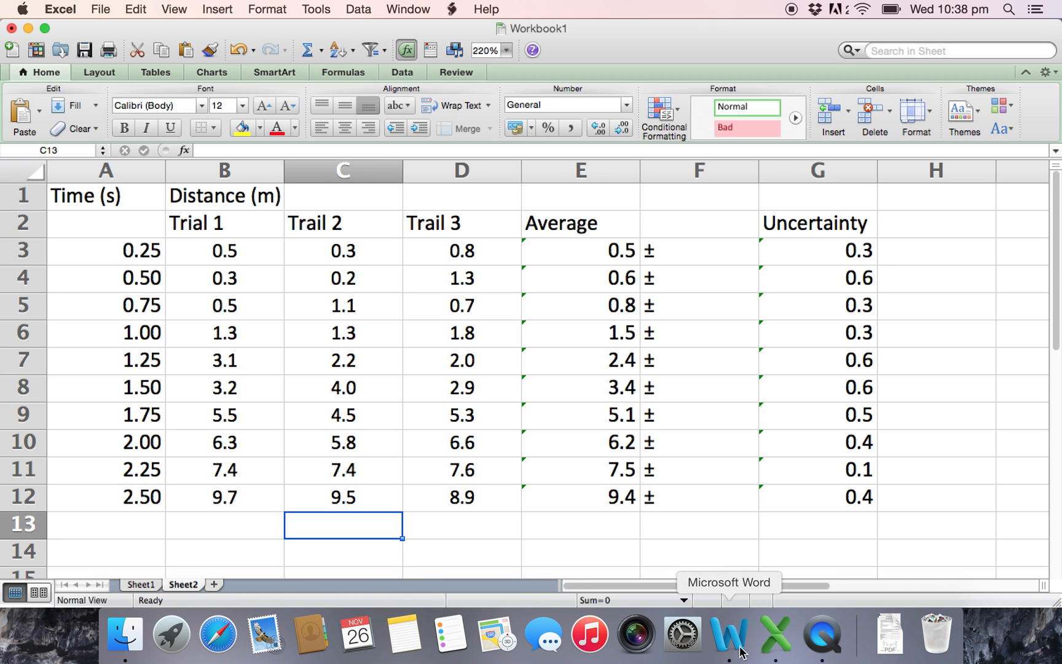
Step: Create a new blank Word document and paste the copied Excel time and distance data into it
left_click(99, 9)
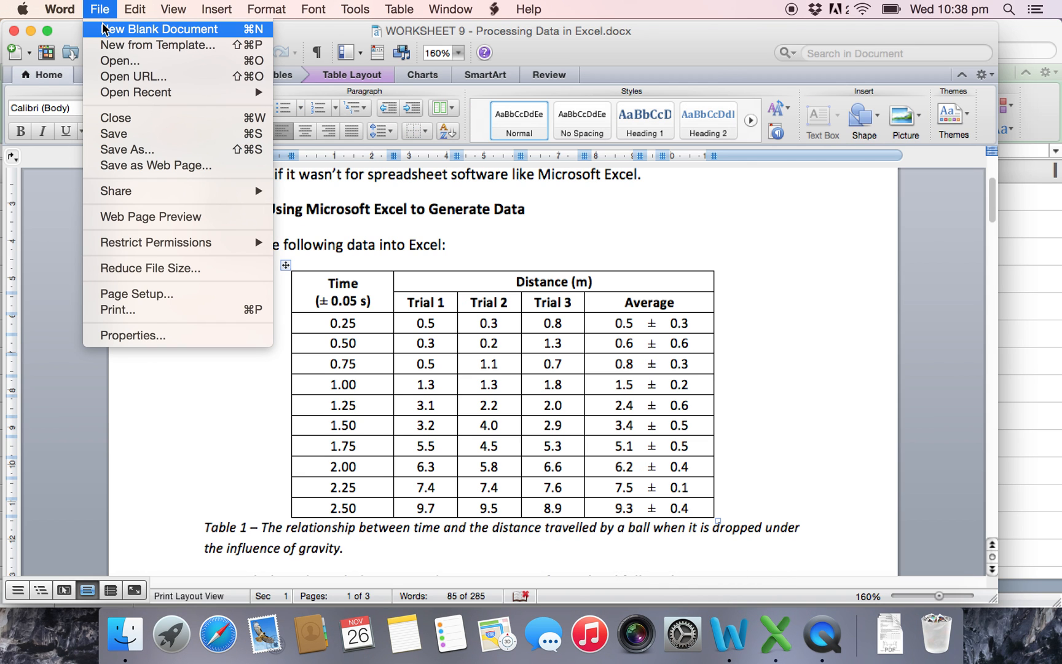
left_click(158, 29)
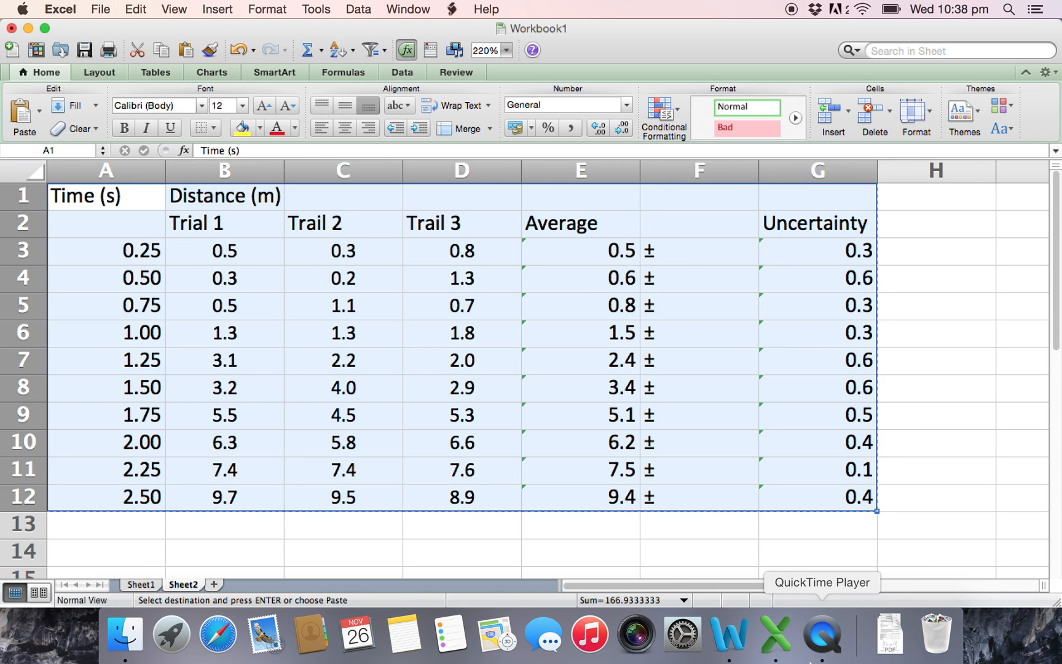
mouse_move(147, 9)
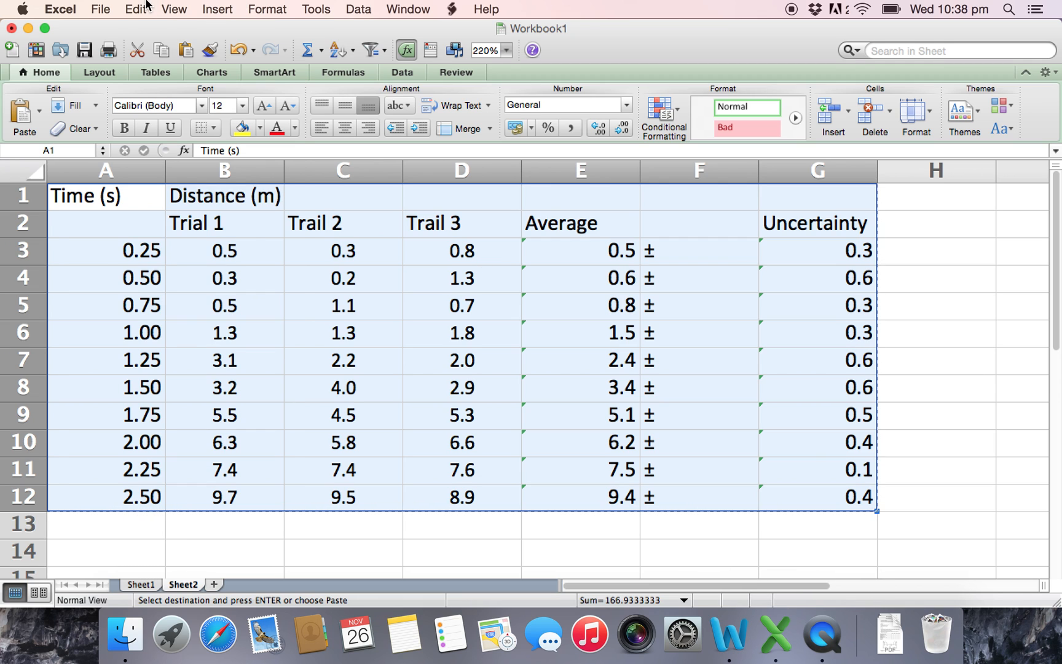
mouse_move(822, 634)
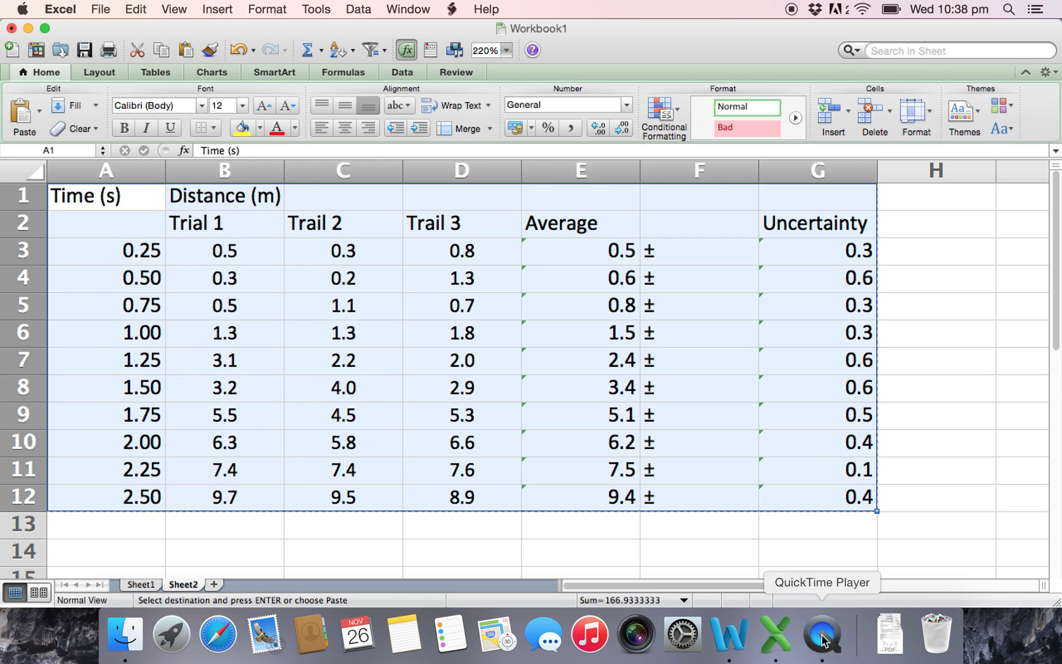
left_click(729, 634)
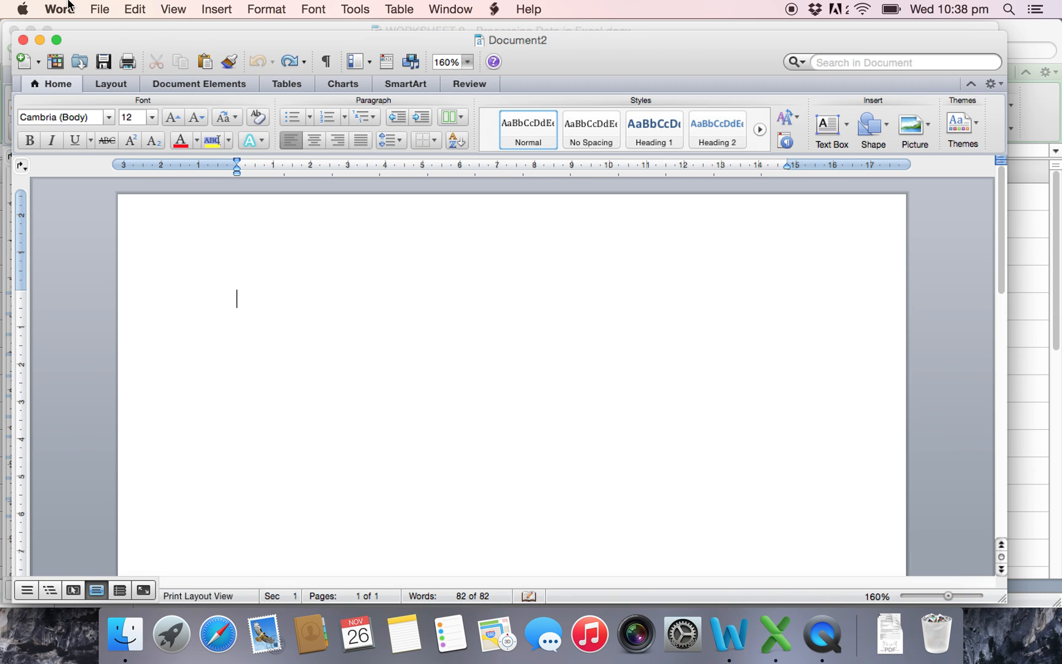
left_click(134, 9)
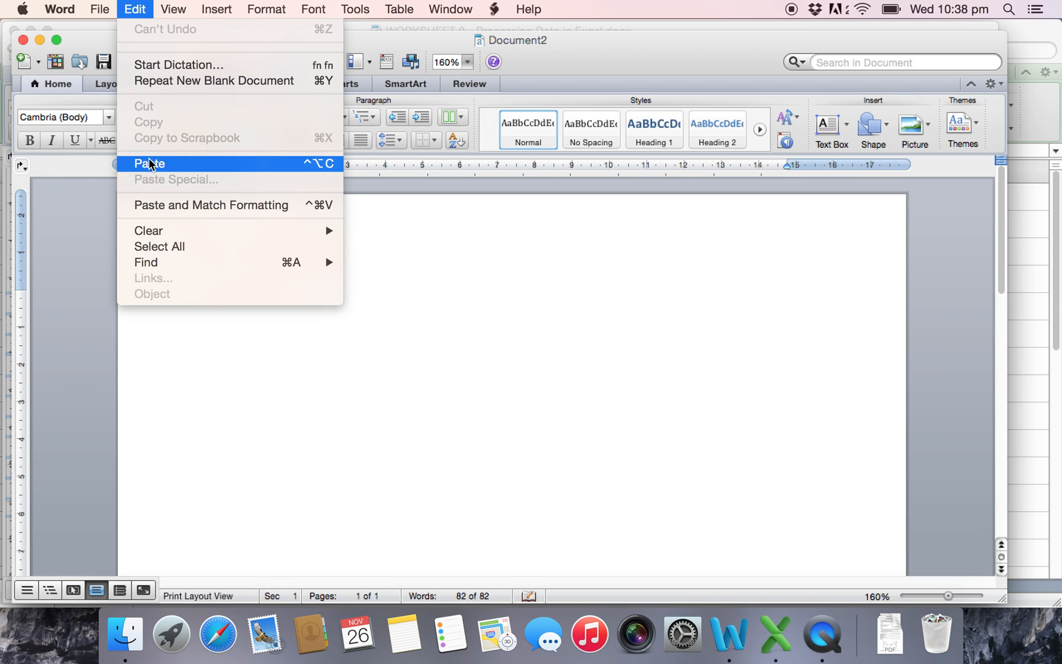
left_click(150, 163)
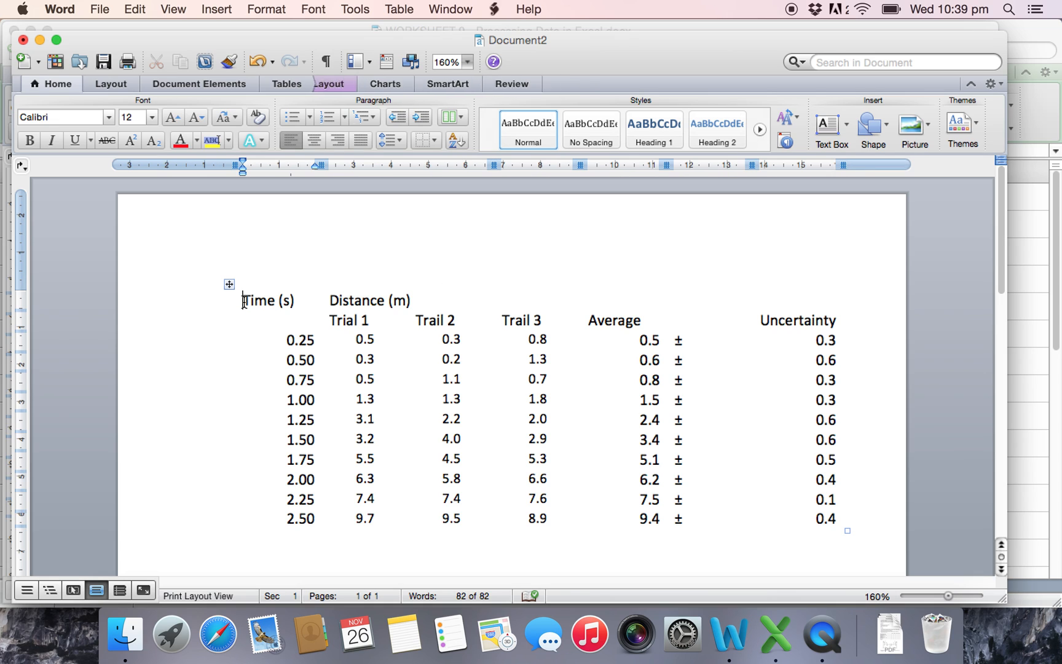
Step: Apply All borders to the pasted table via Borders and Shading so every cell is outlined
left_click(229, 284)
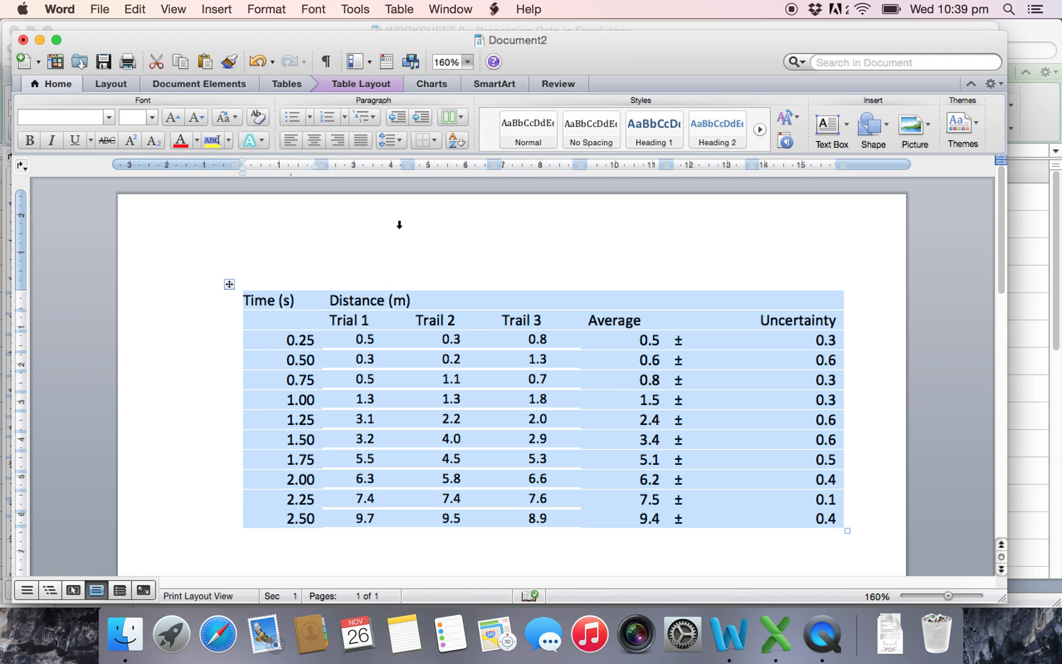
mouse_move(361, 408)
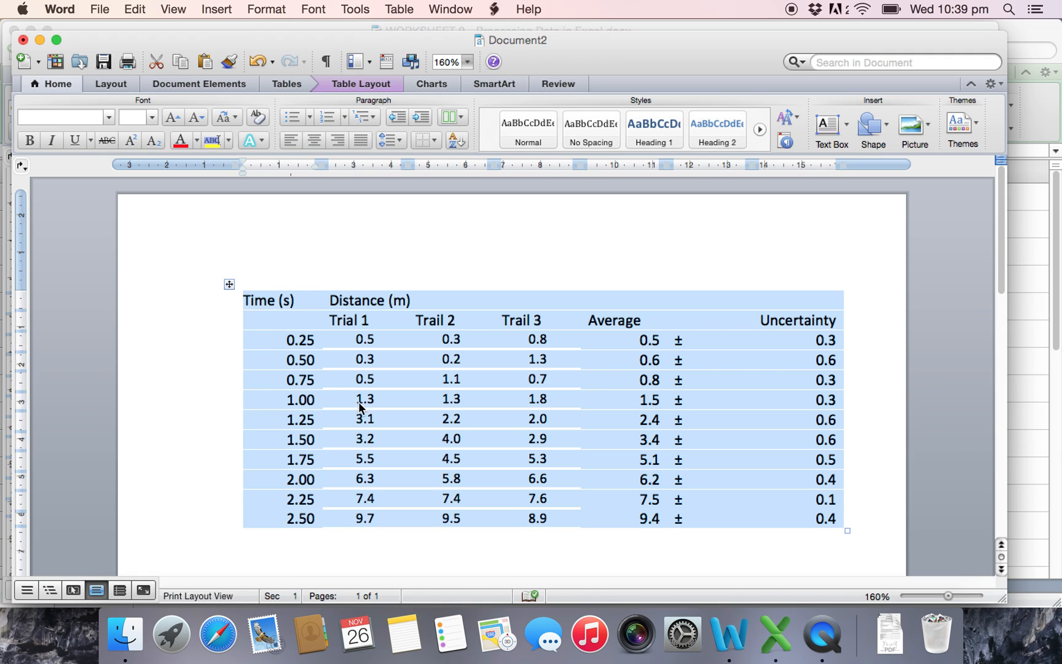
mouse_move(790, 322)
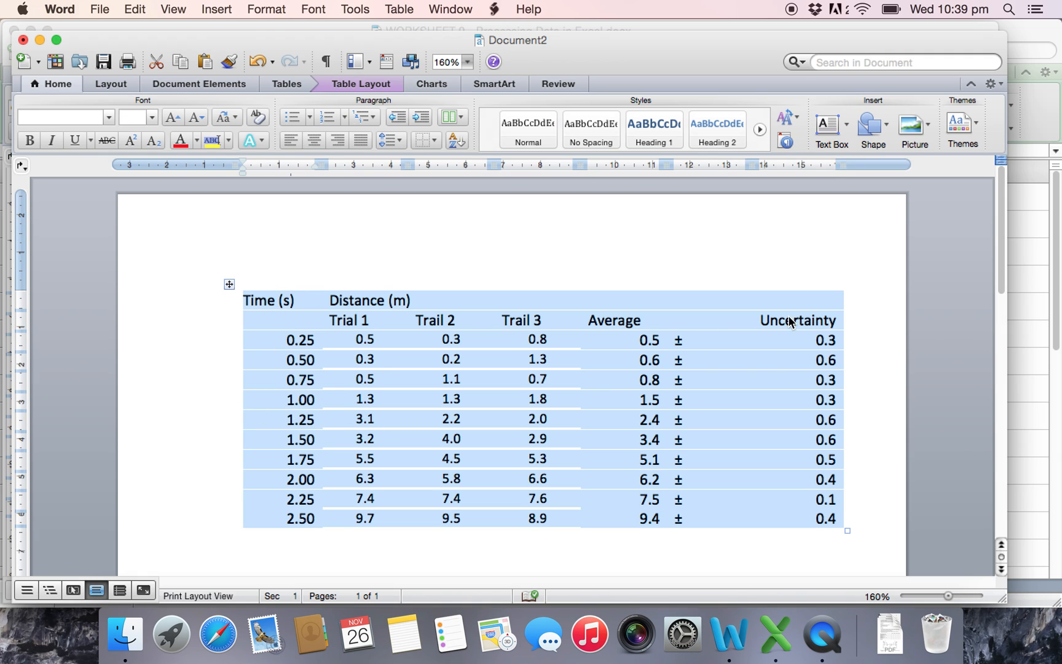
mouse_move(783, 344)
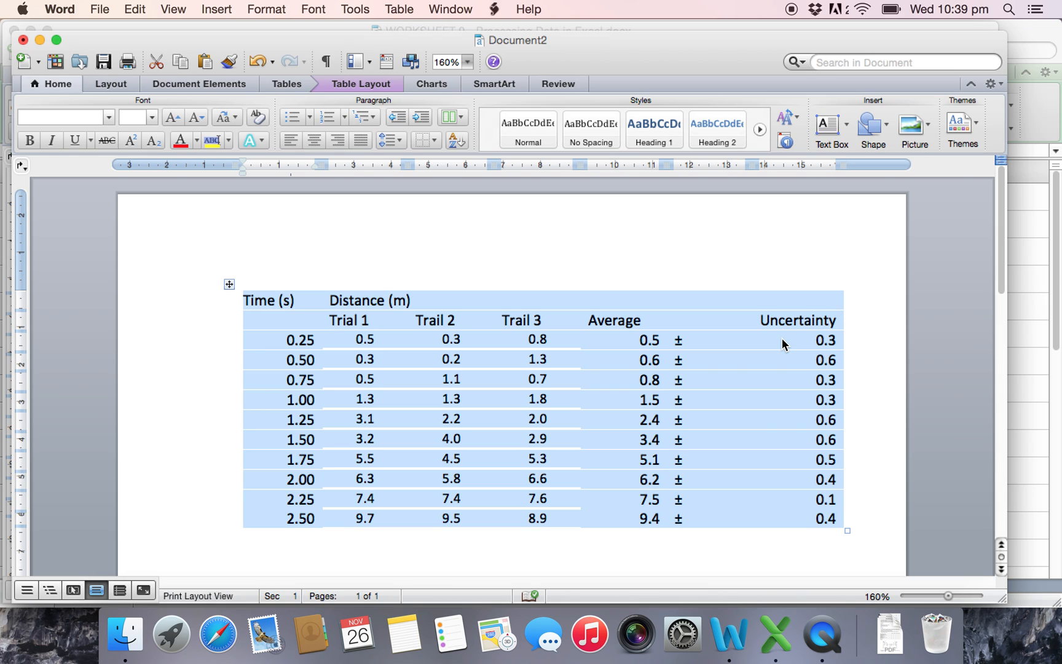
mouse_move(735, 373)
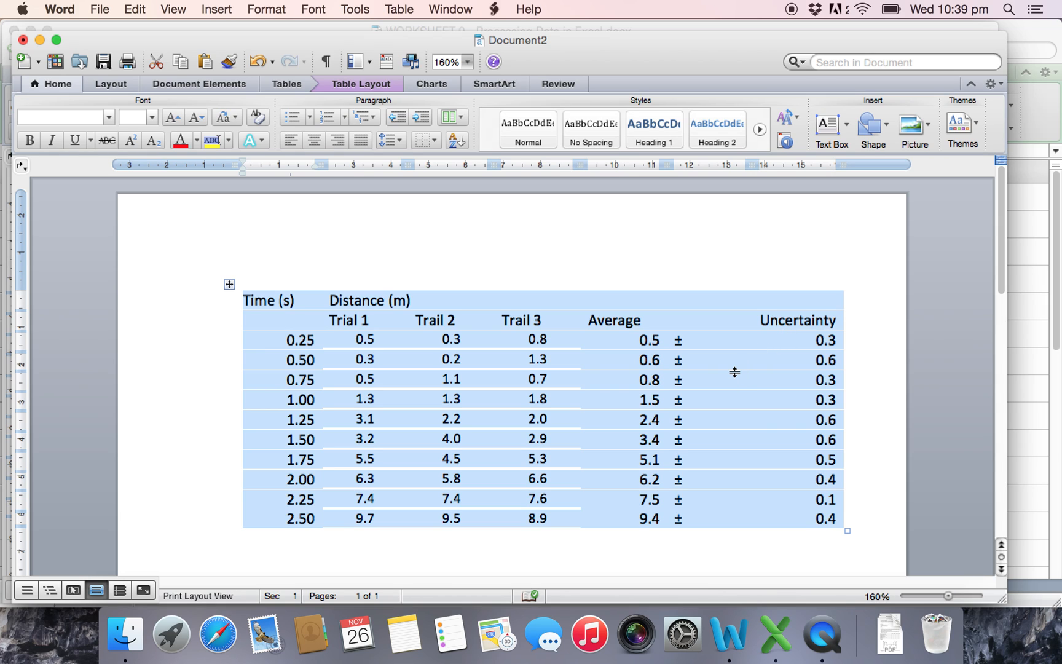
right_click(734, 373)
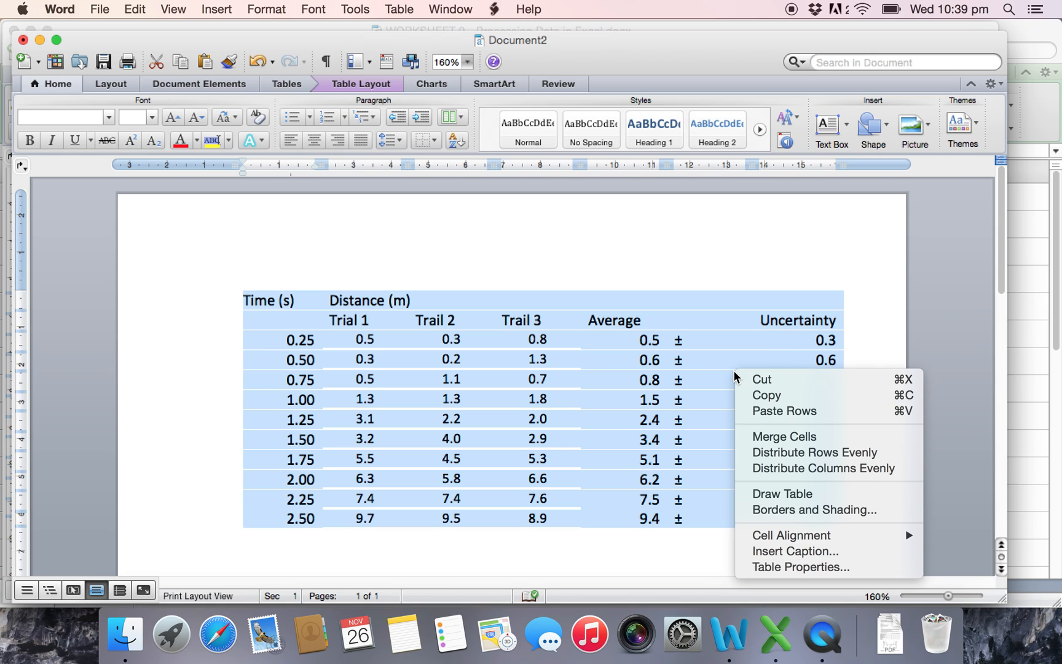
left_click(814, 509)
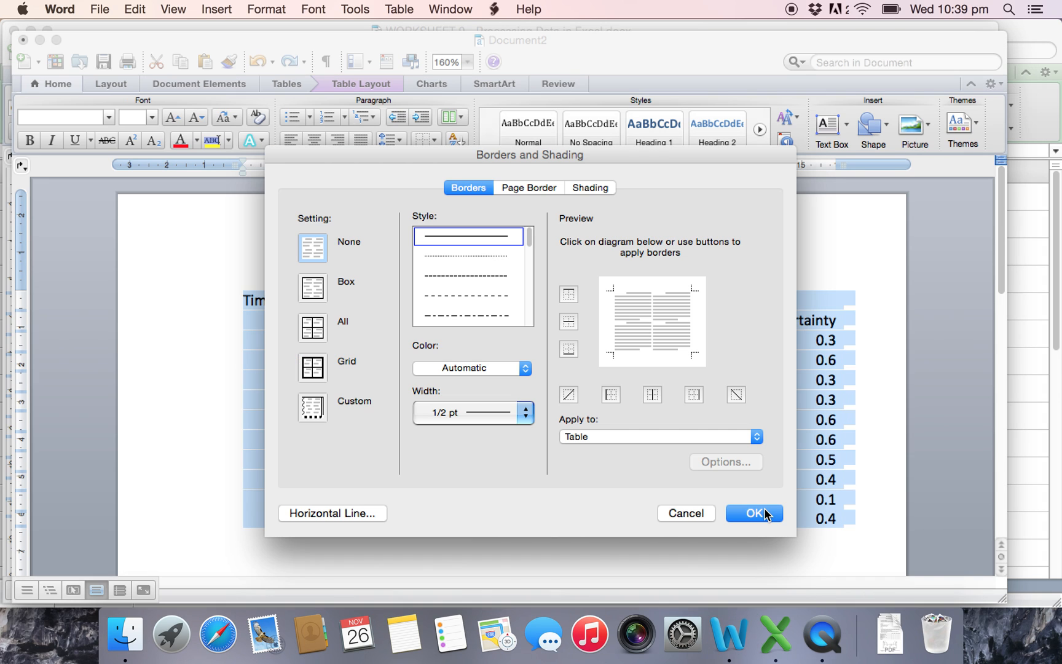
mouse_move(314, 330)
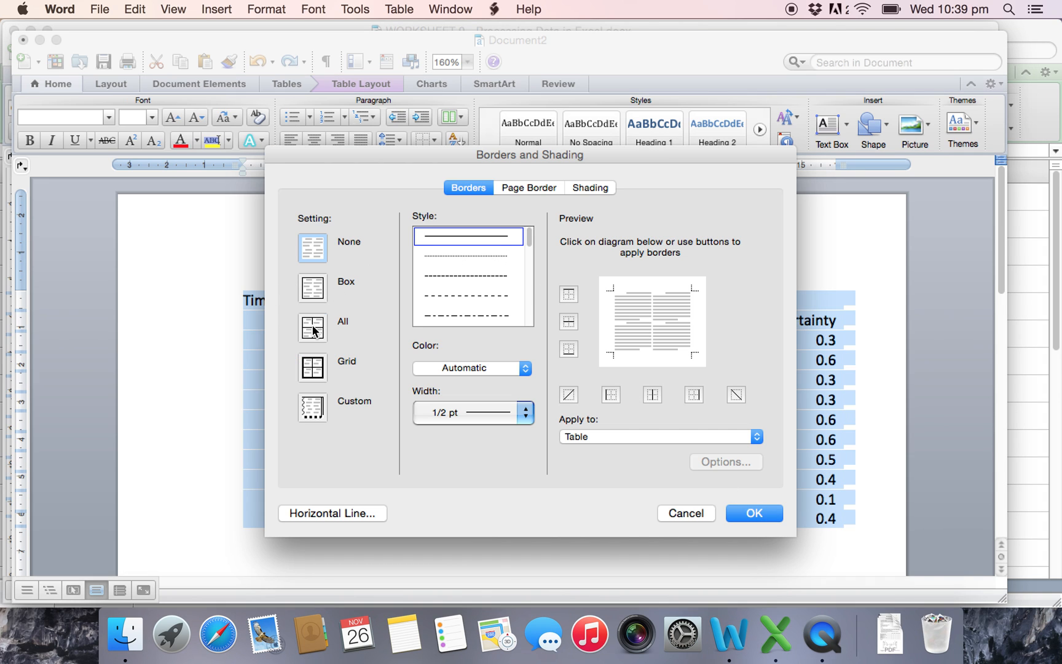
left_click(754, 512)
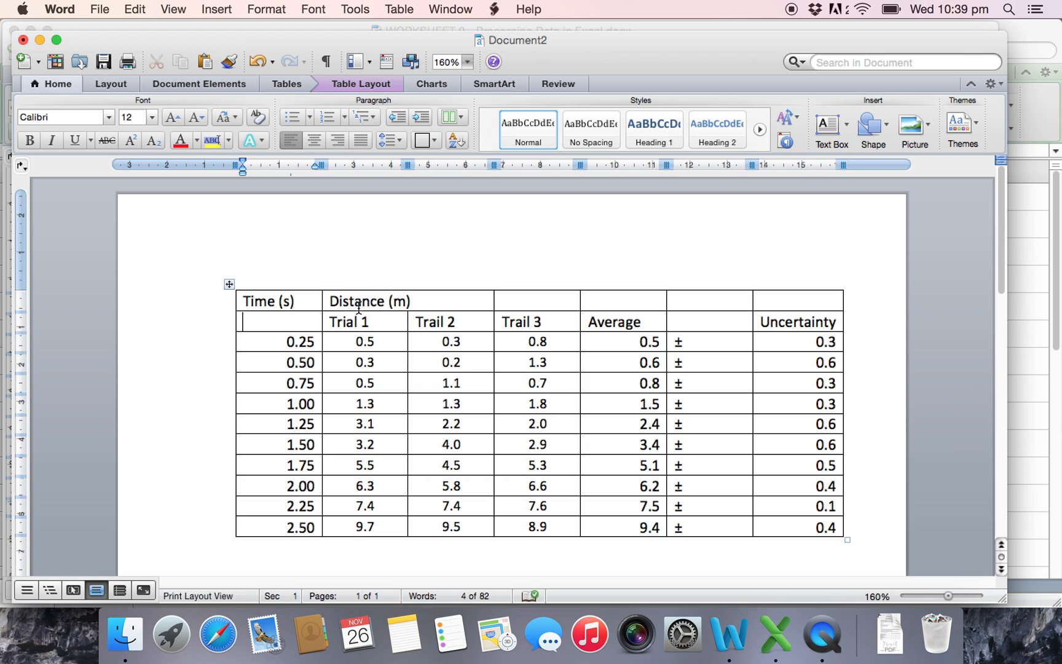
mouse_move(798, 322)
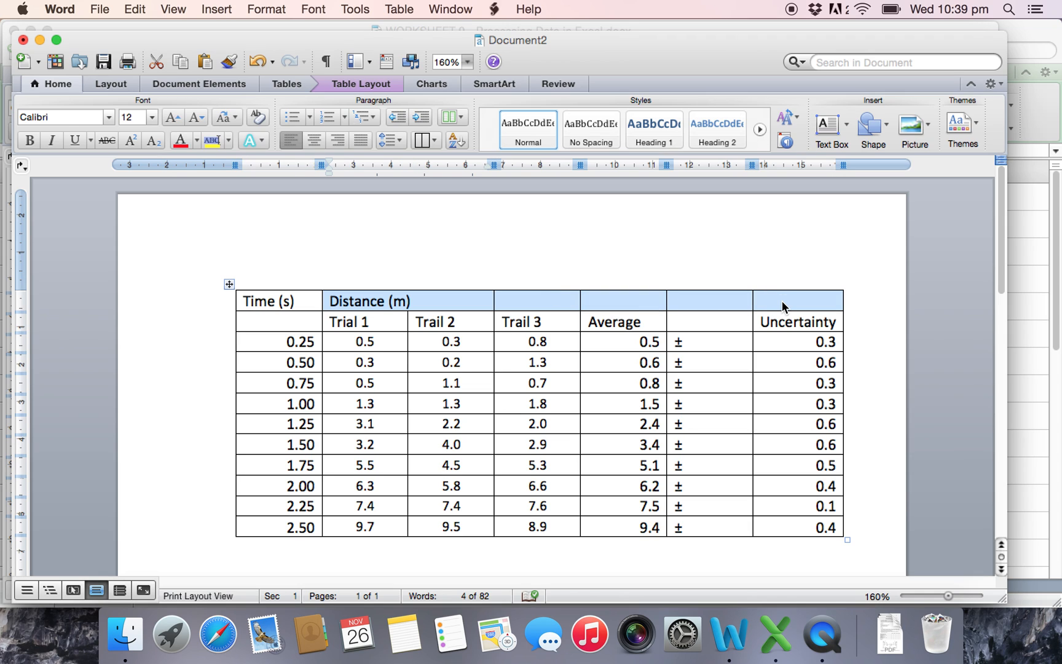
Step: Merge Distance (m) across the trial columns, move Time (s) down a row and merge the Average heading
right_click(782, 305)
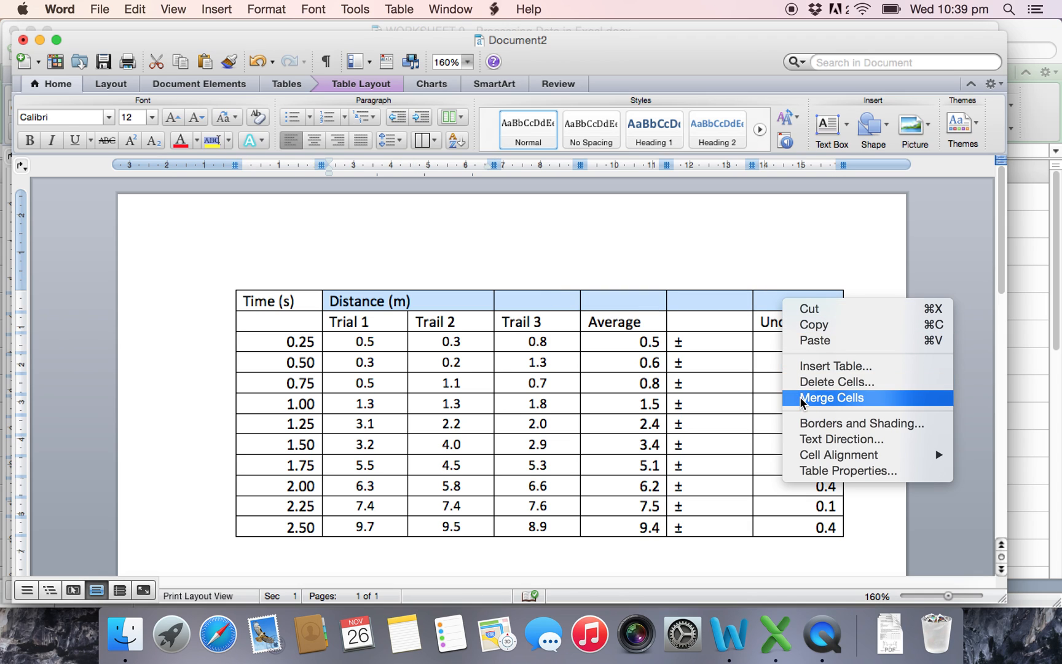
left_click(832, 397)
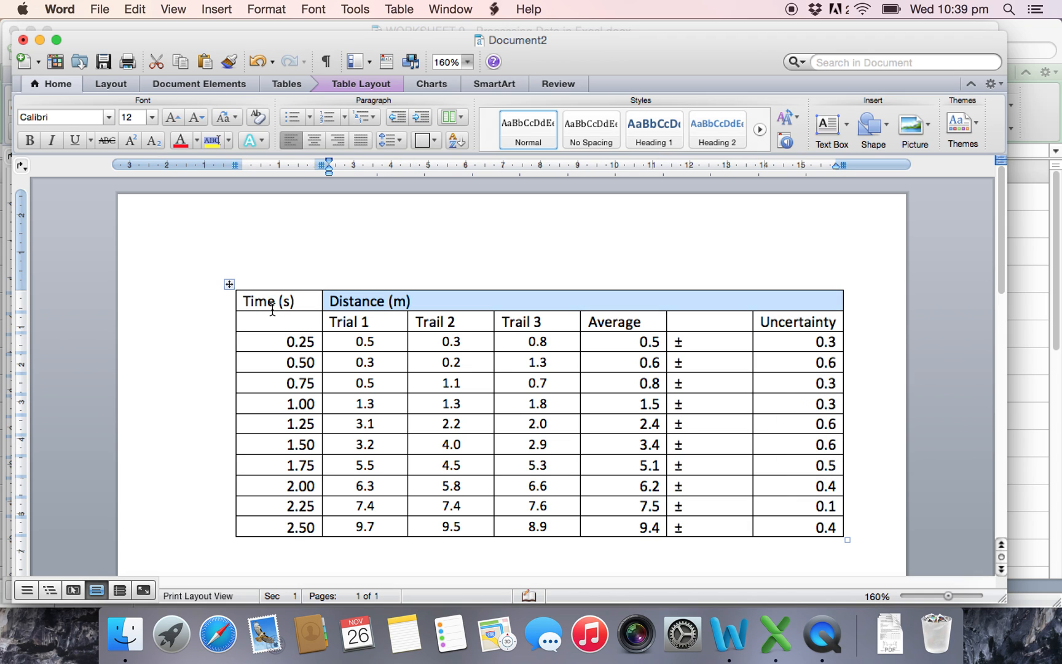
right_click(278, 321)
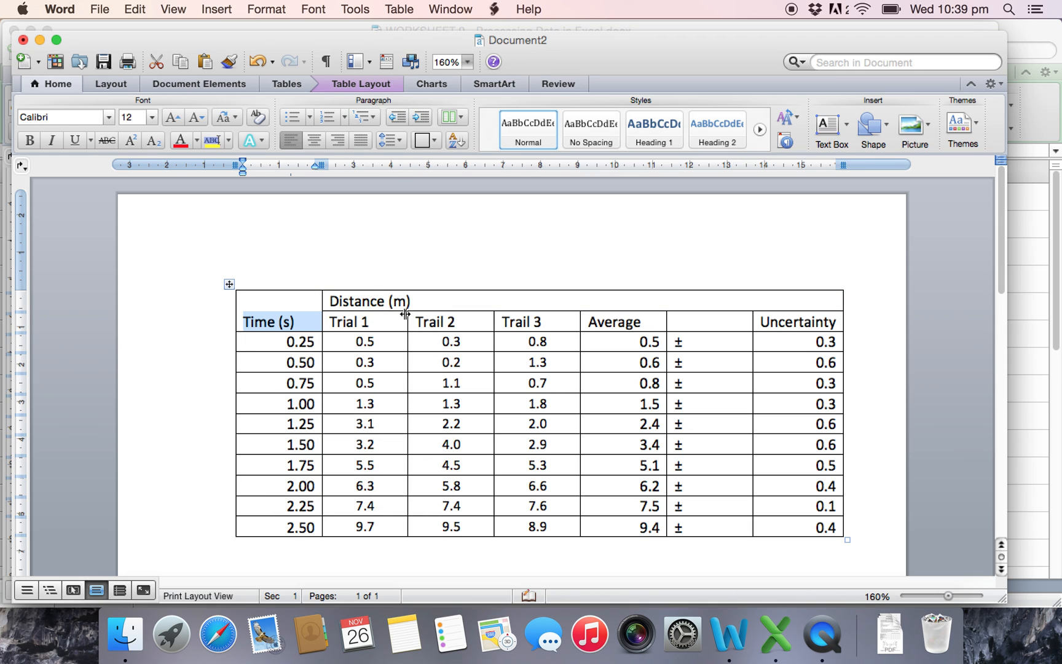
mouse_move(752, 319)
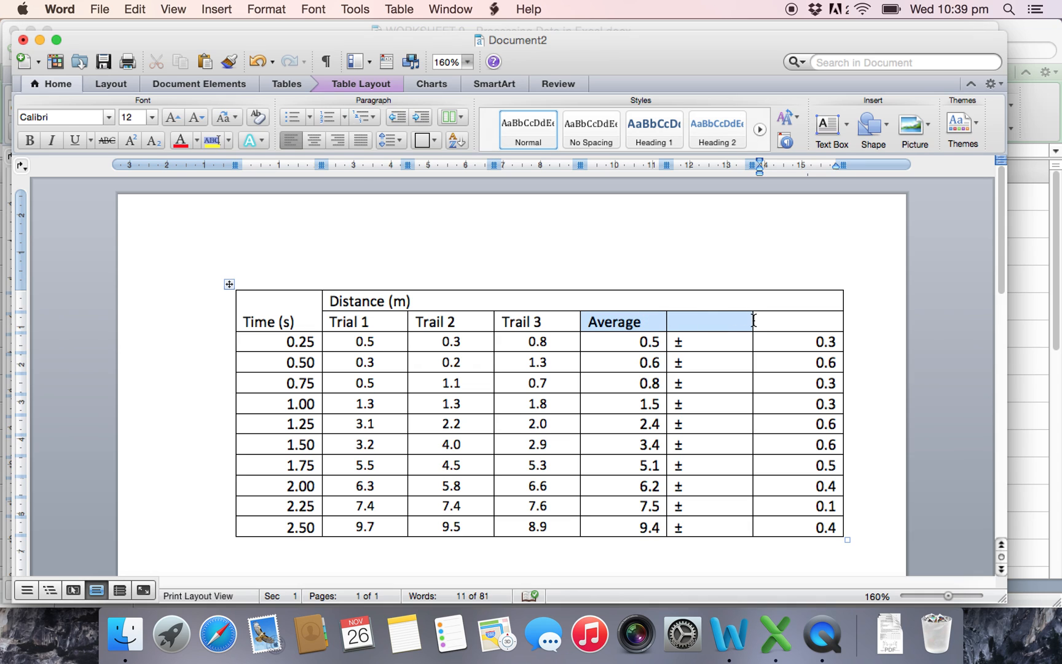
right_click(754, 320)
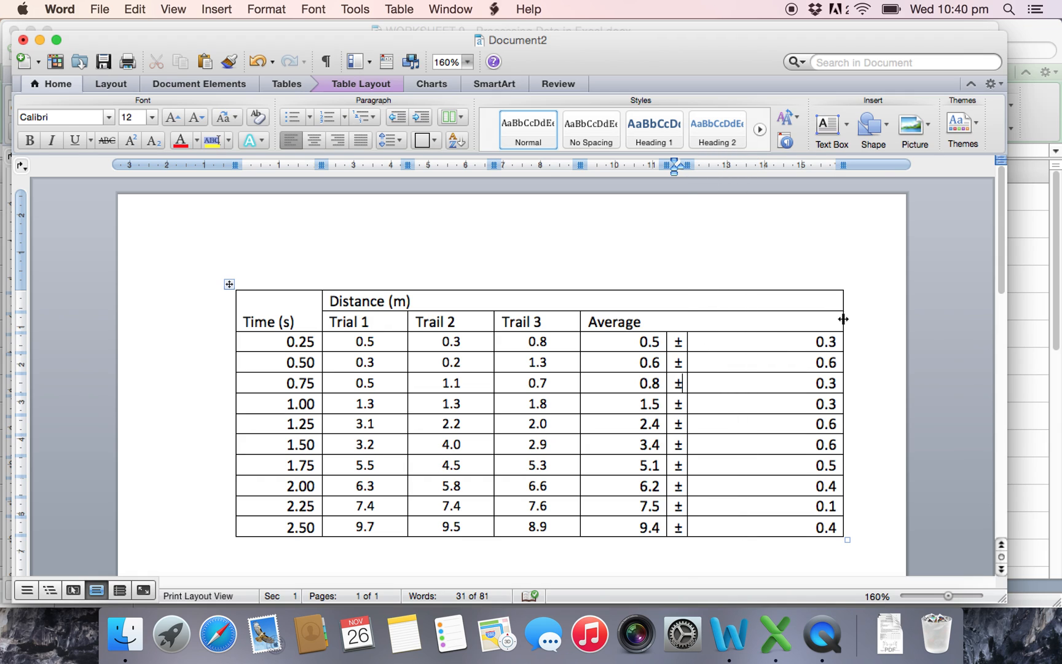
Step: Narrow the uncertainty column and left-align its values beside the ± signs
left_click_drag(844, 319, 752, 328)
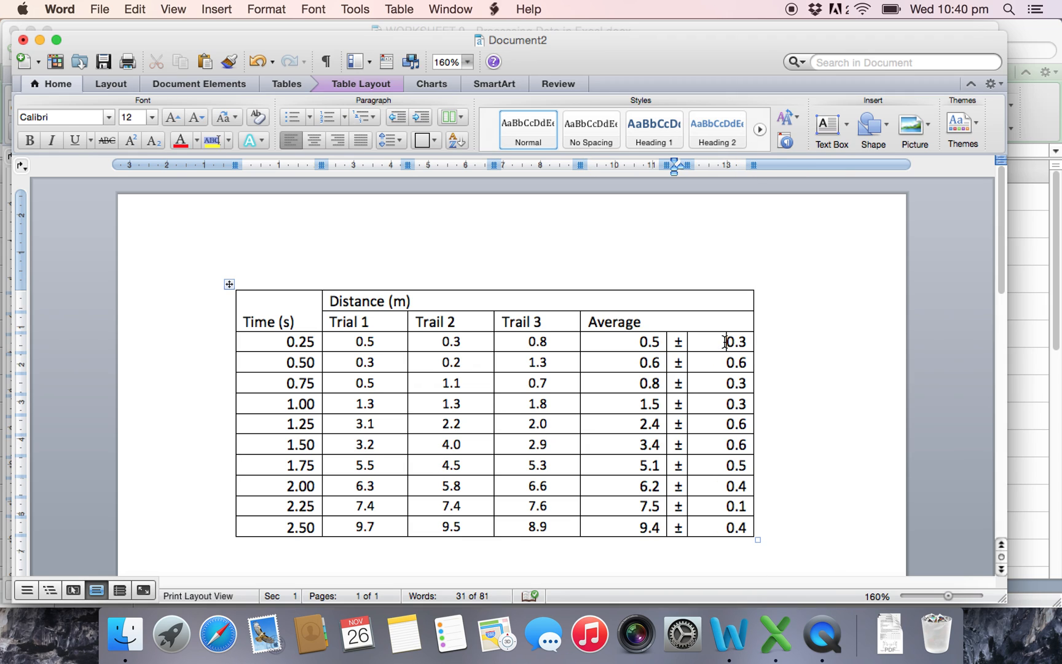
left_click_drag(721, 341, 722, 526)
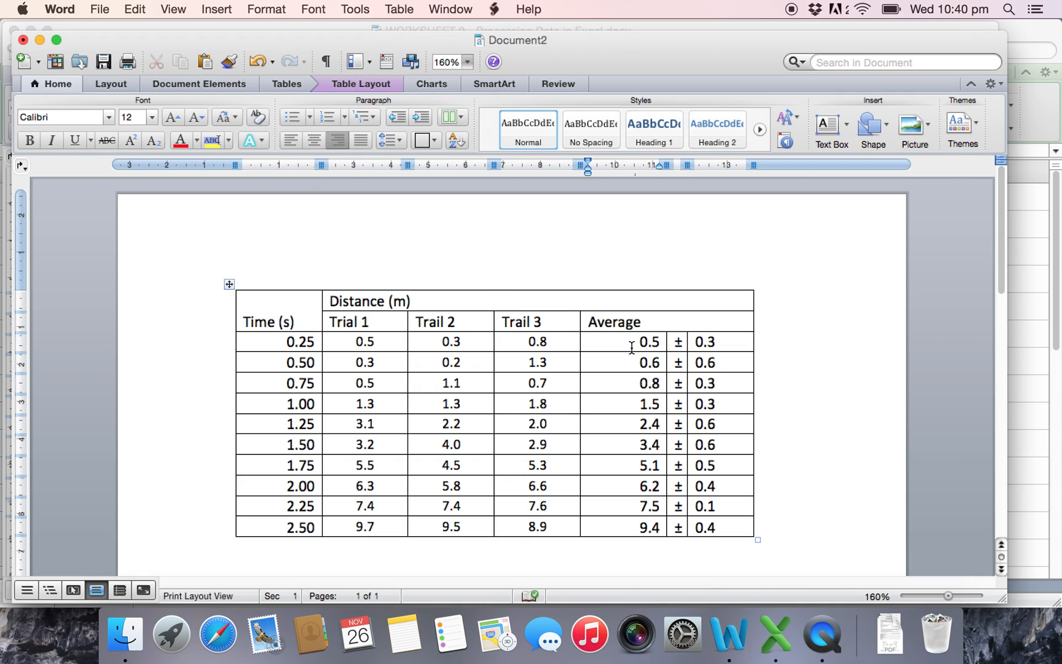
left_click(640, 342)
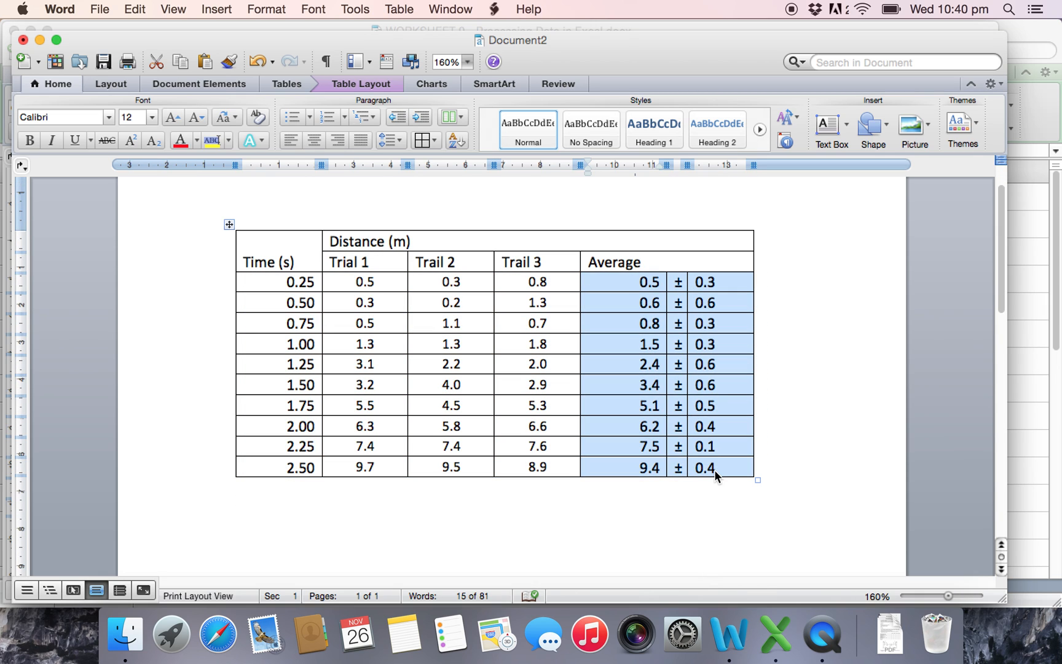
Step: Remove the inner vertical borders of the average cells so rows read like 0.5 ± 0.3
right_click(715, 471)
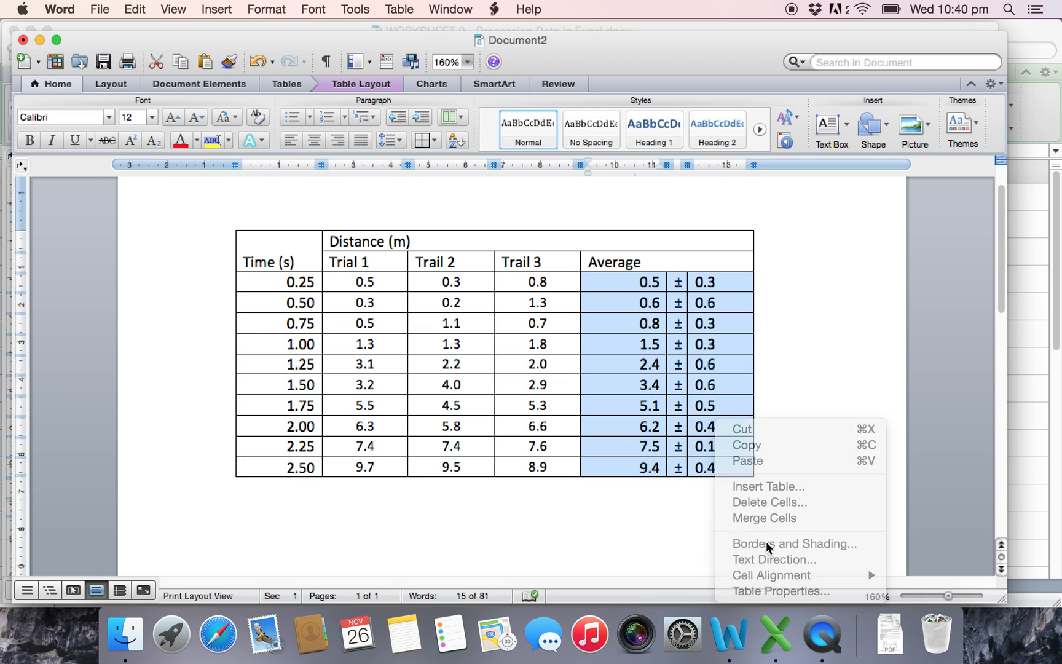
left_click(794, 544)
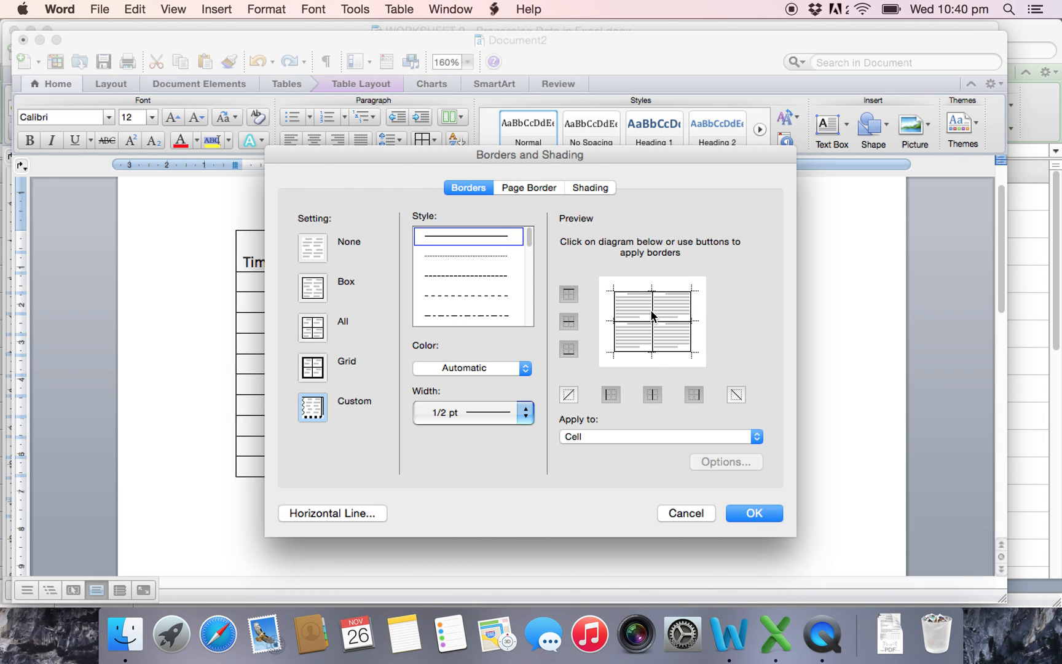
left_click(754, 512)
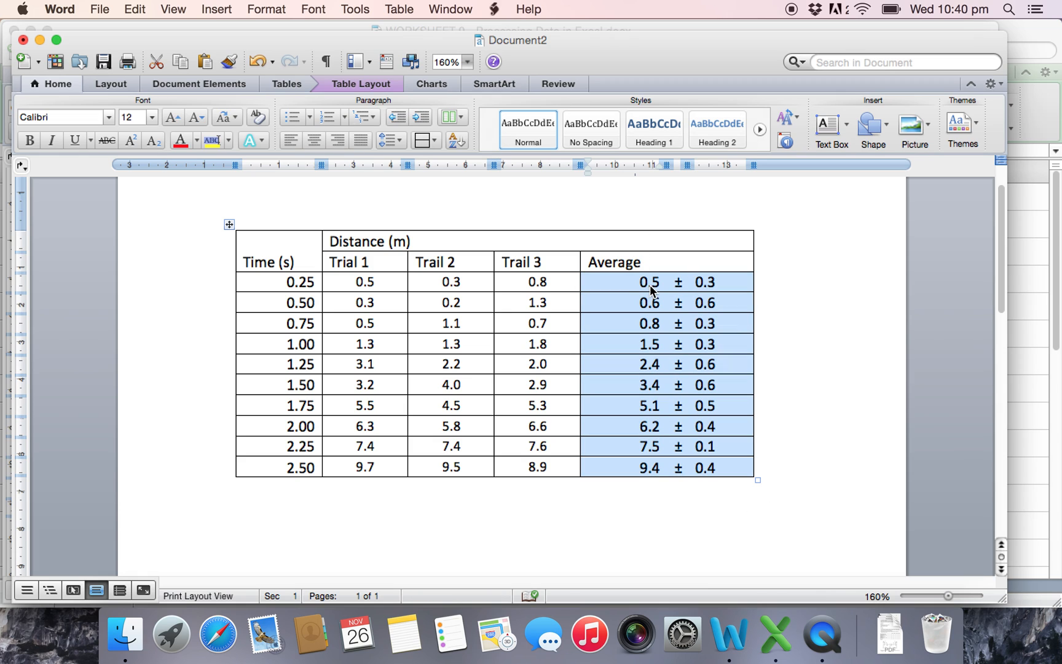
mouse_move(402, 278)
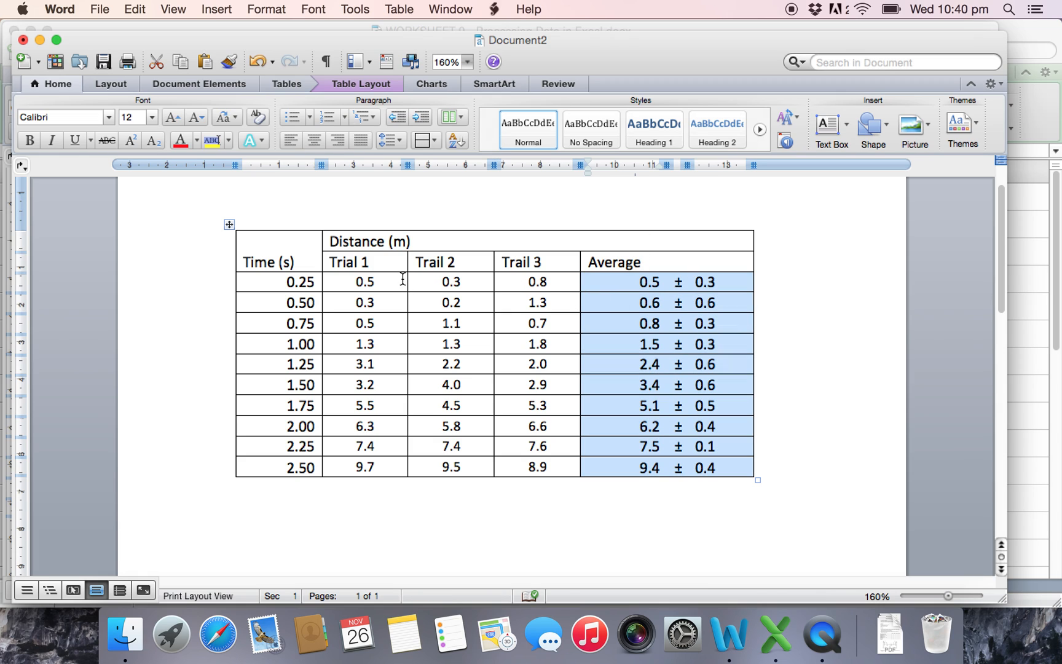
mouse_move(710, 293)
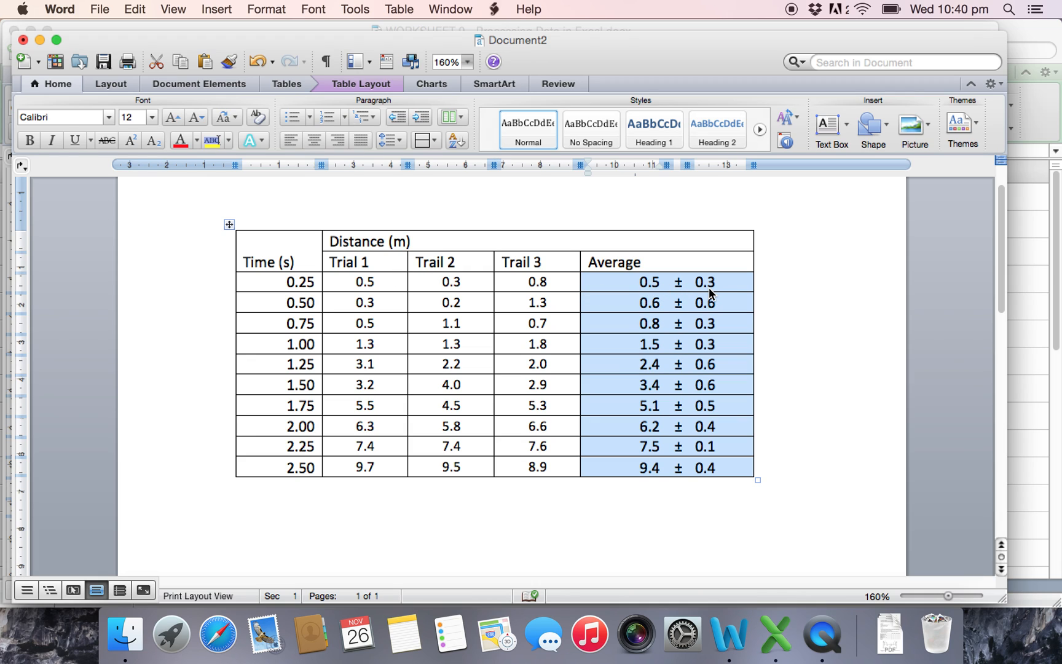
Step: Centre-align the header rows and the time and distance data cells
left_click(673, 263)
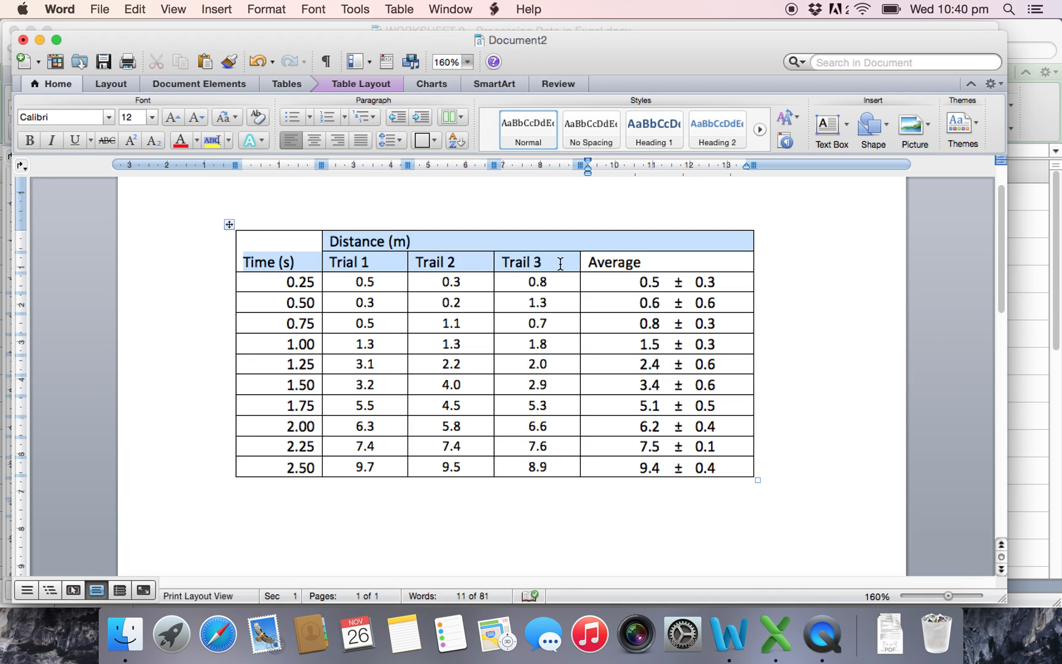
right_click(649, 281)
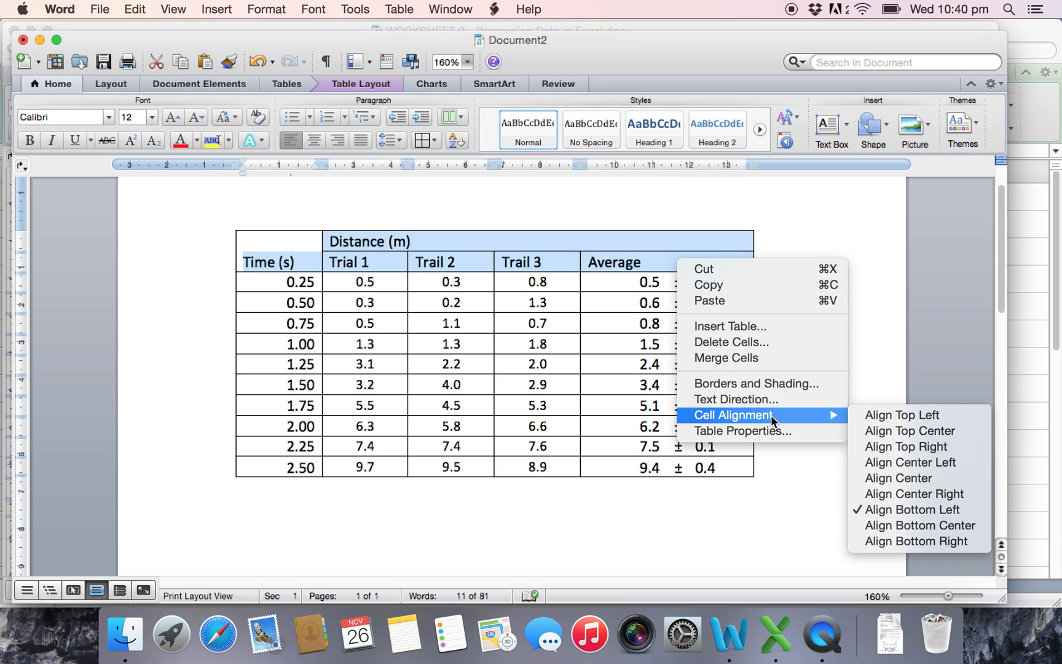
left_click(899, 477)
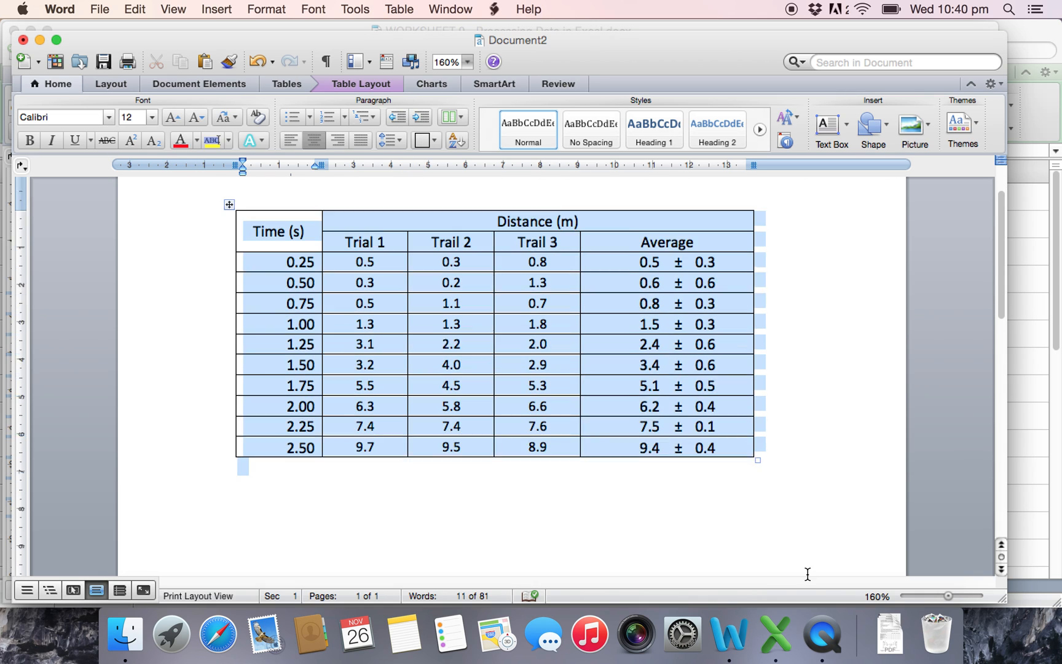
scroll("down", 3)
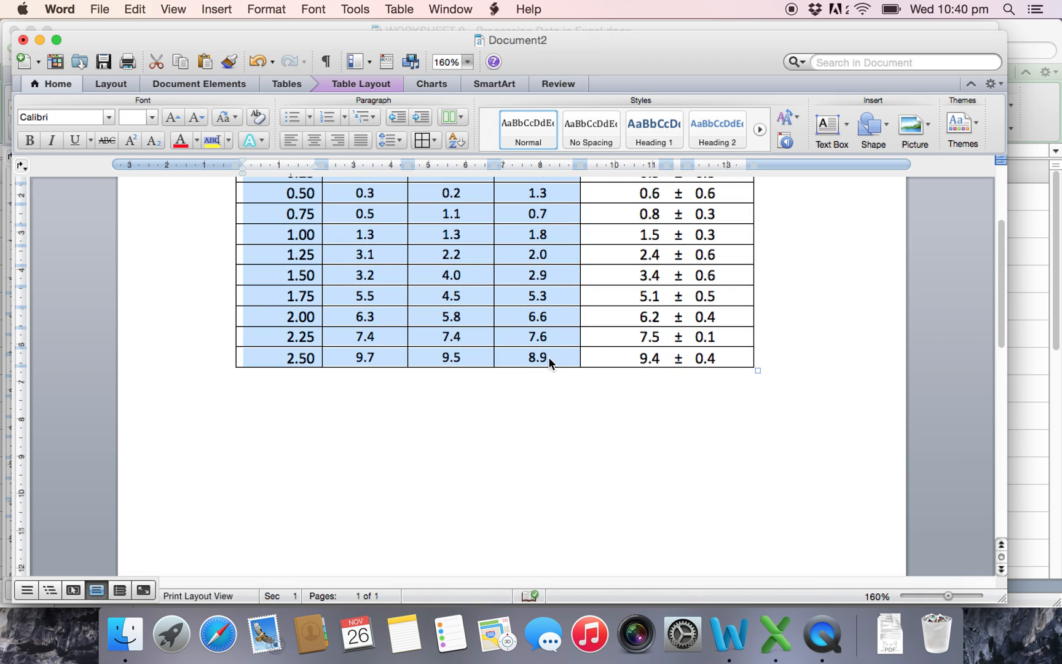
right_click(549, 358)
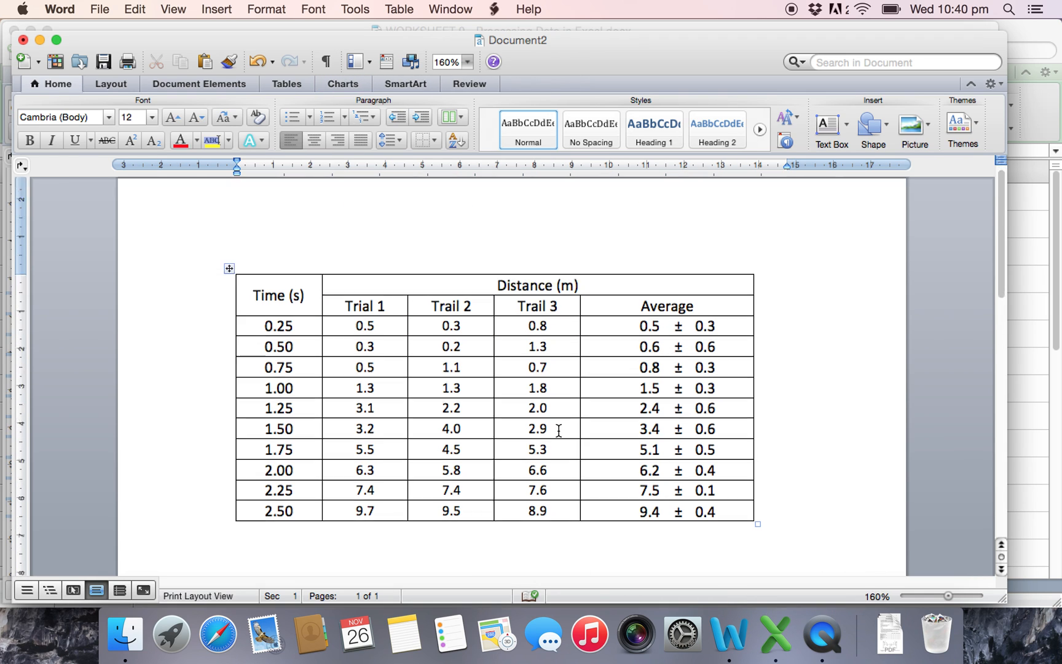
Step: Write 'Table 1 -' under the table and change the heading to Time (± 0.05 s) using the ± symbol
type("Tabklw")
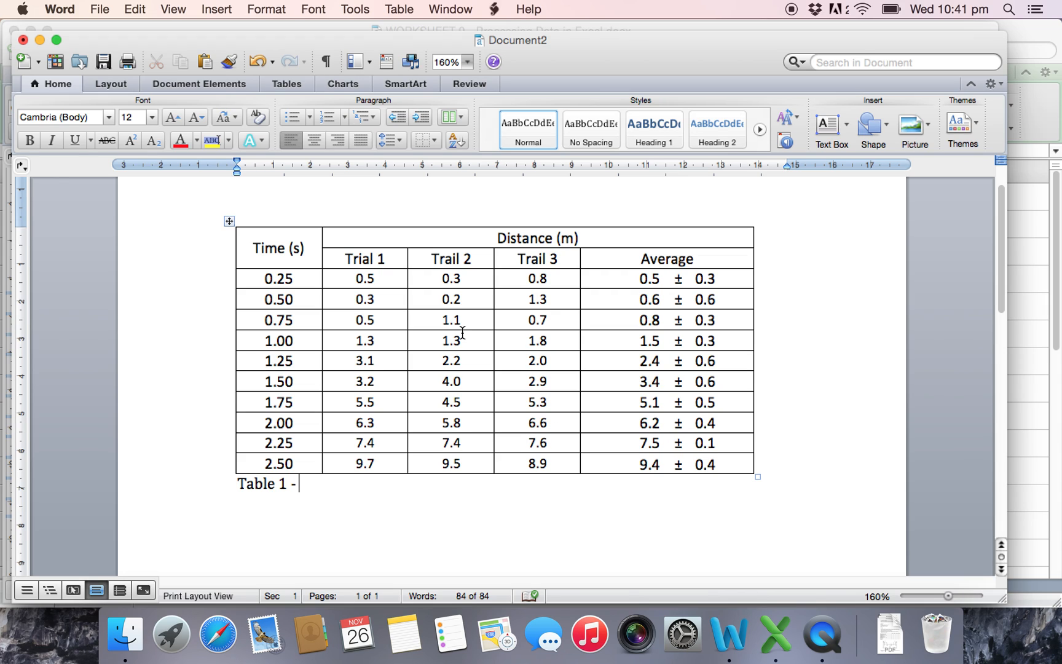
left_click(278, 249)
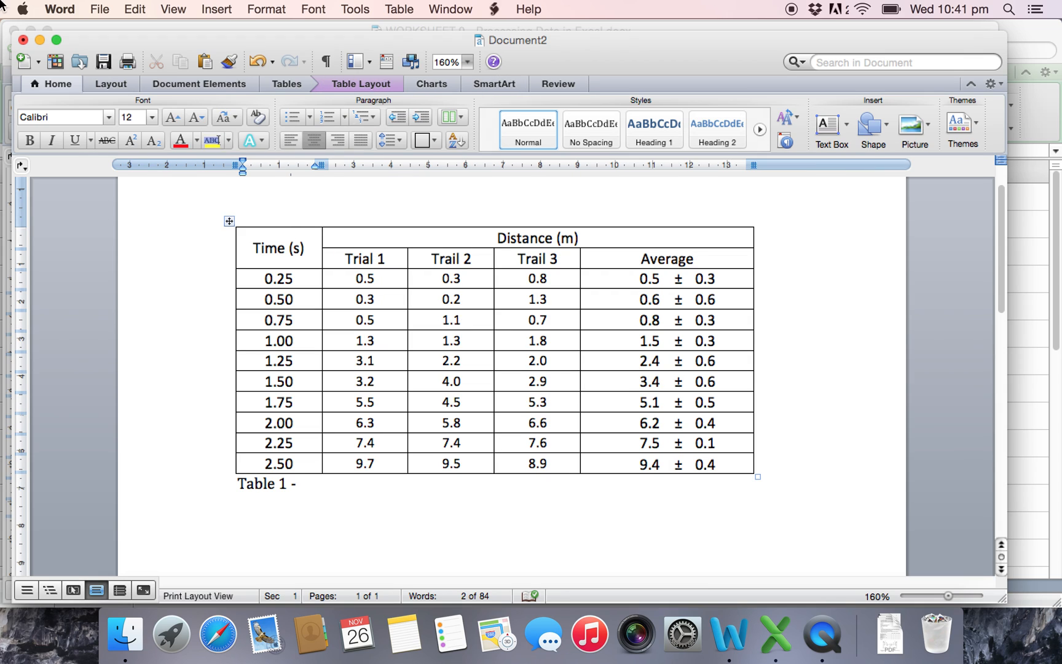
left_click(217, 9)
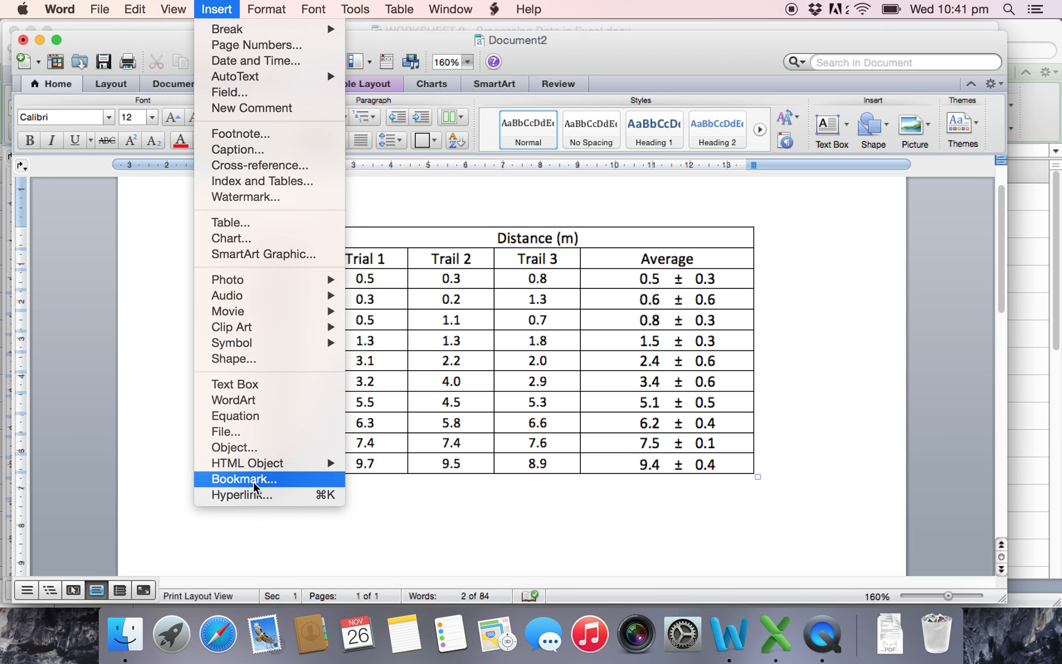
mouse_move(231, 342)
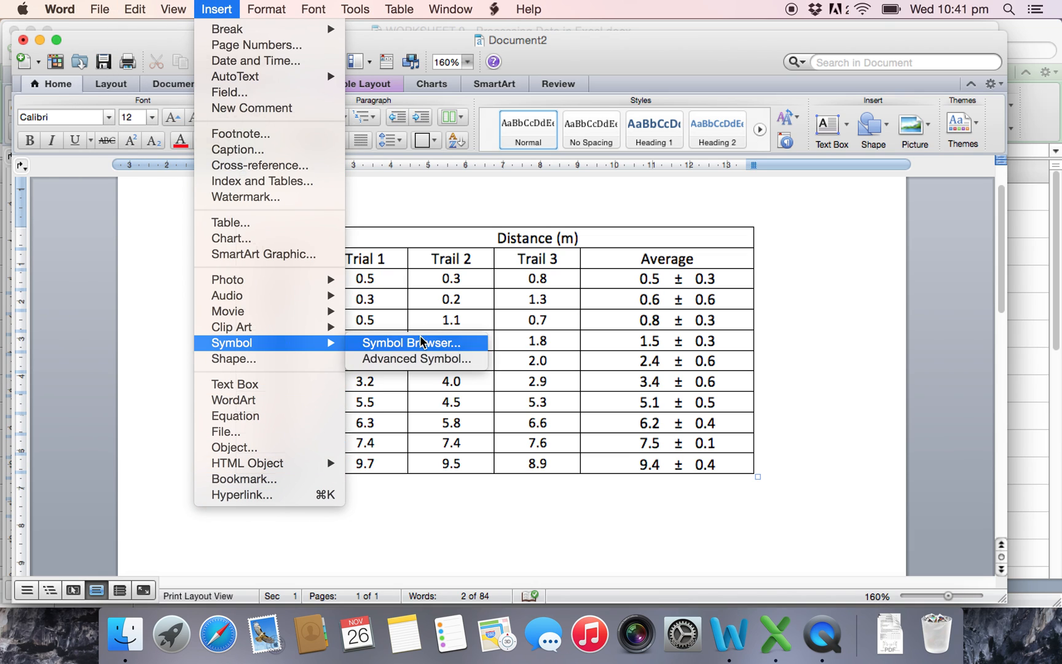
left_click(413, 342)
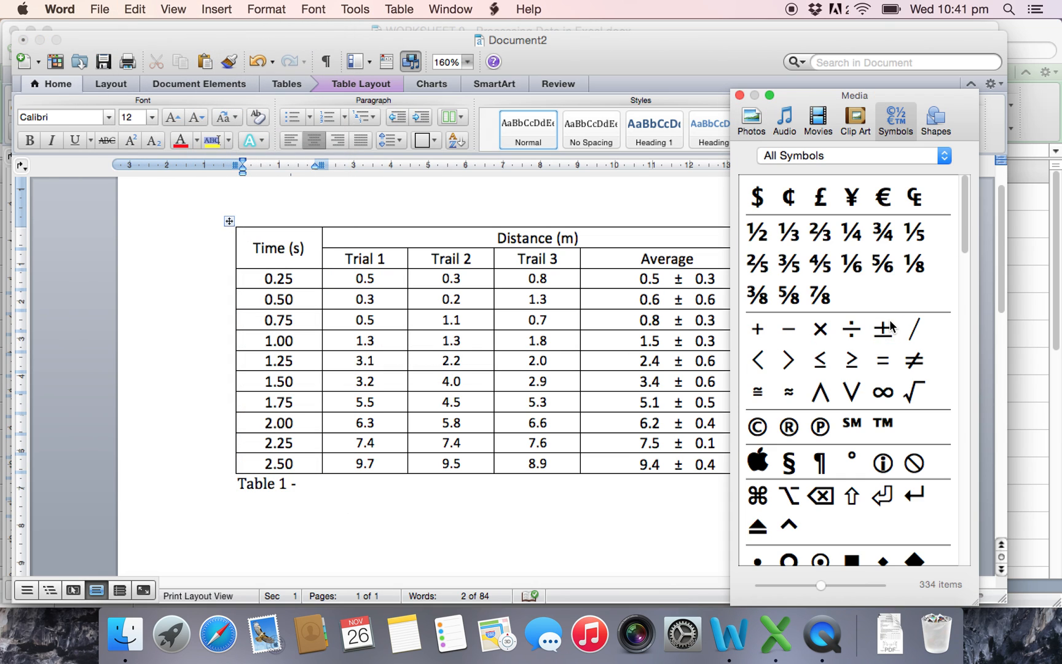
mouse_move(593, 373)
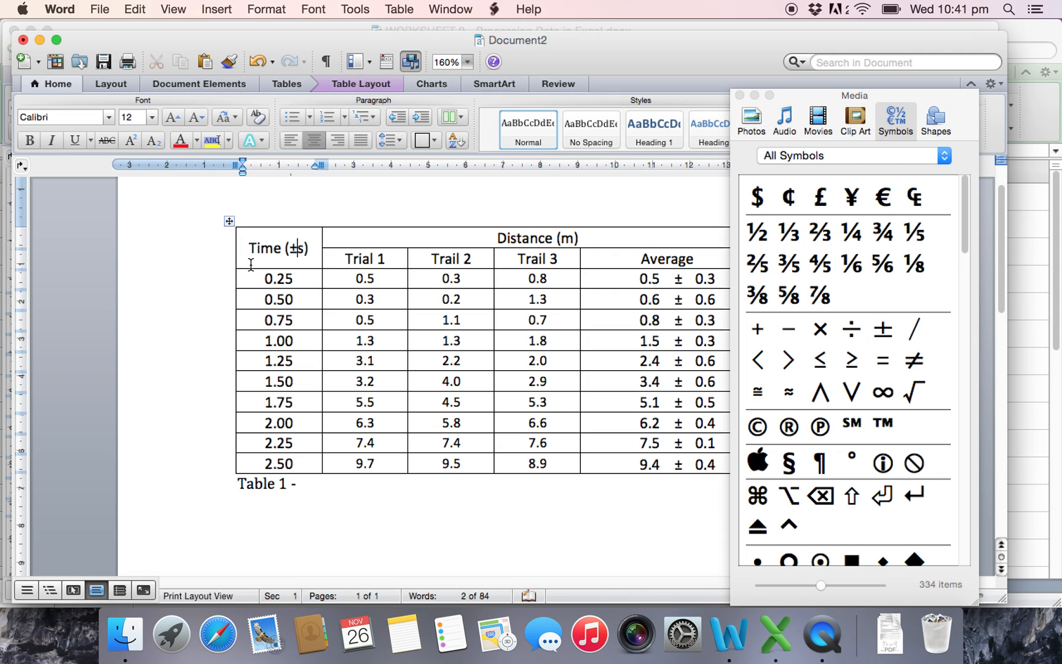
type("0.05 s)")
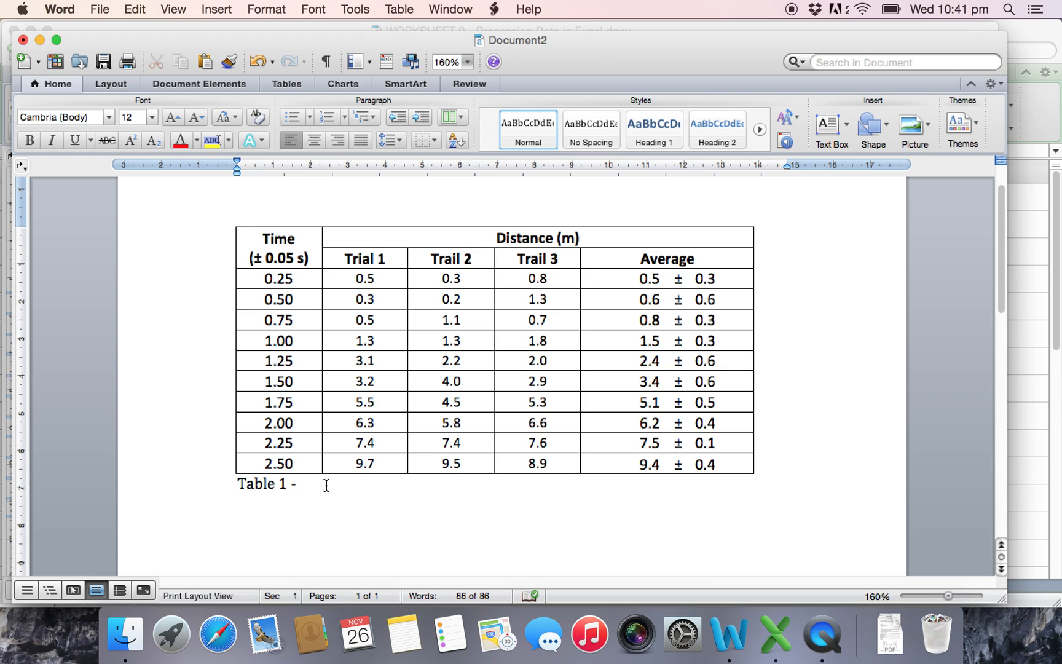
Step: Finish the caption on the relationship between distance a ball falls under gravity and the time it takes
type("The rela")
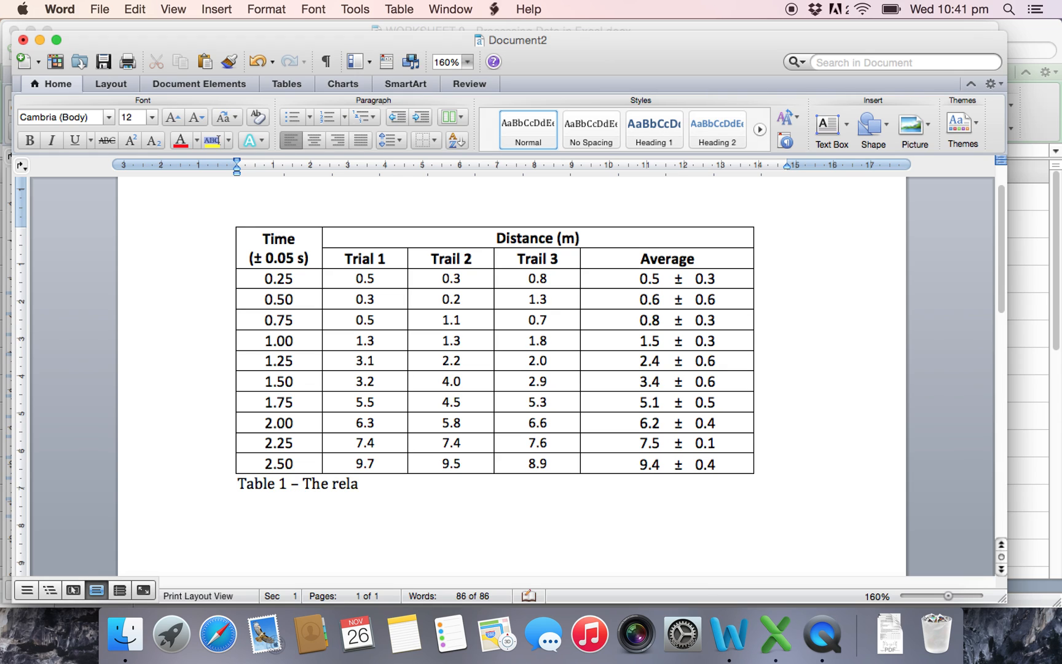
type("tion")
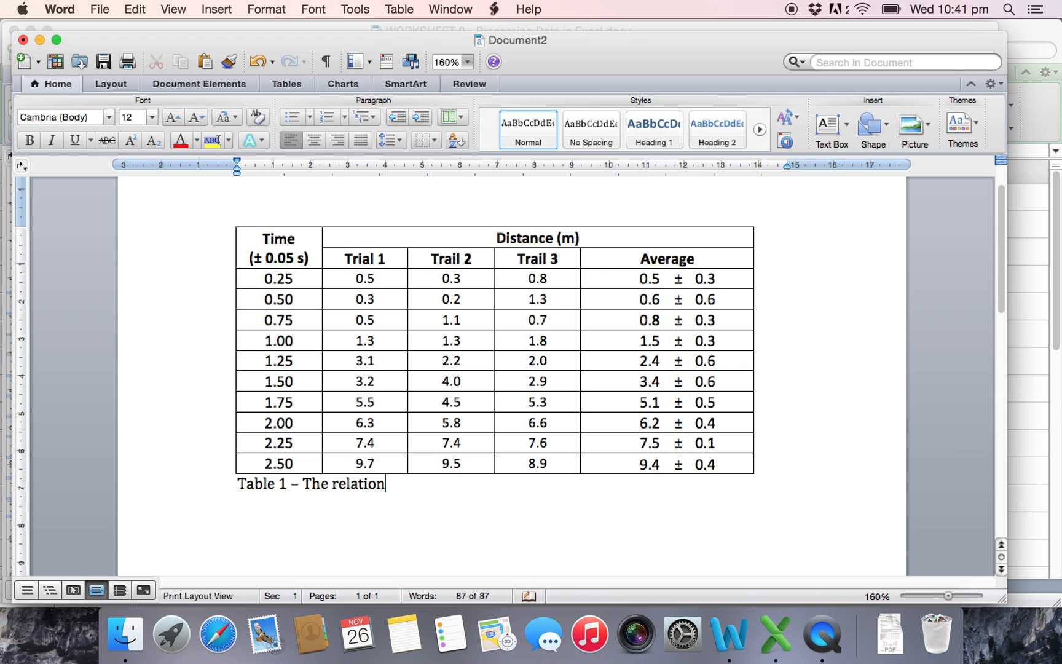
type("ship between a ball")
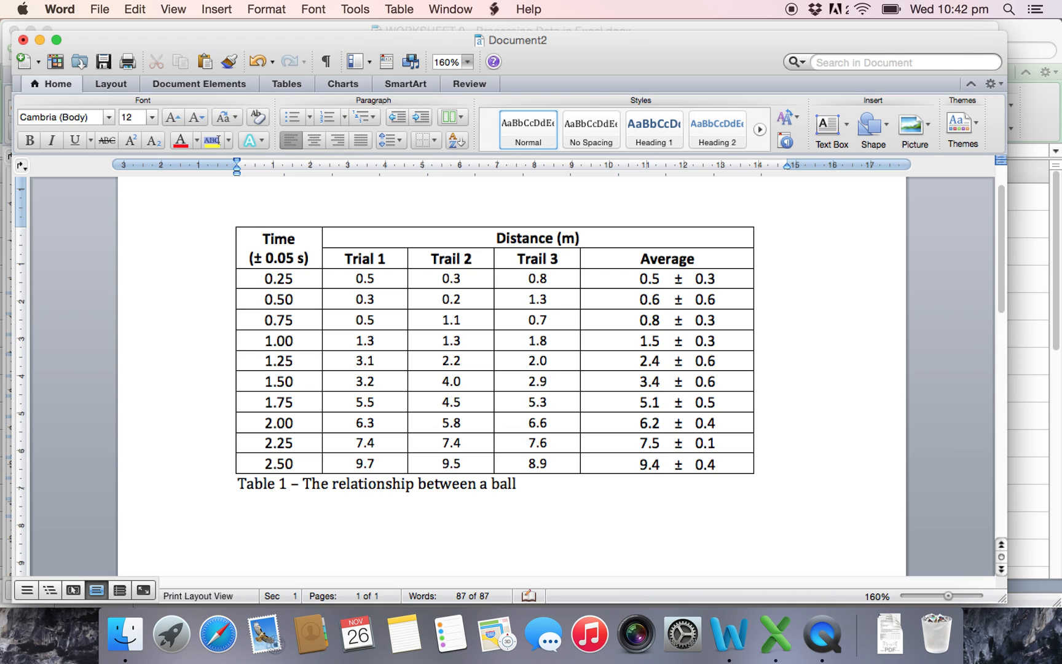
type("falling")
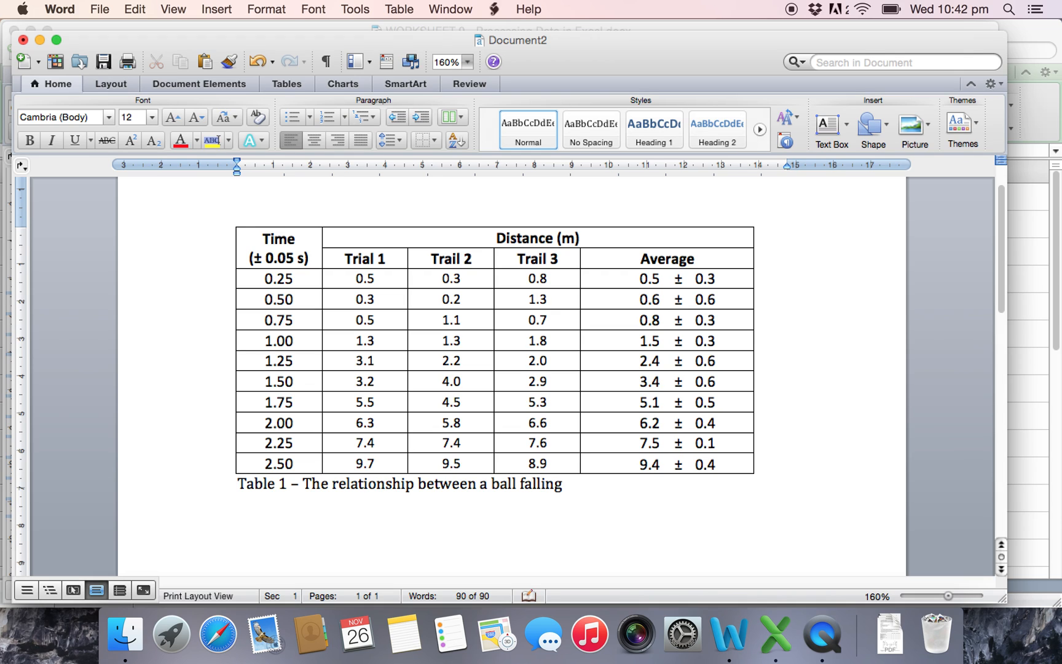
type("under")
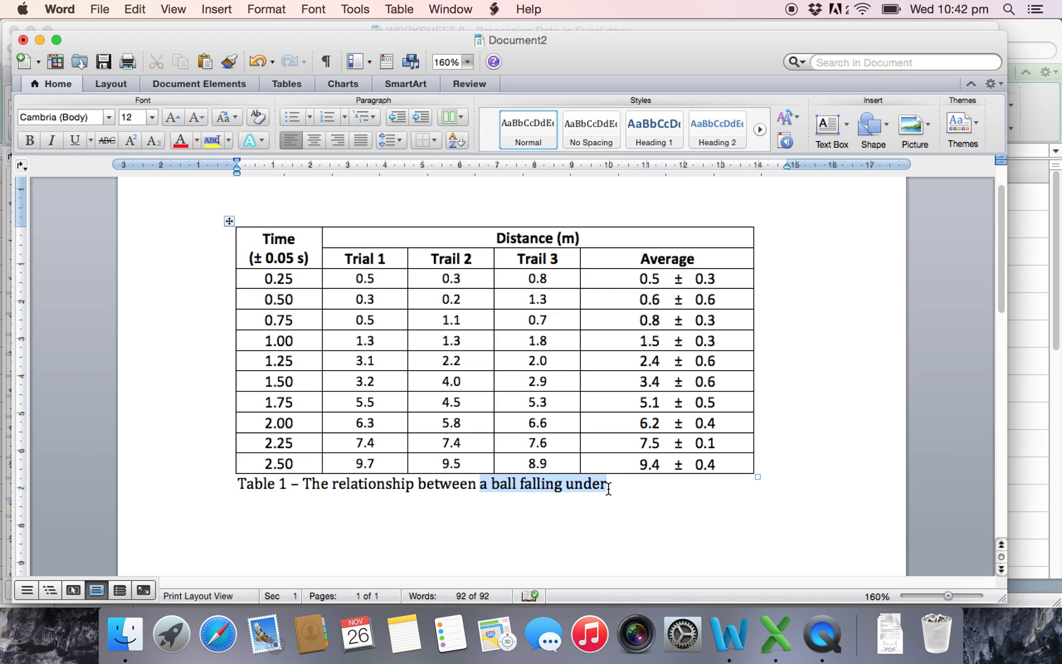
type("the distance")
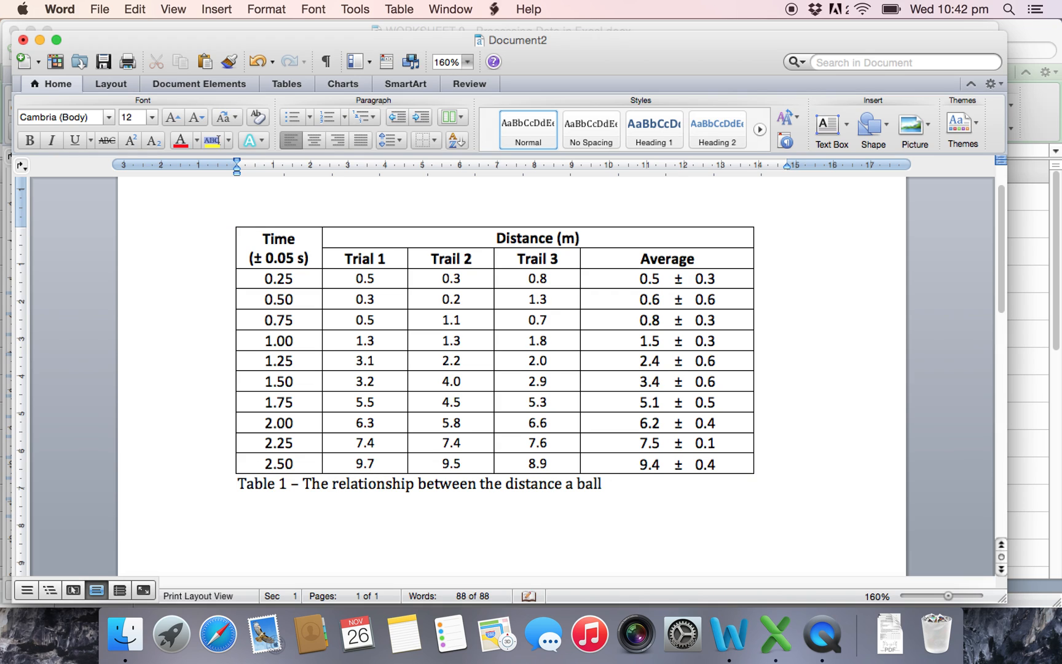
type("fa")
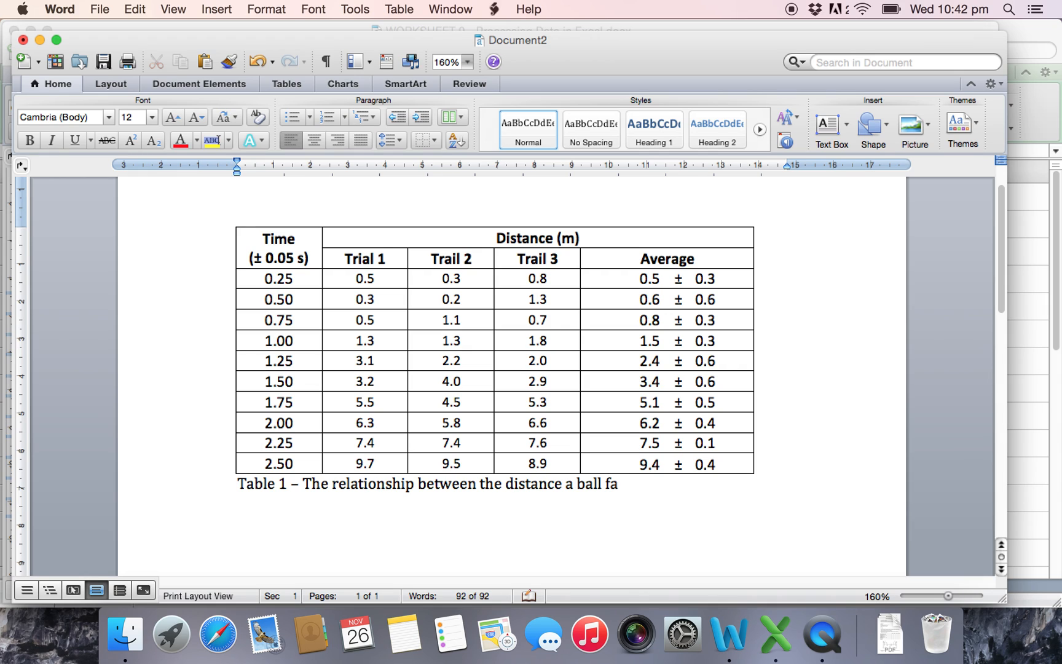
type("lls under")
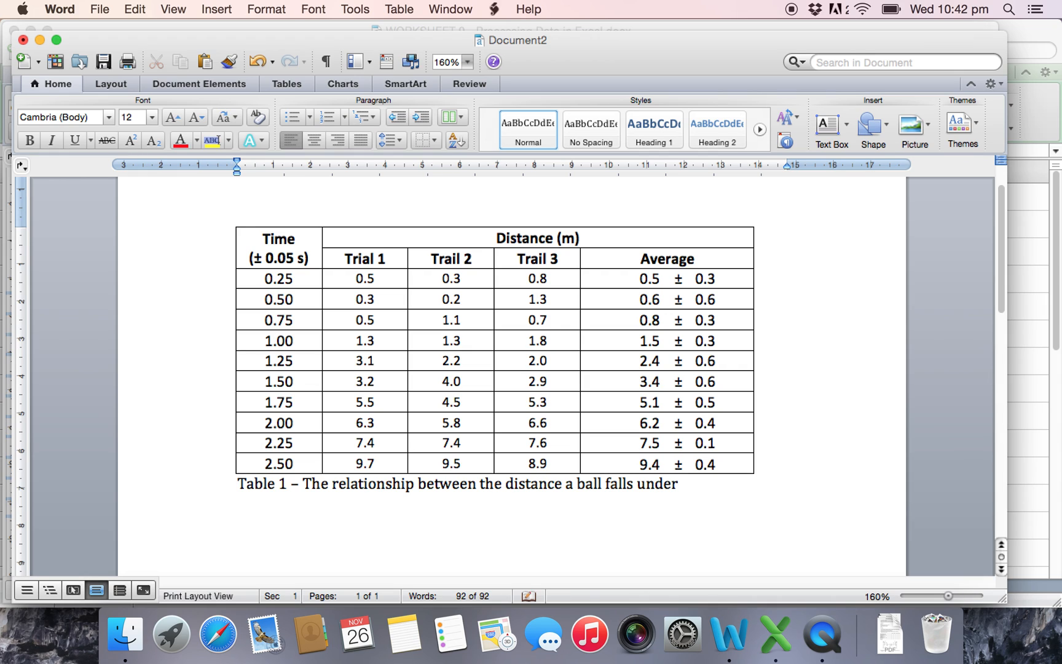
type("the infu")
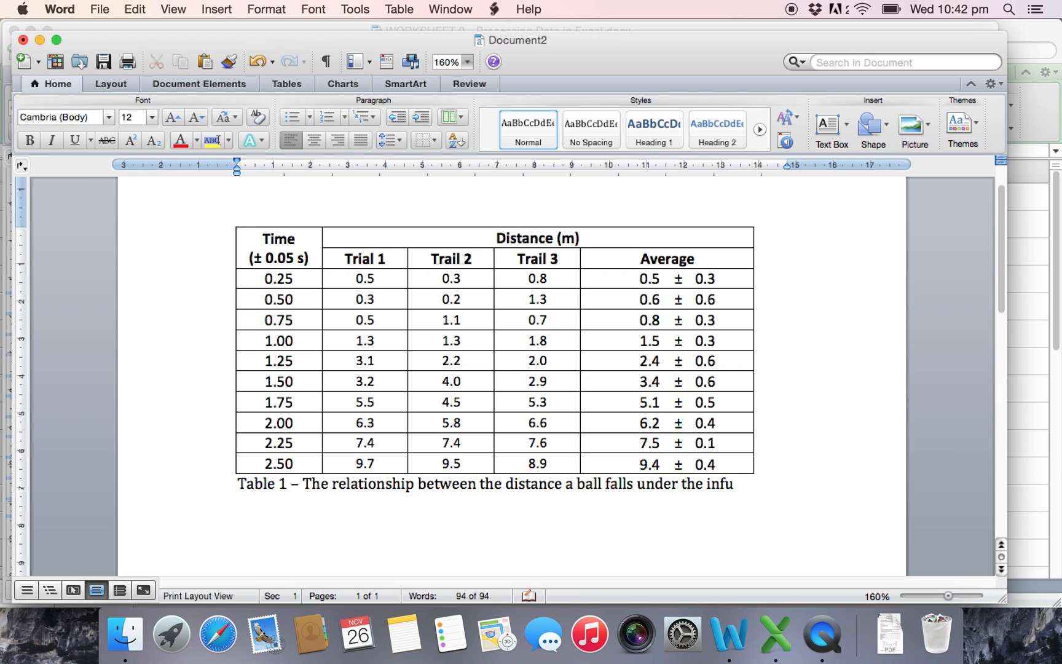
type("la")
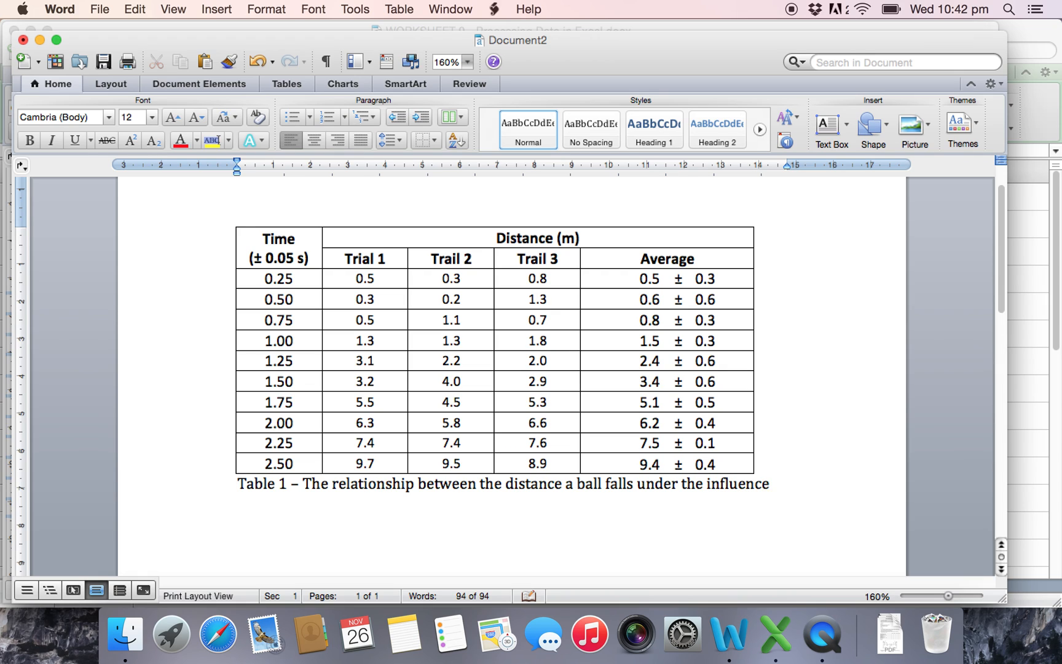
type("and the")
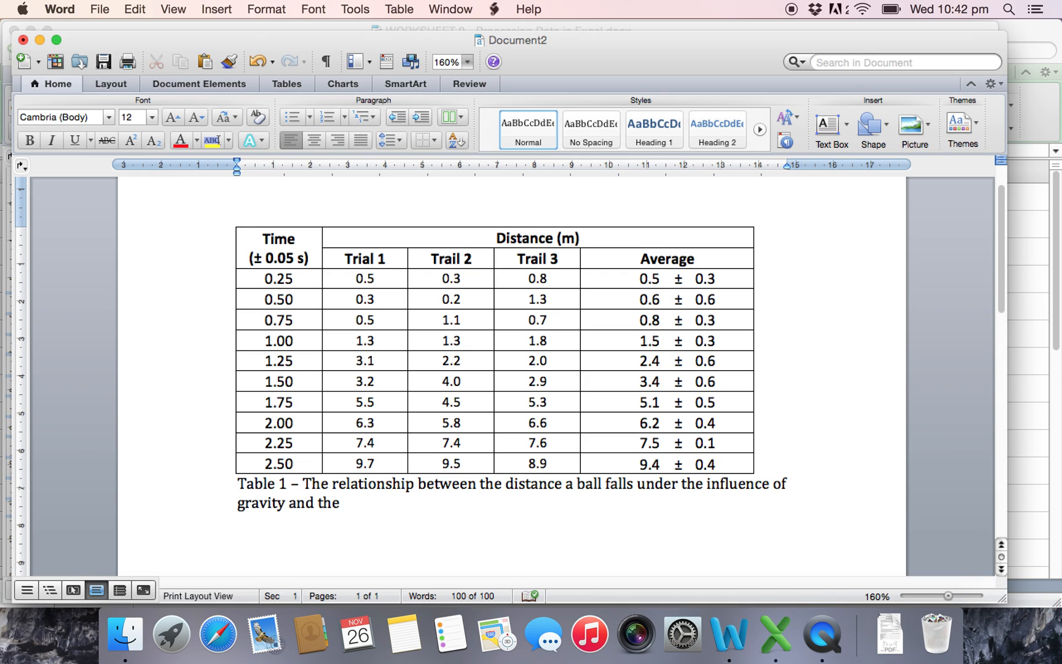
type("time")
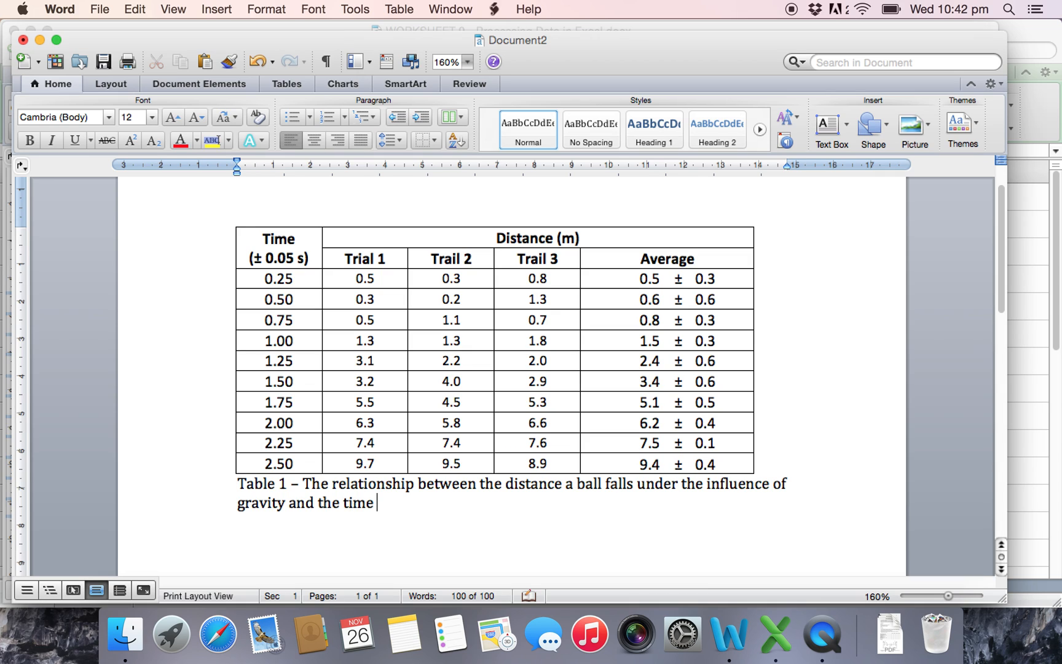
type("it takes")
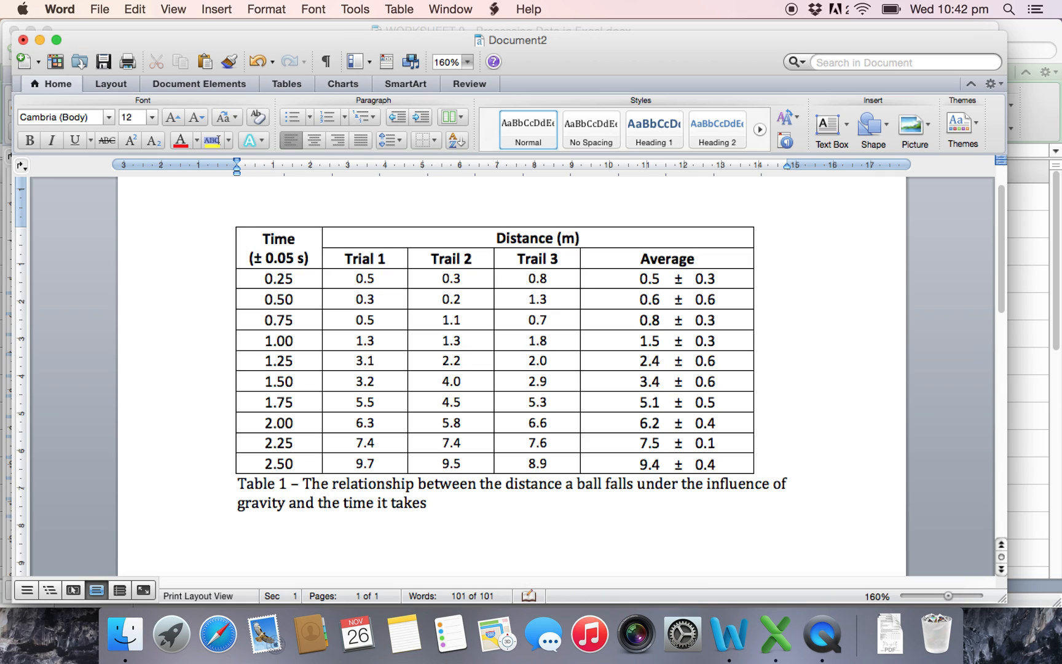
type(".")
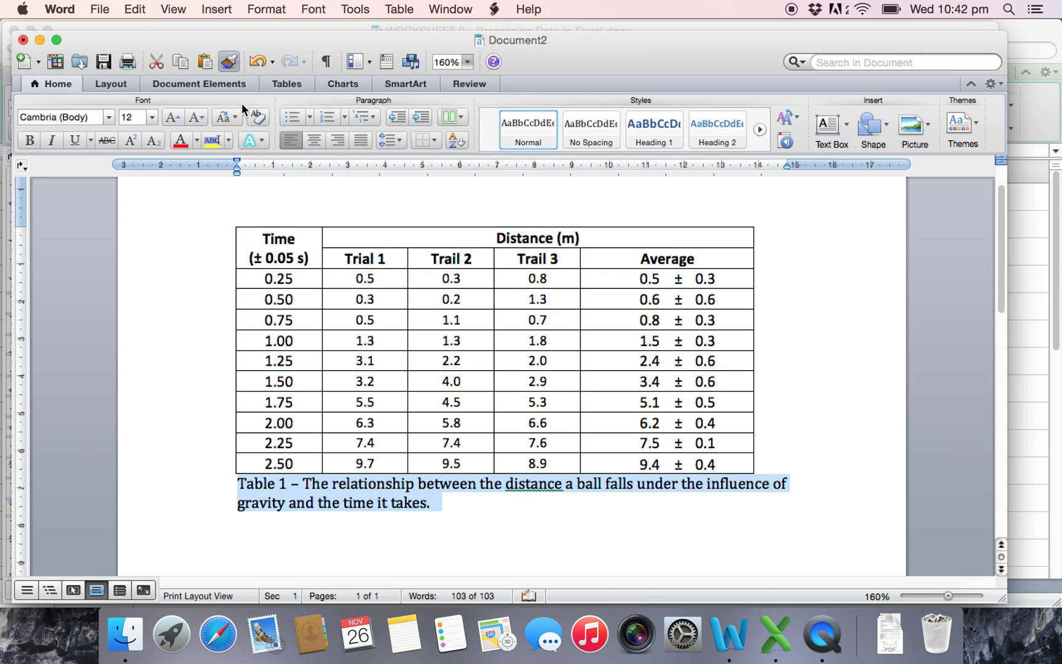
Step: Make the finished caption italic
left_click(51, 140)
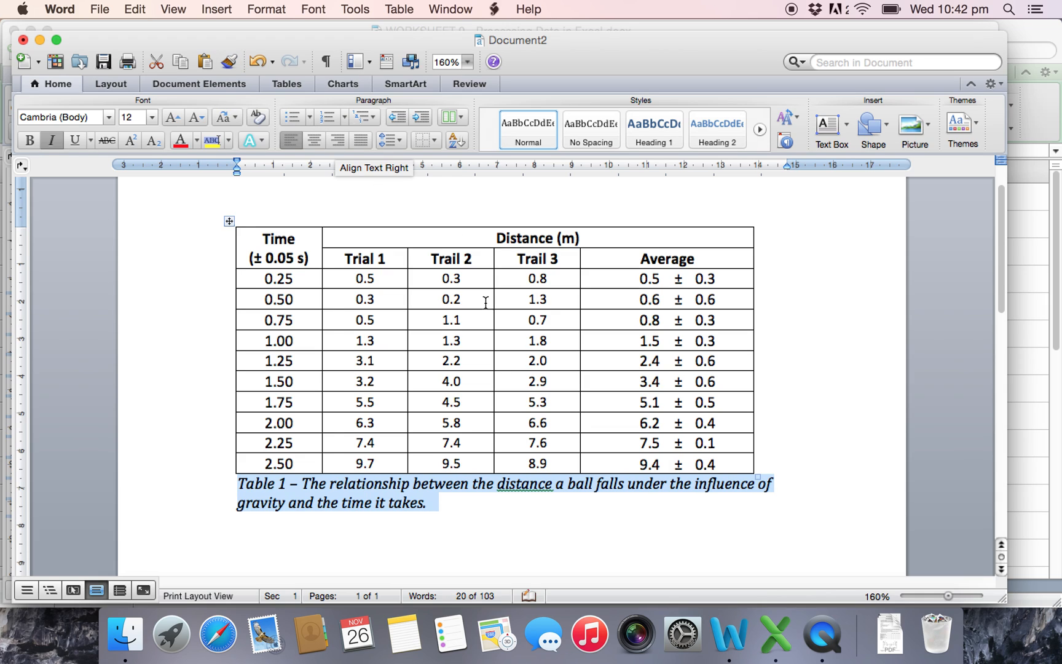
left_click(465, 502)
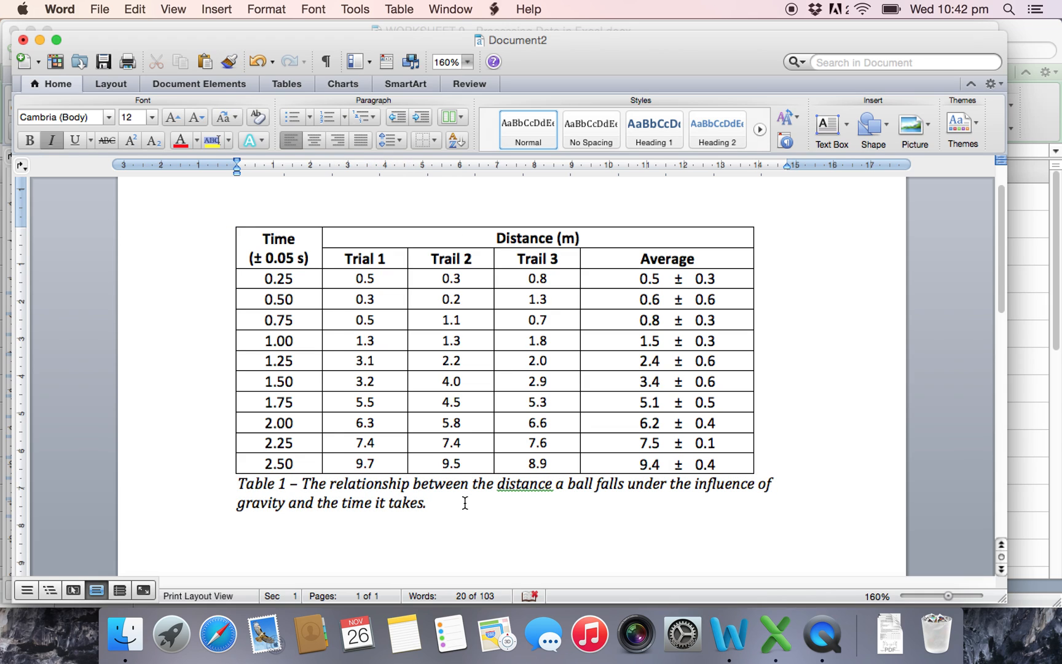